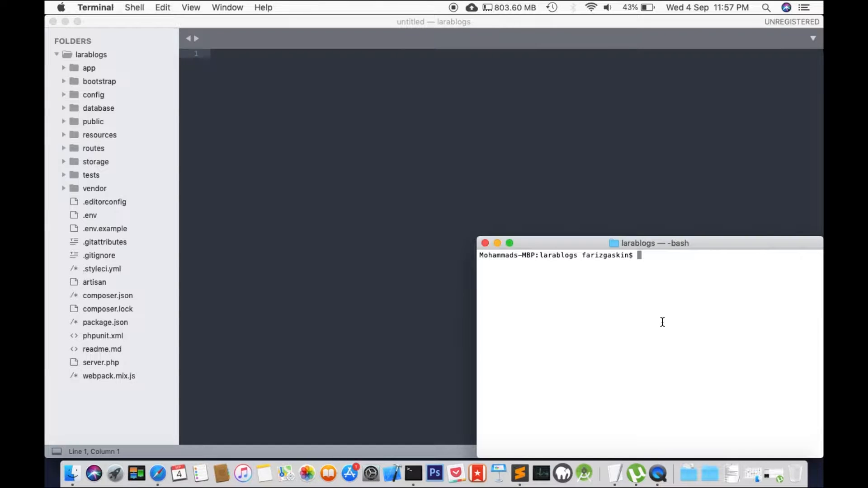
mouse_move(592, 281)
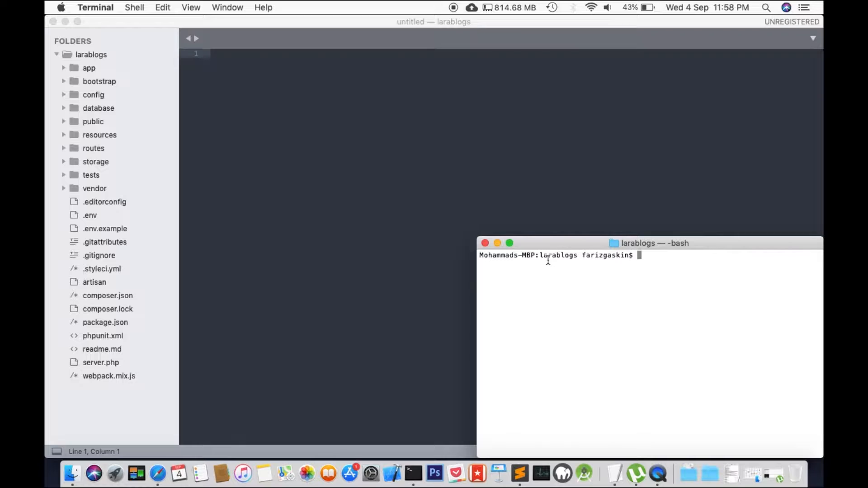
mouse_move(572, 295)
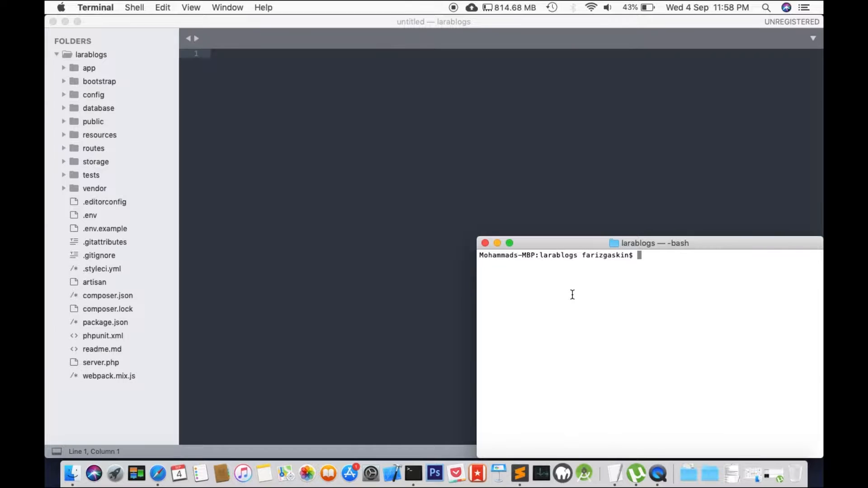
Step: Run php artisan make:middleware AgeMiddleware in the larablogs project
text(ph)
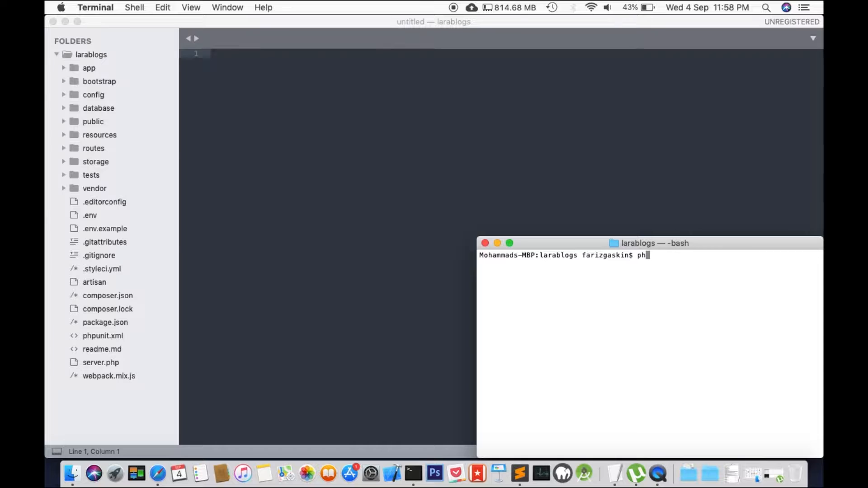
text(art)
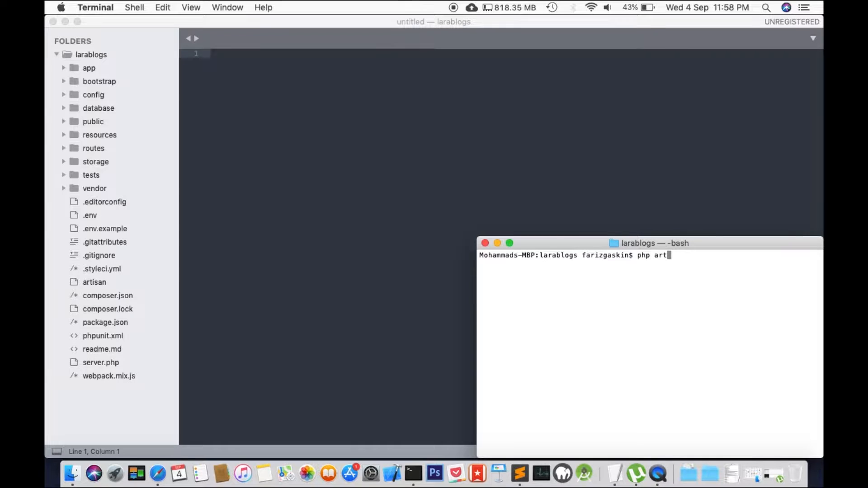
text(isan)
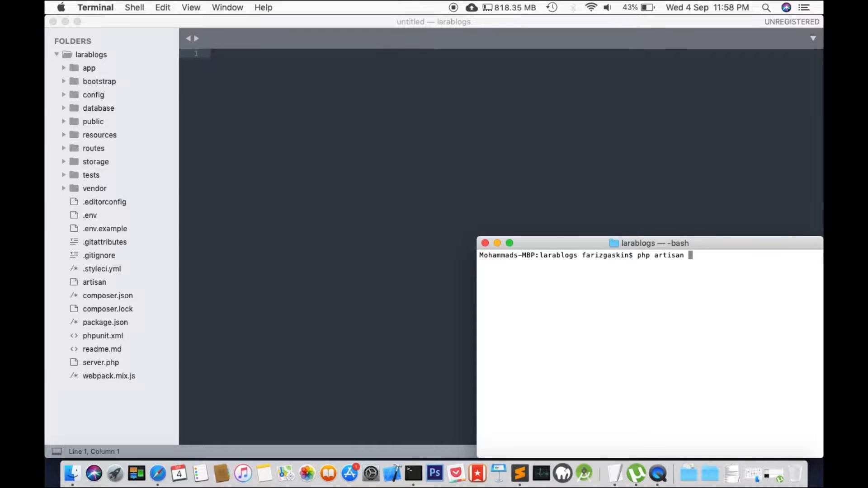
text(:make:)
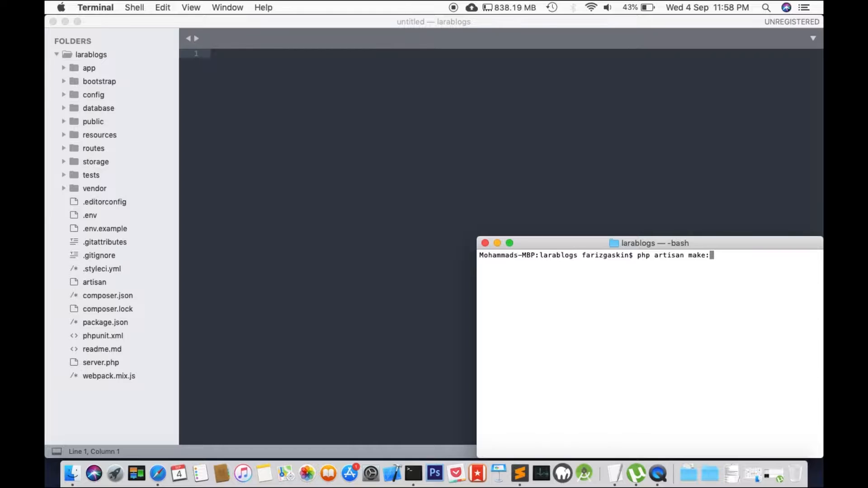
text(mid)
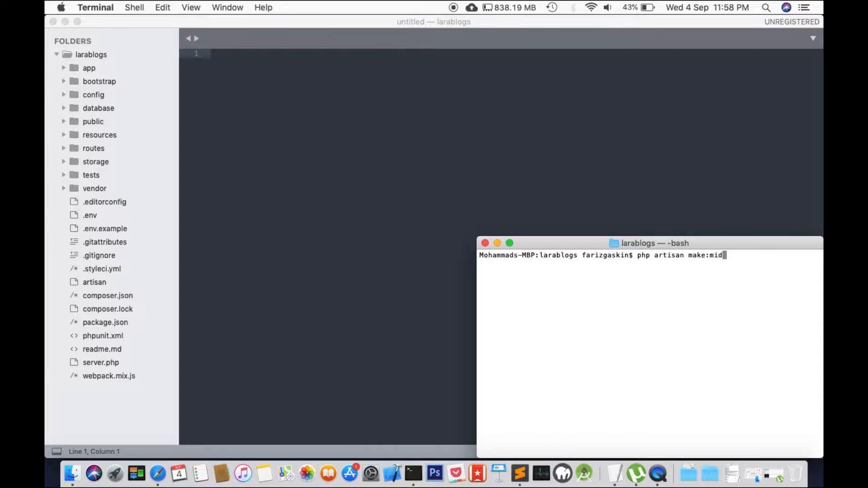
text(dleware AgeMiddlew)
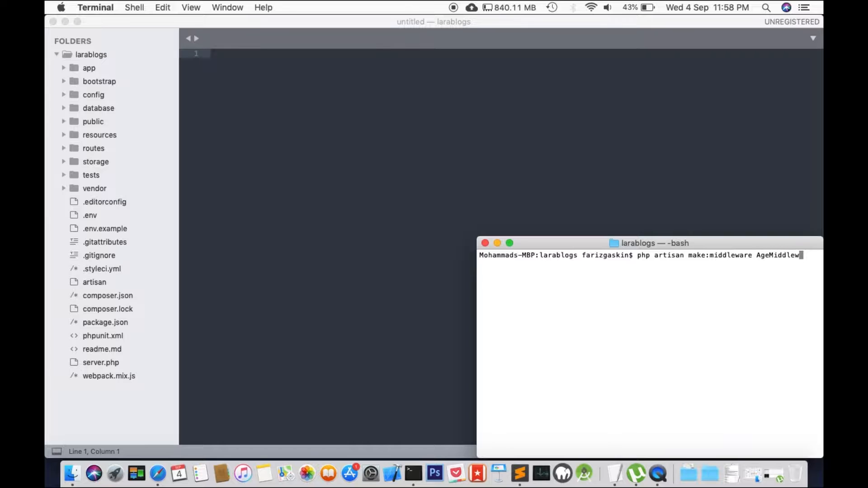
text(are)
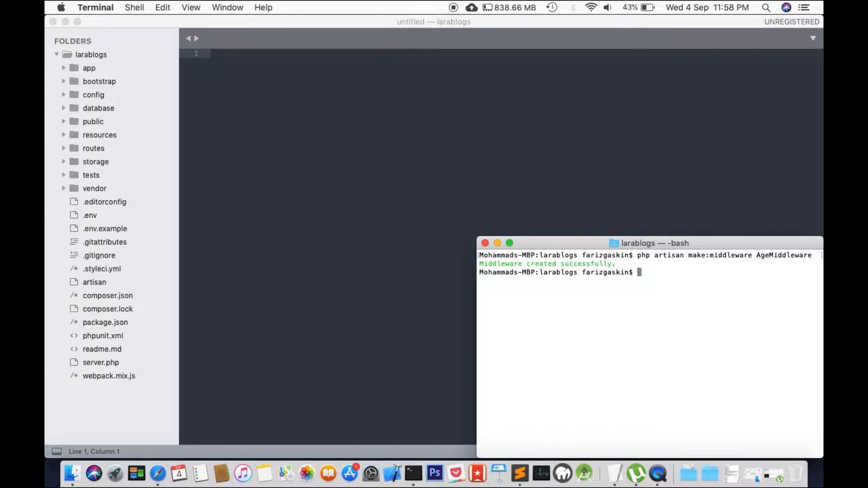
mouse_move(578, 323)
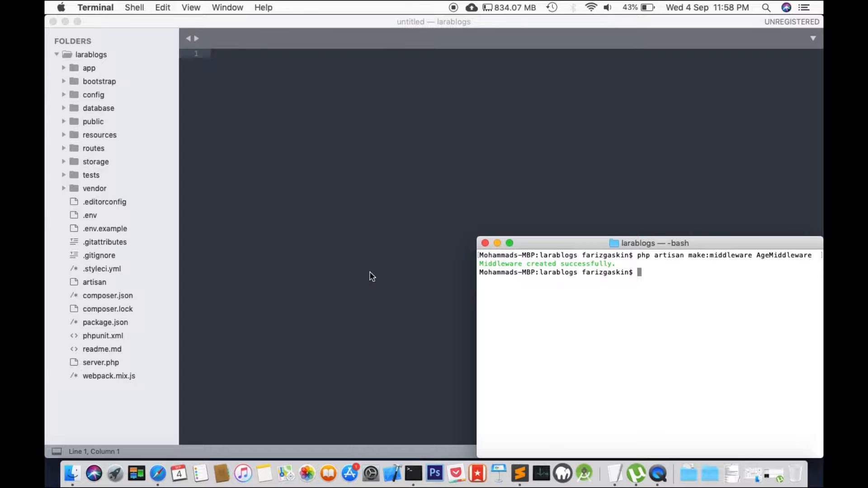
mouse_move(123, 232)
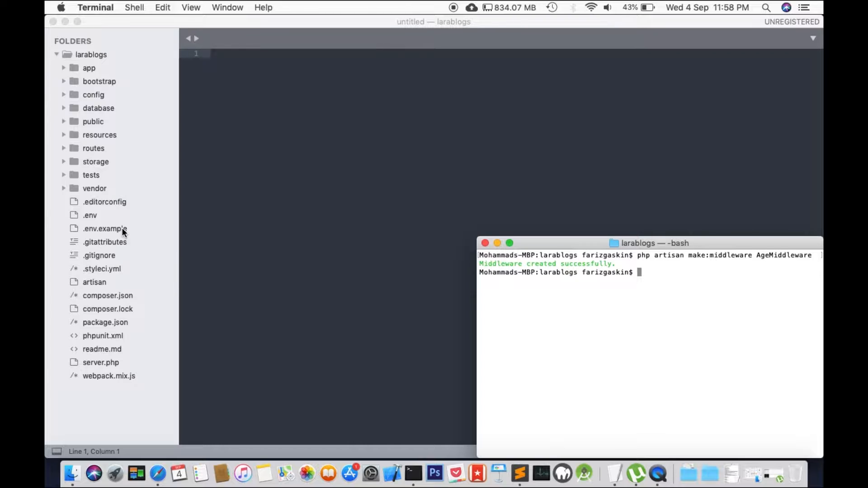
mouse_move(91, 188)
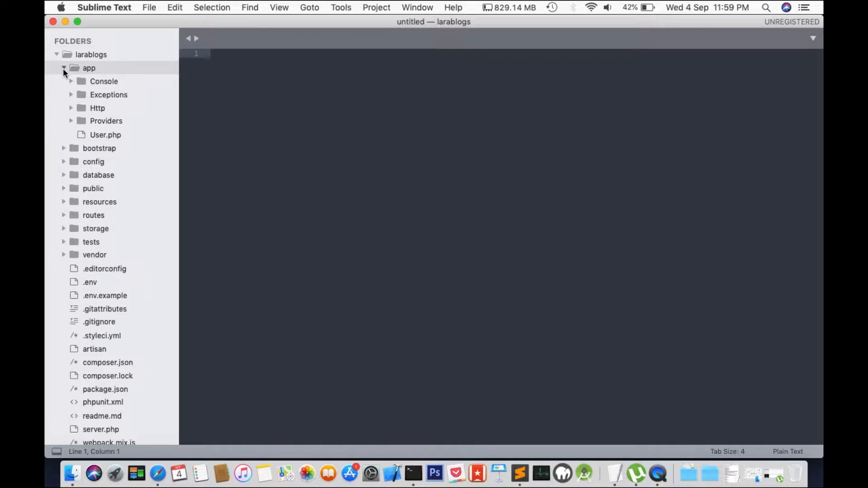
Step: Open AgeMiddleware.php from app/Http/Middleware, then open Kernel.php
click(98, 108)
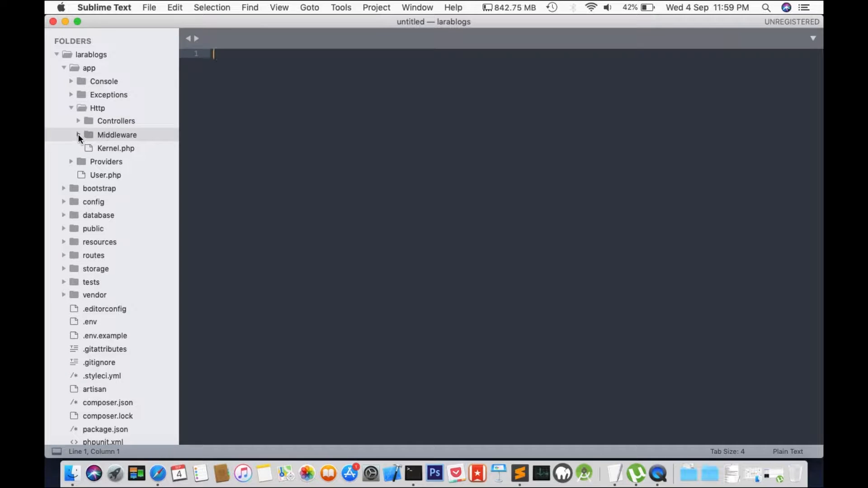
click(78, 134)
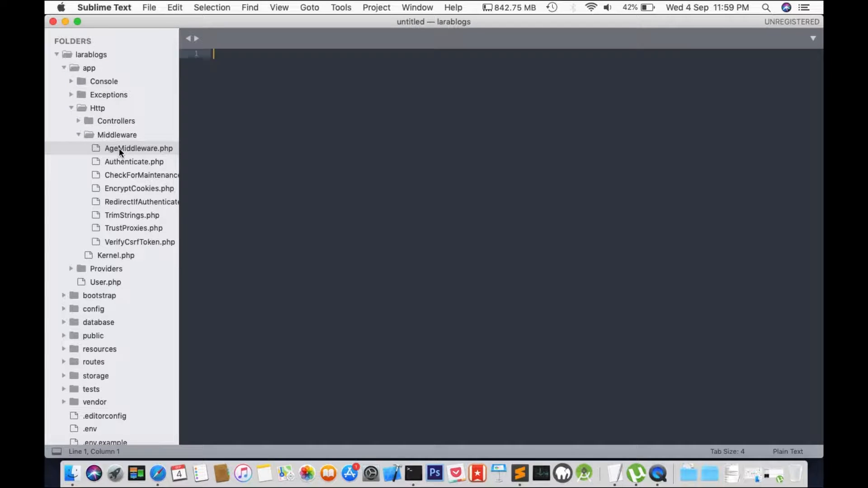
click(89, 67)
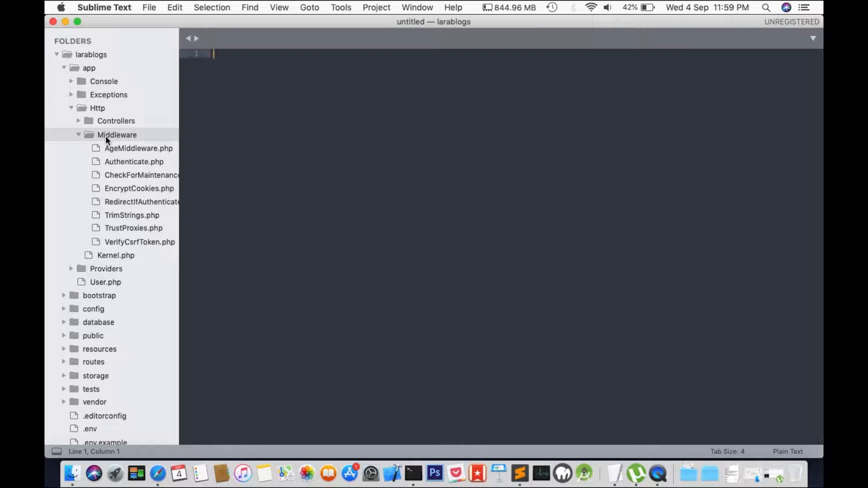
click(139, 148)
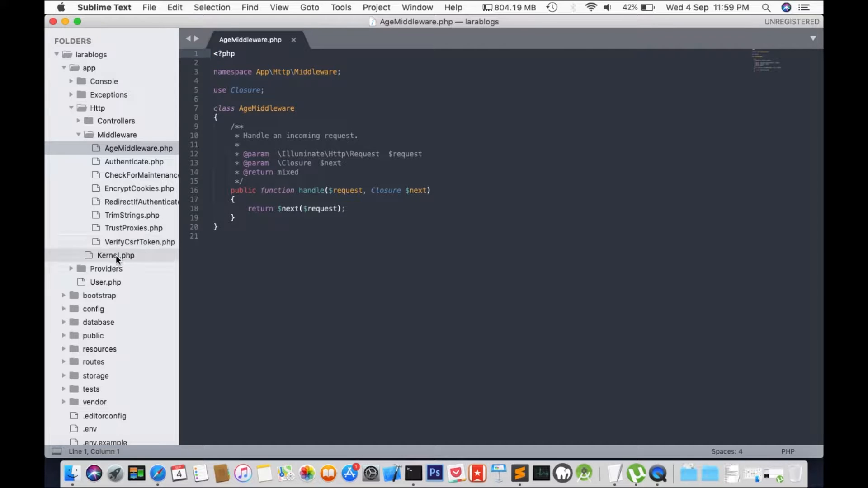
double_click(115, 255)
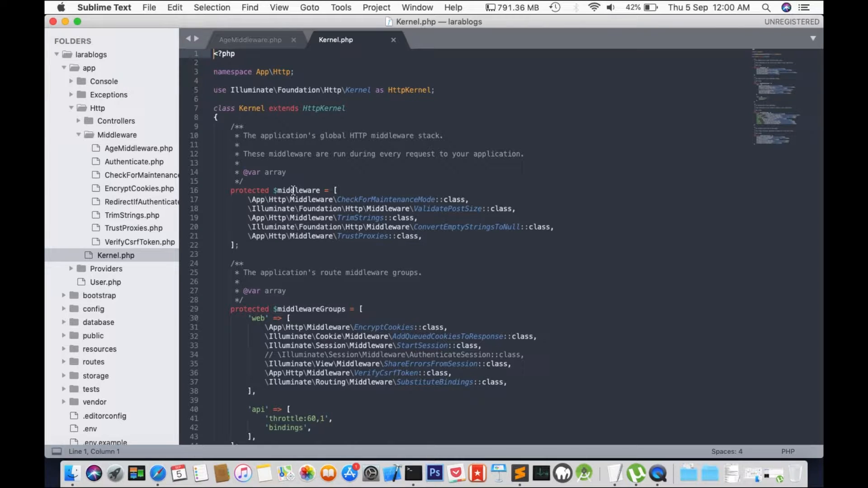
Step: Add an 'Age' => AgeMiddleware entry to Kernel's $routeMiddleware and save
double_click(298, 190)
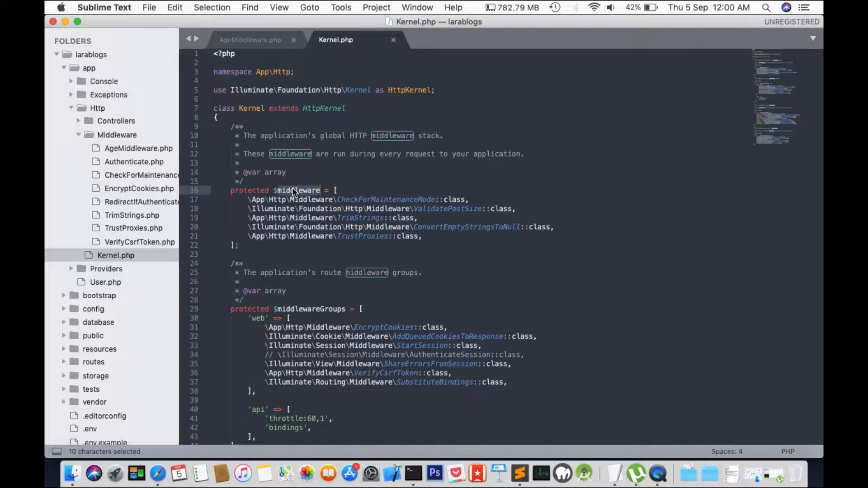
scroll(down, 3)
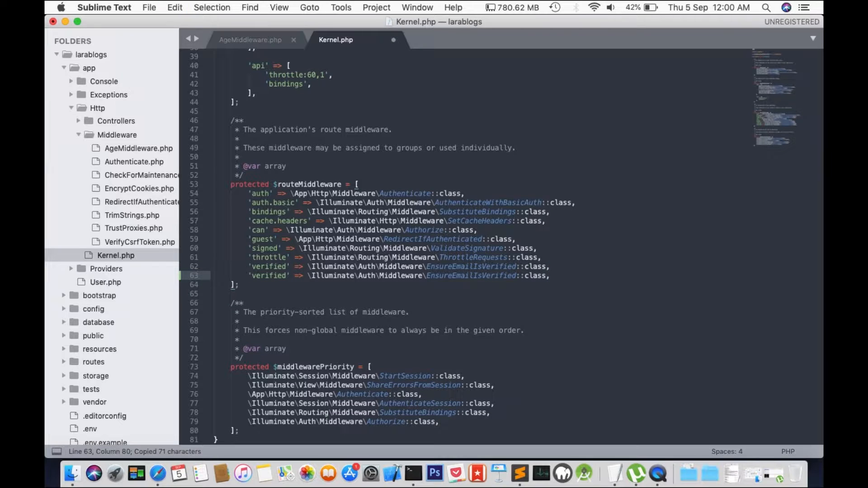
double_click(269, 276)
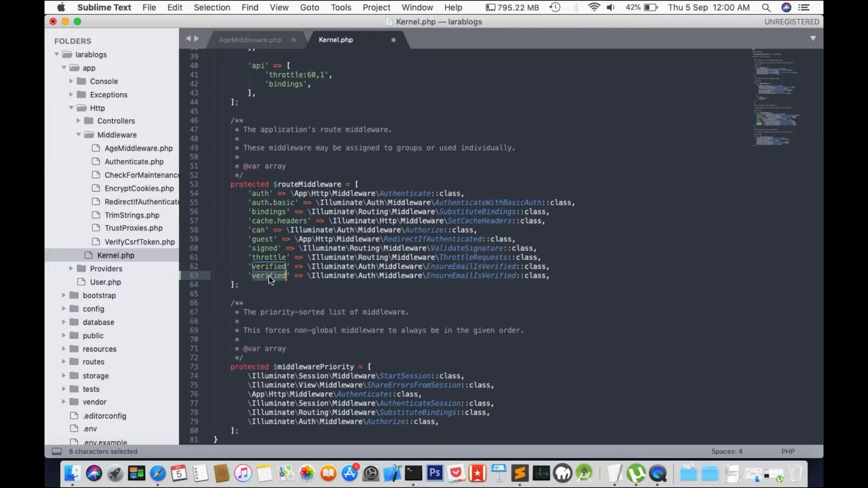
text(Age)
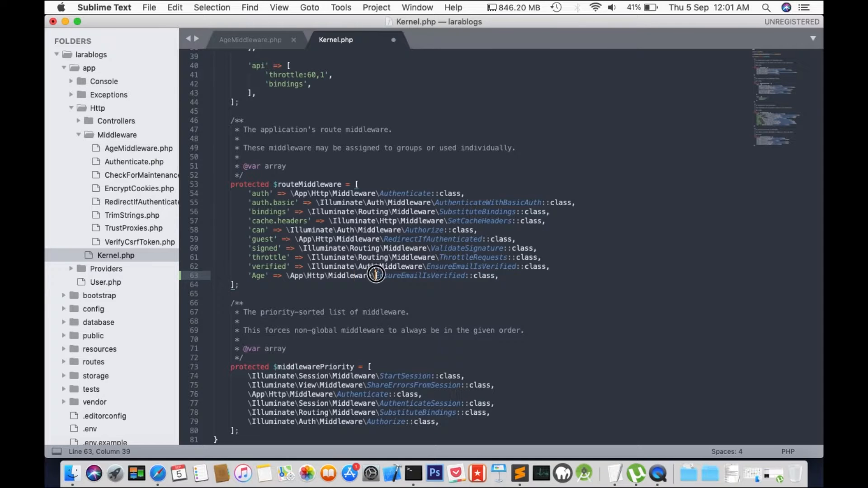
double_click(423, 276)
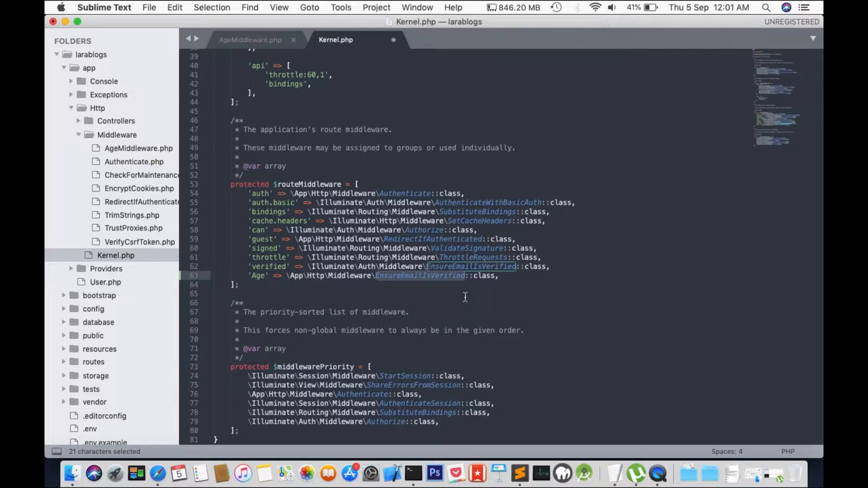
text(AgeMiddleware)
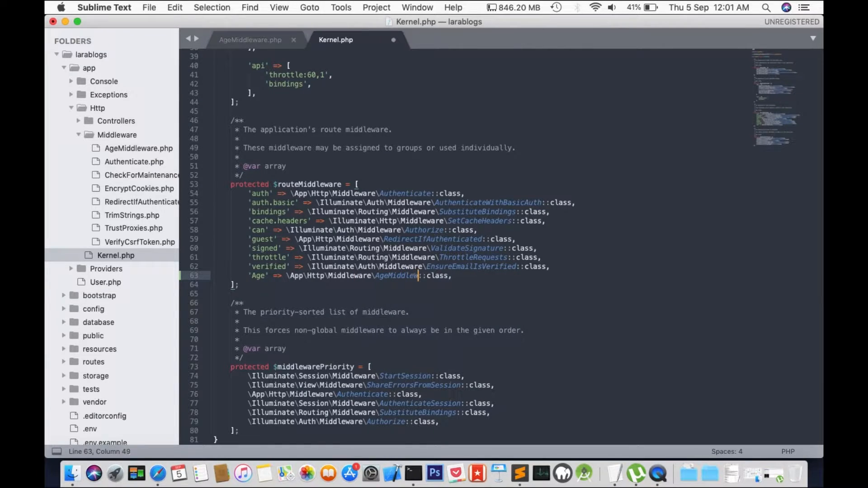
text(are)
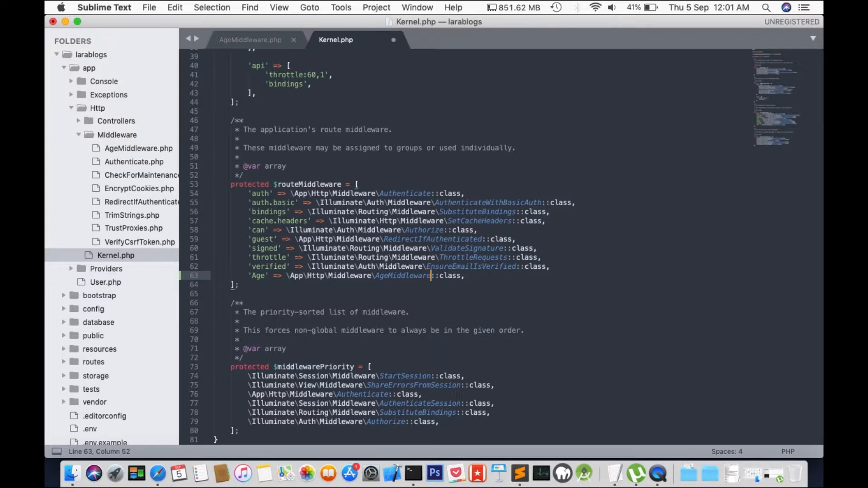
key(cmd+s)
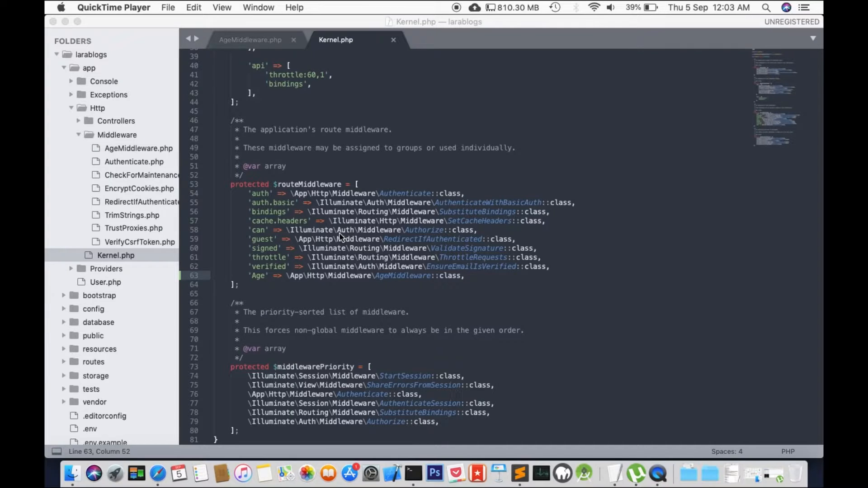
mouse_move(606, 390)
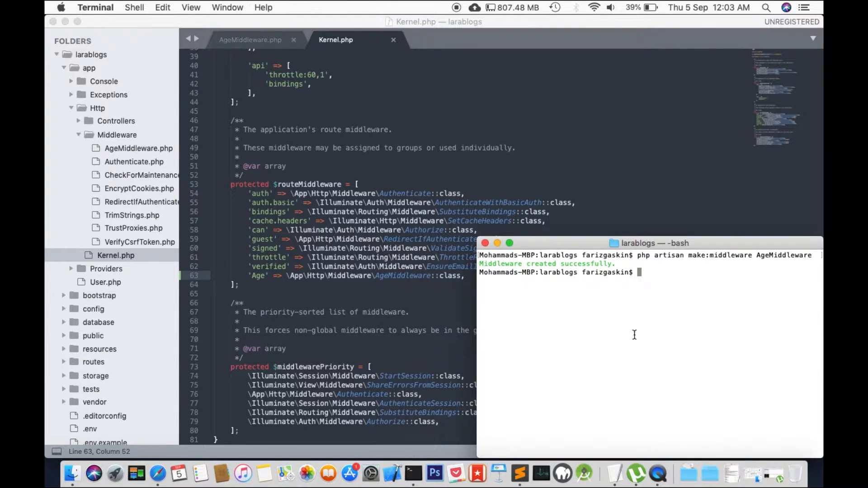
Step: Run php artisan make:middleware RoleMiddleware in Terminal
text(p)
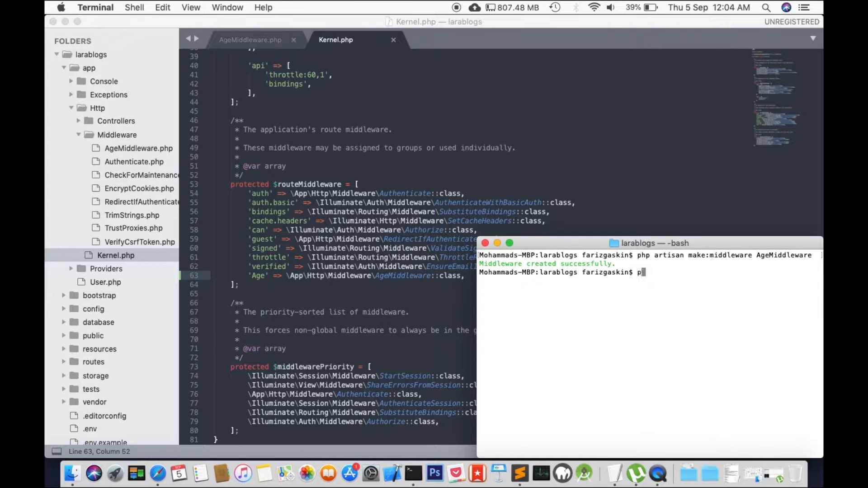
text(hp artisan make)
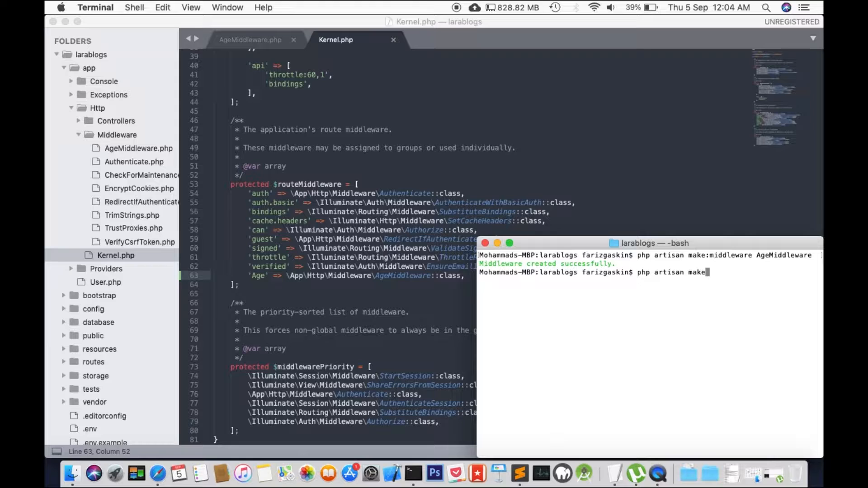
text(:middleware)
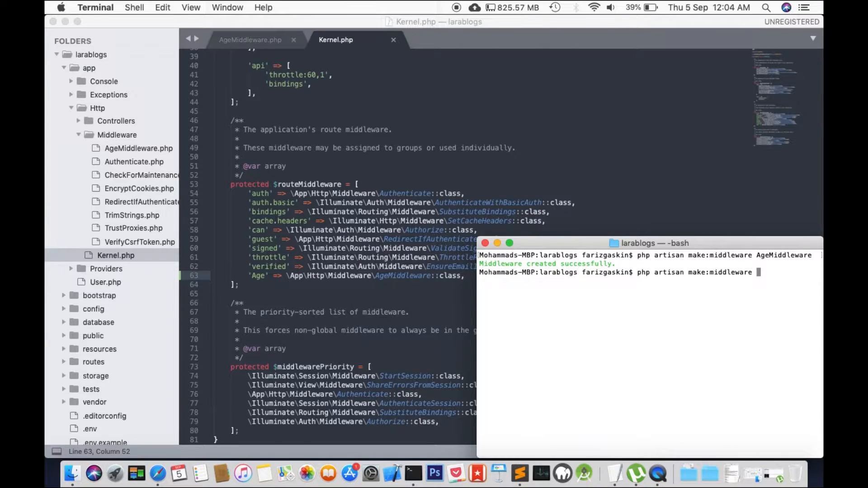
text(Role)
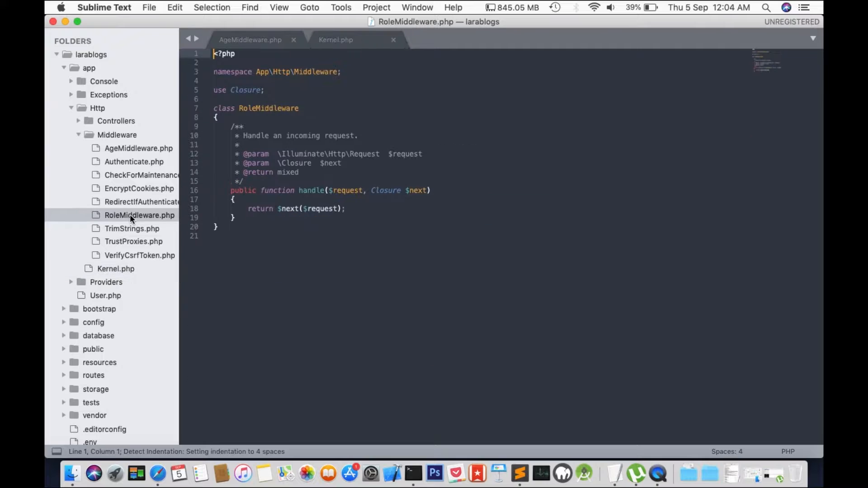
Step: Add echo "Role: ".$role; to RoleMiddleware's handle method, then return to Kernel.php
double_click(139, 215)
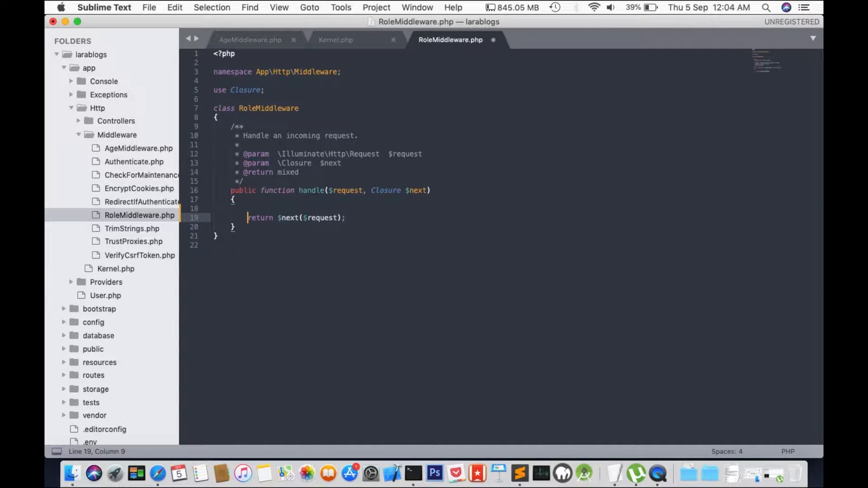
text(c)
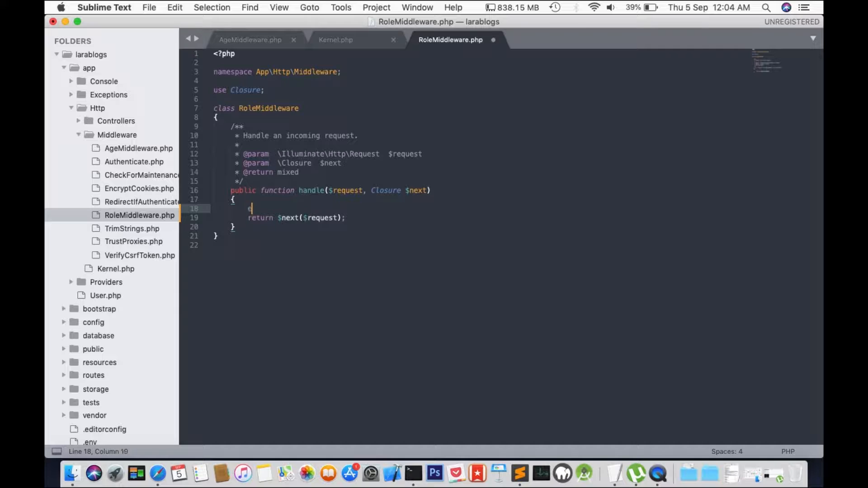
text(echo)
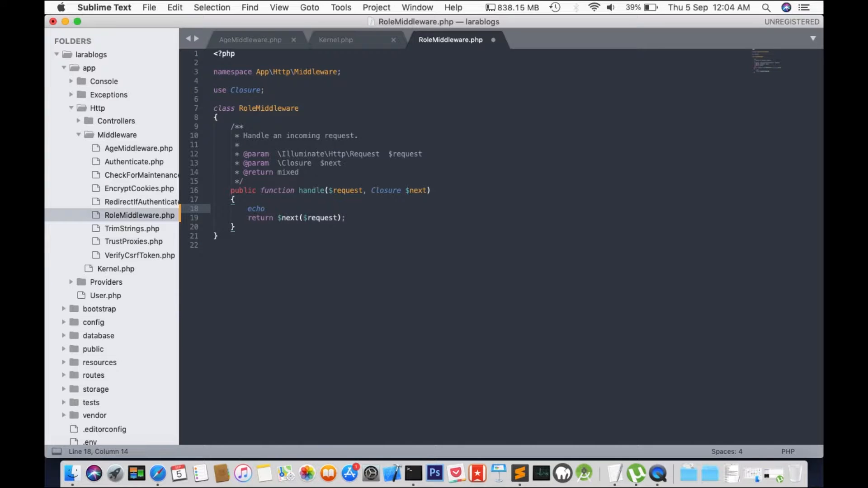
text("R)
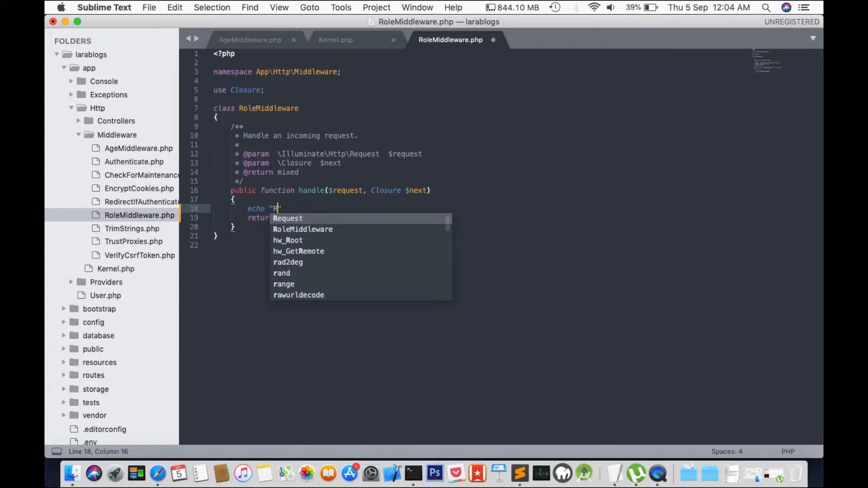
text(ole:)
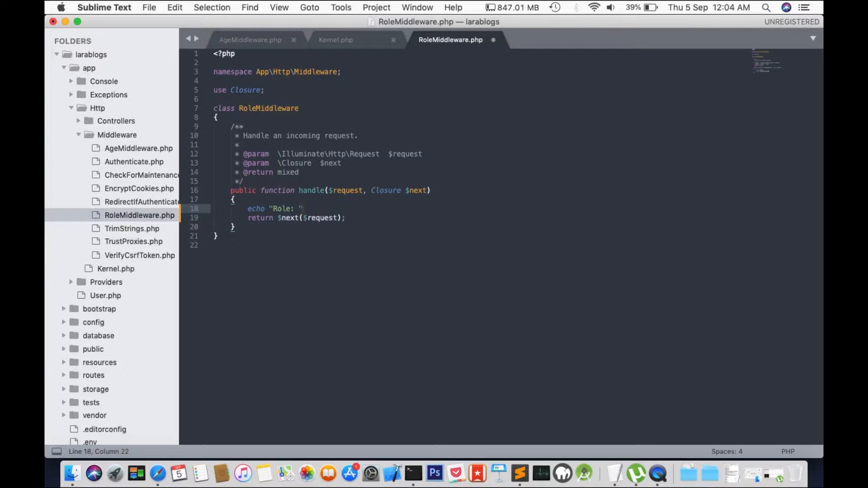
text(.$)
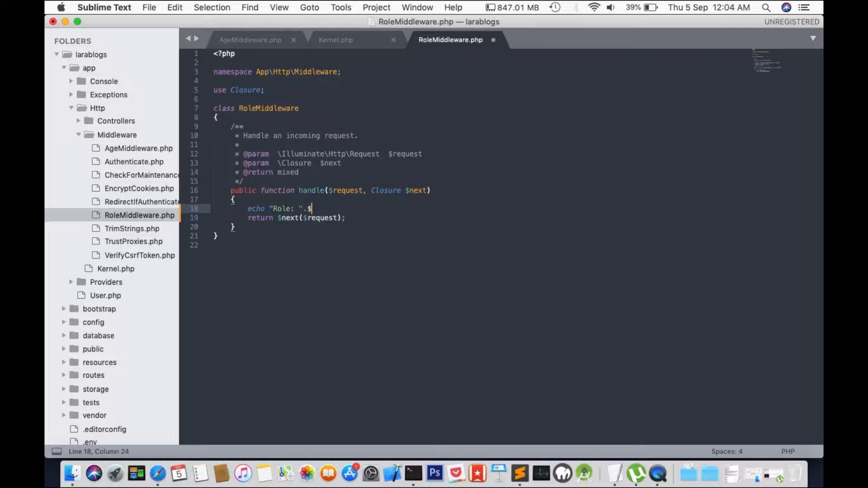
text(role;)
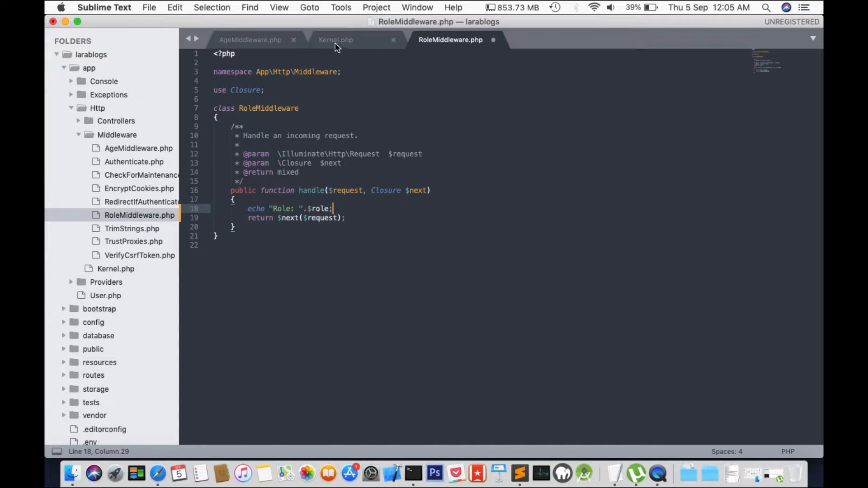
click(335, 39)
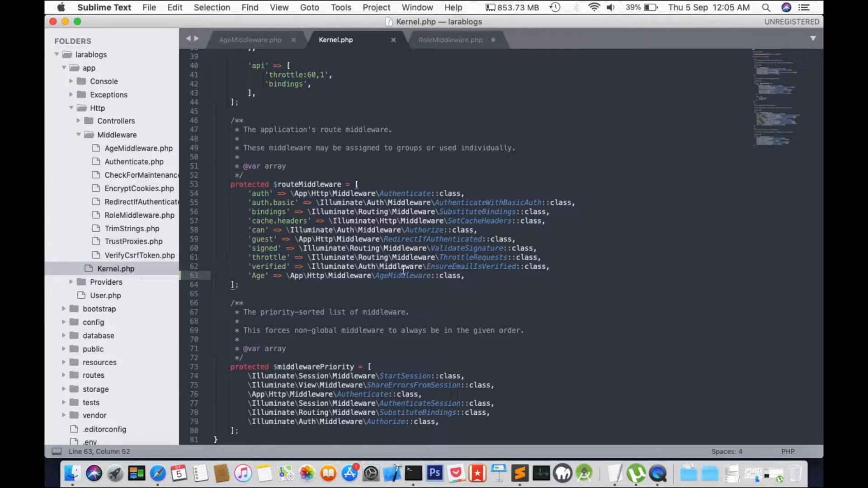
Step: Add a 'Role' entry mapped to RoleMiddleware below the Age entry in Kernel.php
click(249, 276)
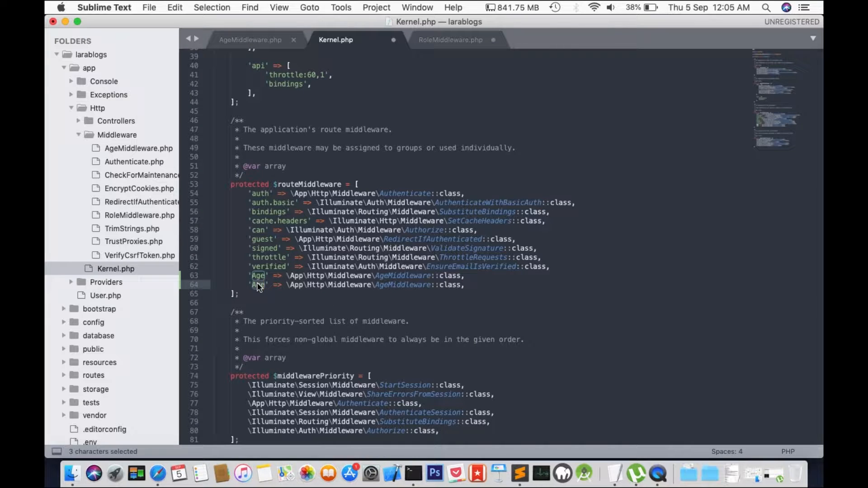
text(Role)
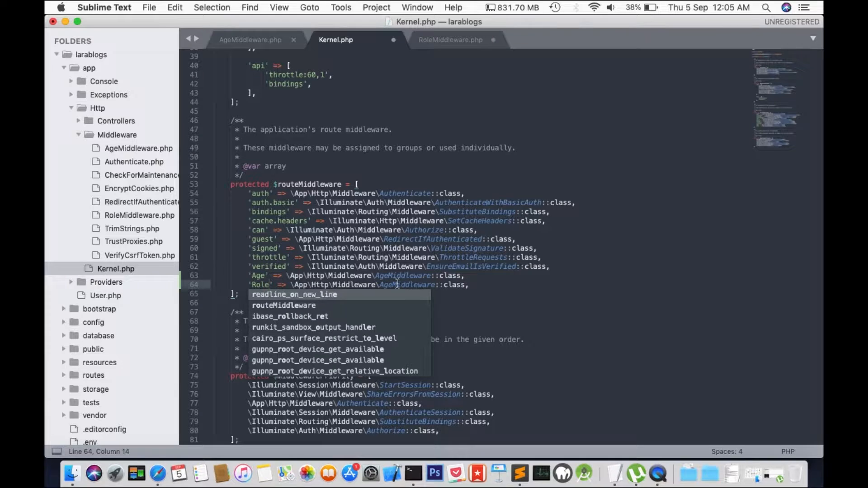
key(escape)
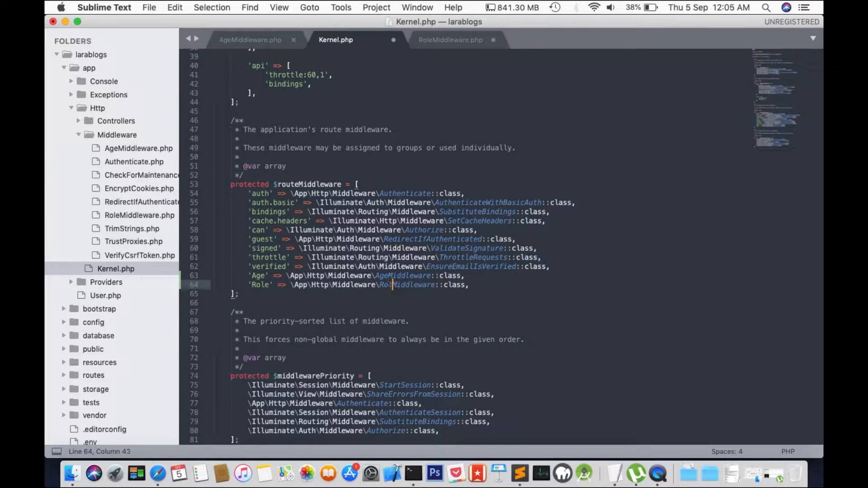
text(e)
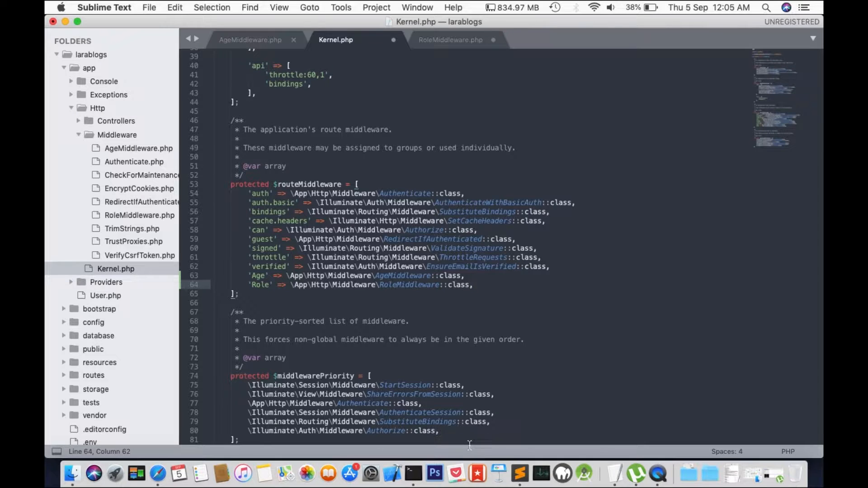
click(413, 474)
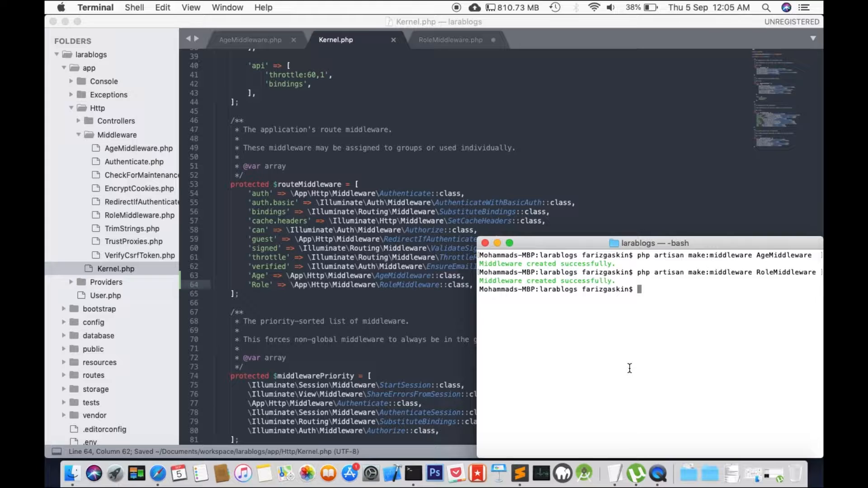
Step: Run php artisan make:controller TestController in Terminal
text(php artisan make:)
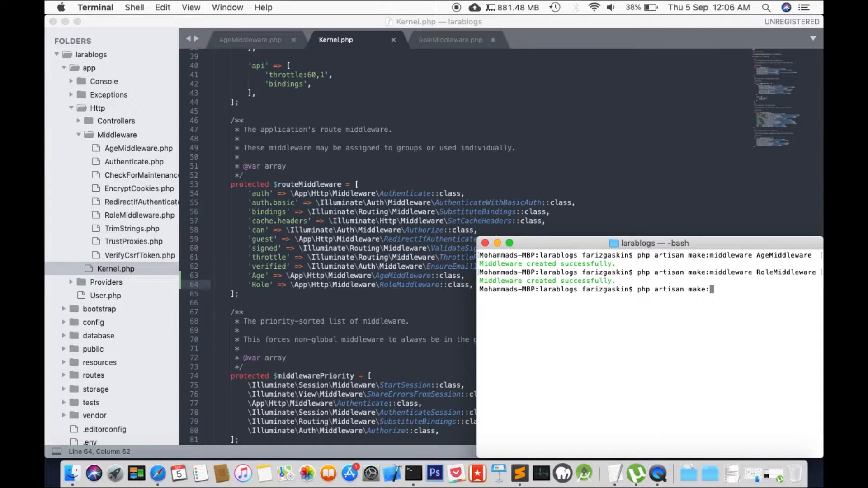
text(controller TestC)
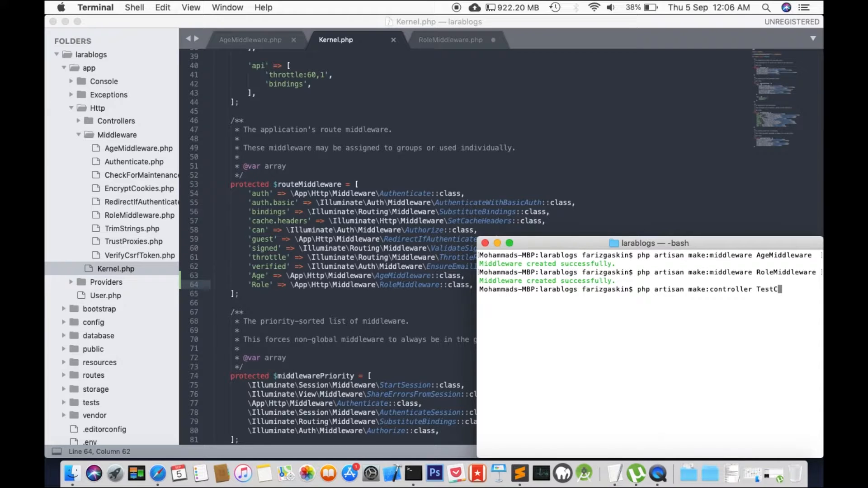
text(ontr)
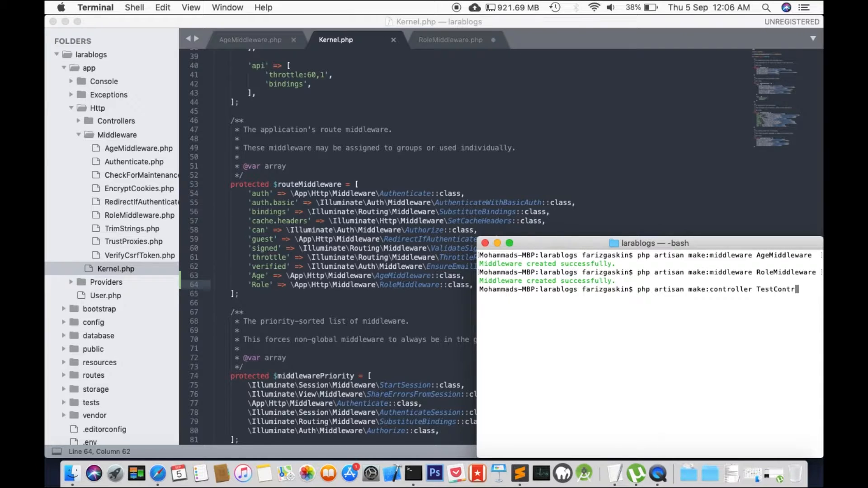
text(oller)
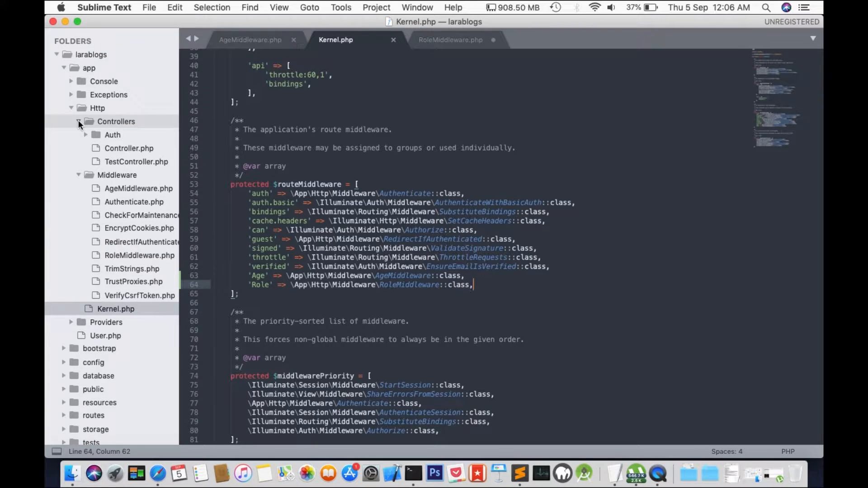
Step: Open TestController.php and delete its placeholder comment
click(136, 161)
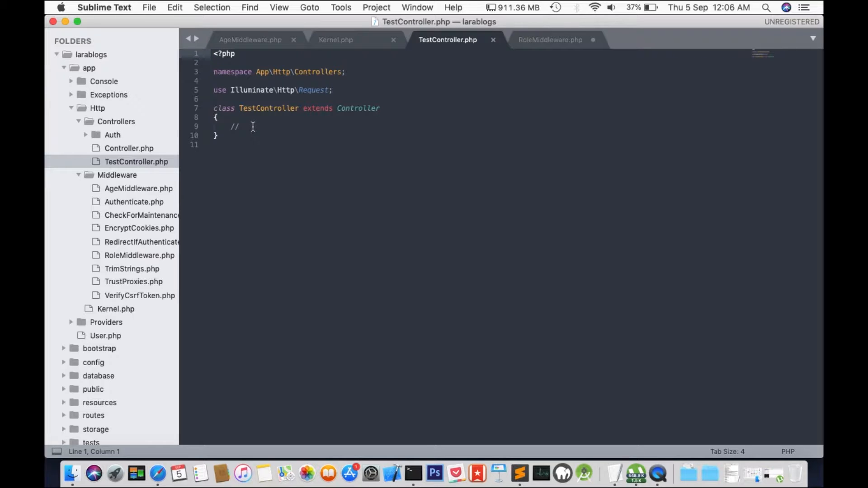
click(240, 127)
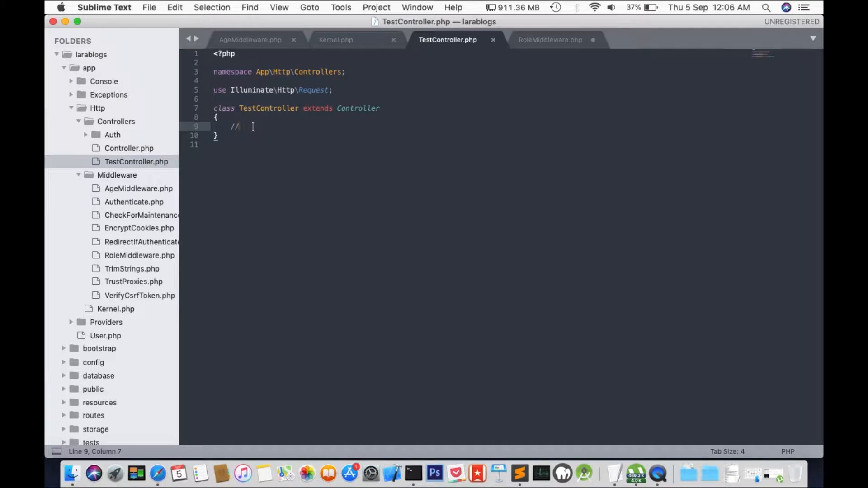
key(backspace)
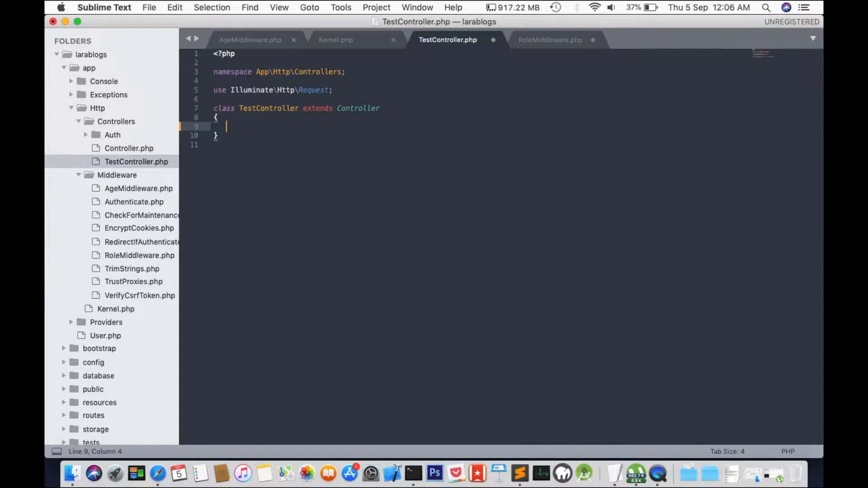
Step: Write an index() method echoing "<br>Test Controller" and save the file
text(public function index() {)
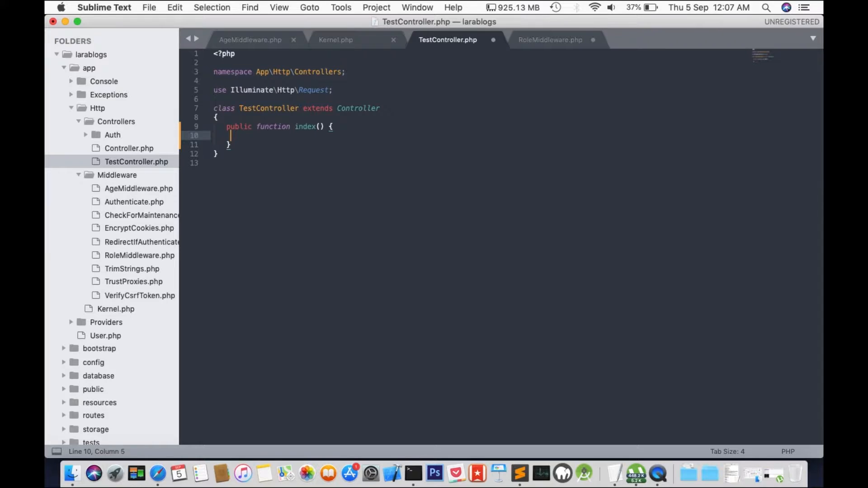
text(echo)
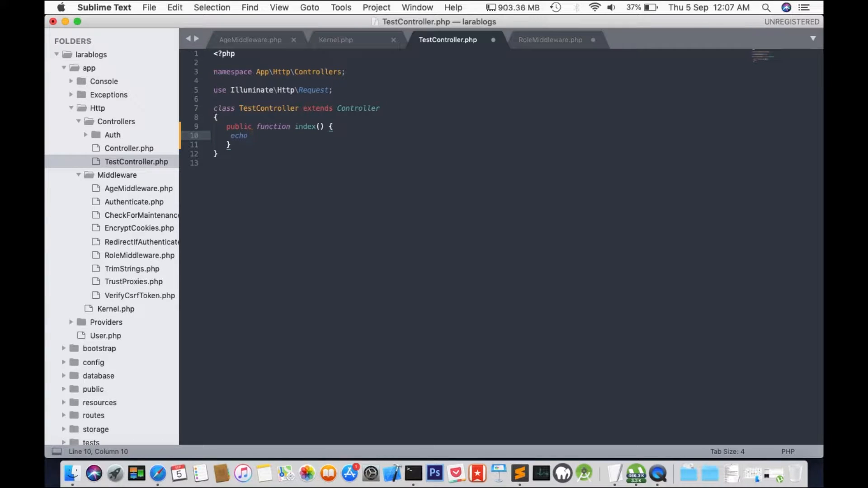
text("")
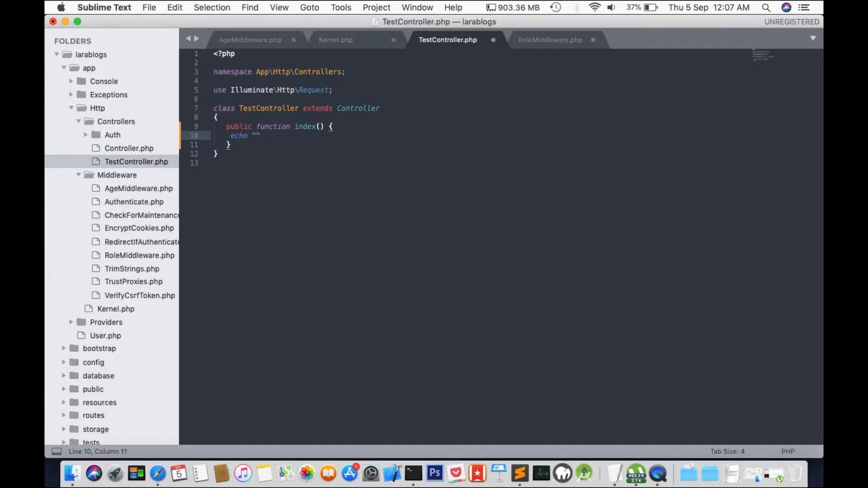
text(<br>)
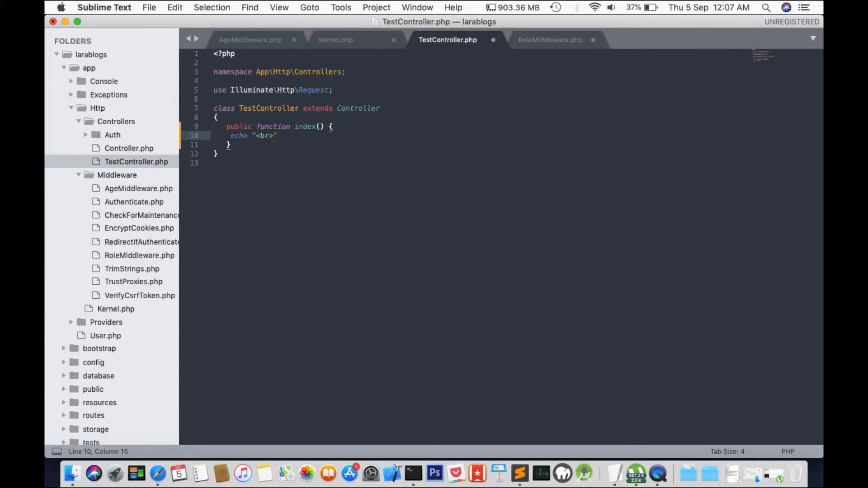
text(Test Co)
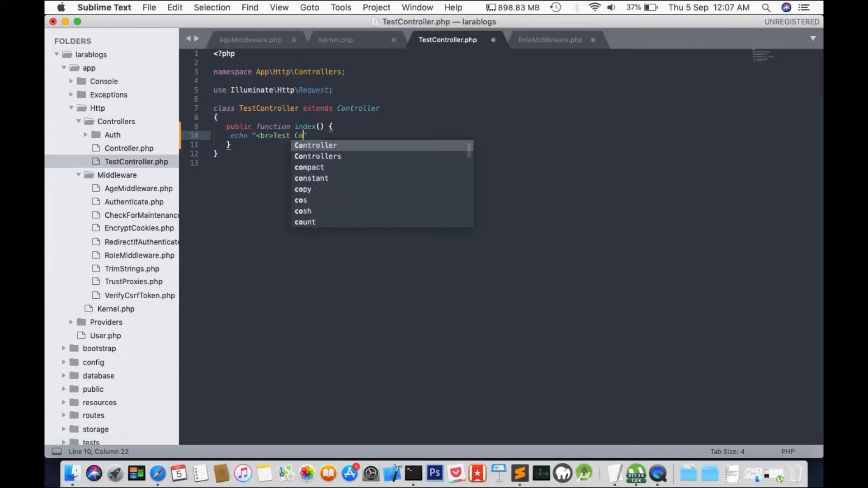
key(tab)
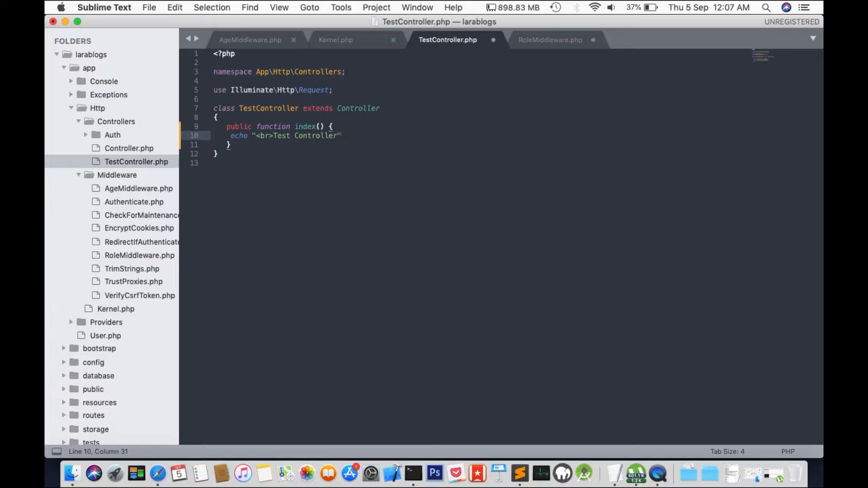
text(;)
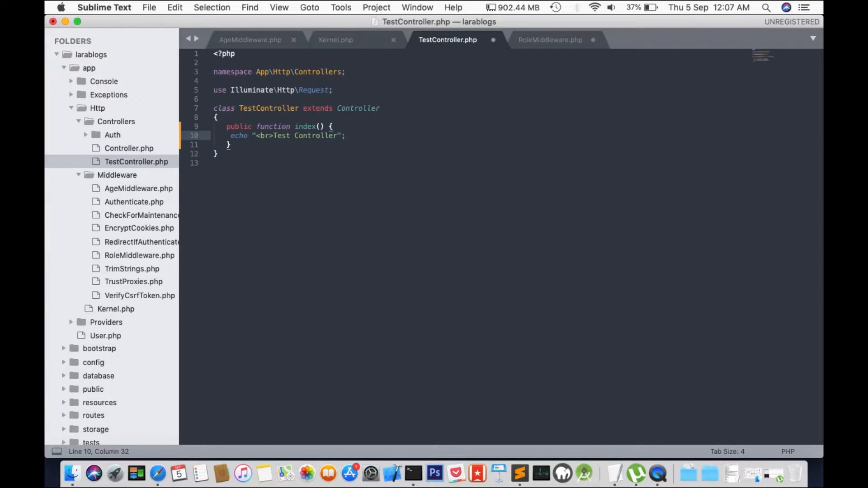
key(cmd+s)
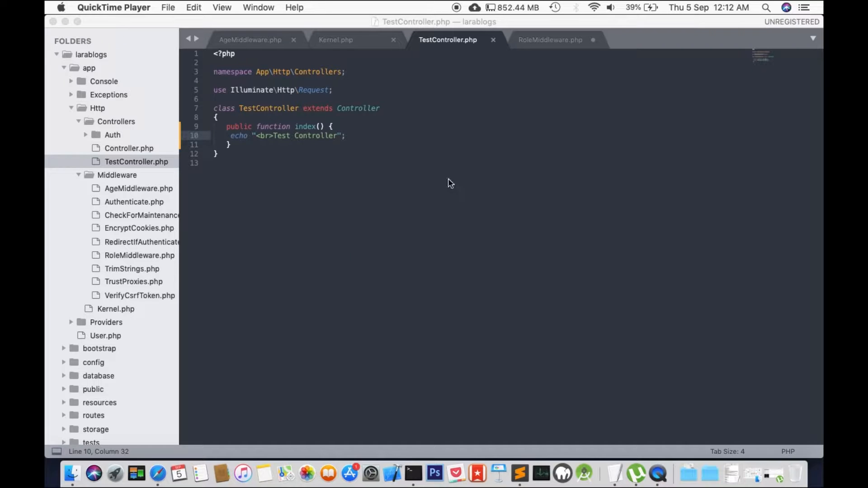
Step: Save RoleMiddleware.php and review the Kernel.php and TestController.php tabs
click(550, 39)
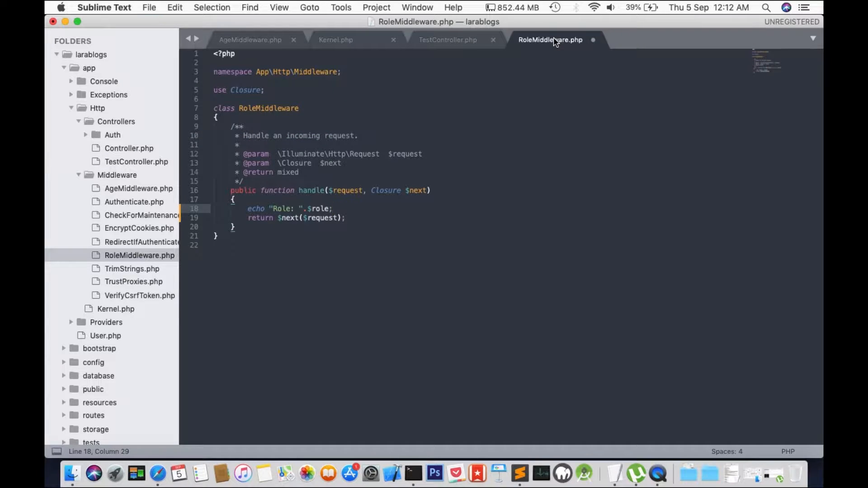
key(cmd+s)
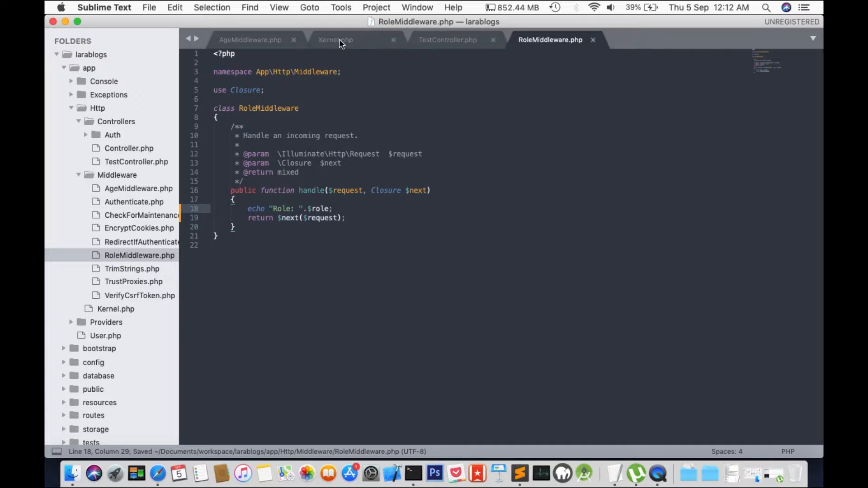
click(335, 39)
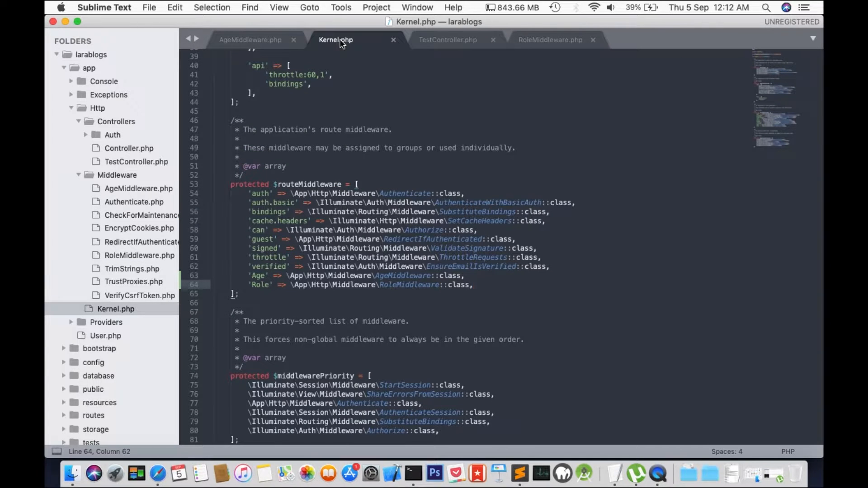
click(448, 39)
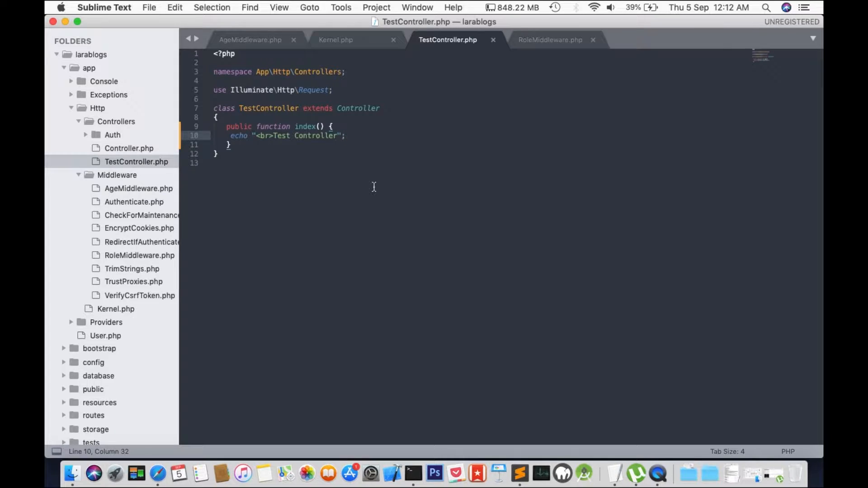
Step: Expand the routes folder and open web.php
scroll(down, 3)
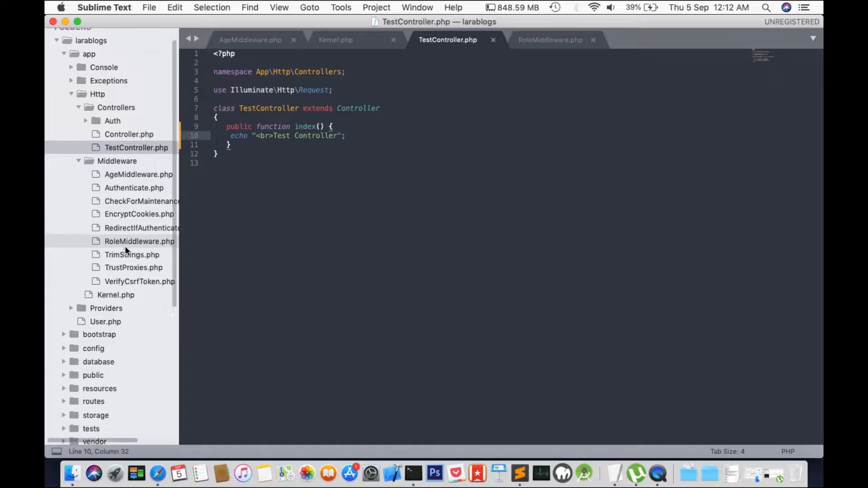
scroll(down, 3)
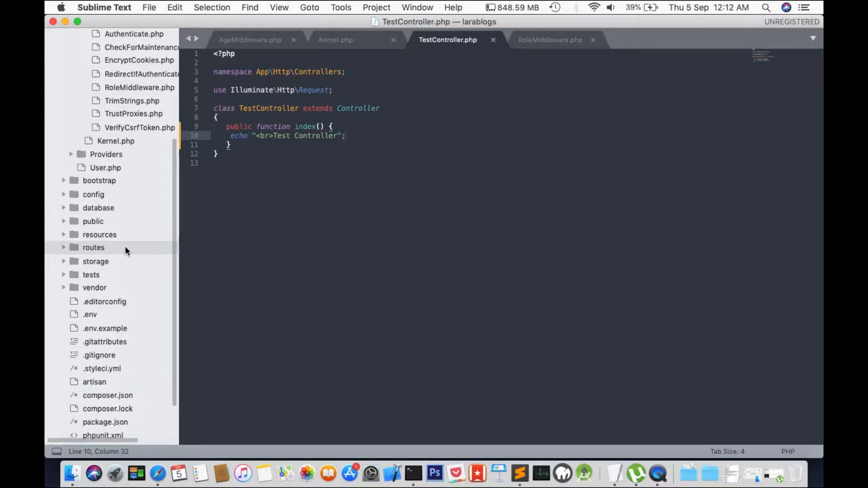
scroll(down, 3)
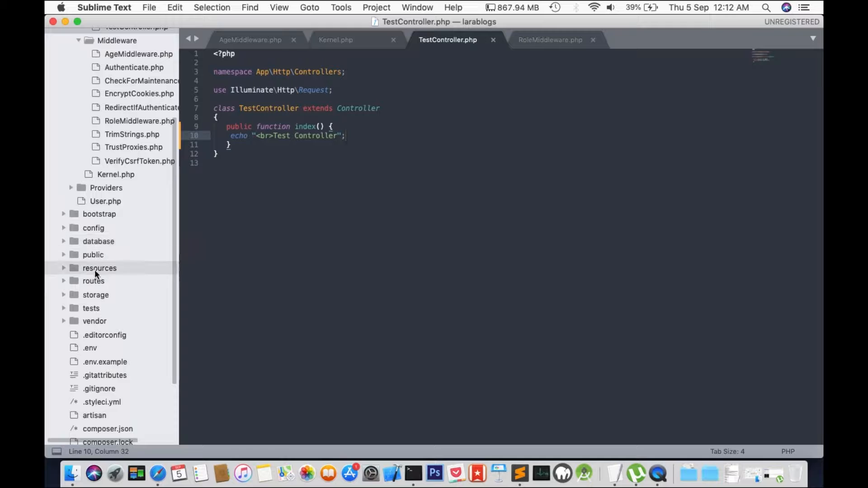
click(93, 281)
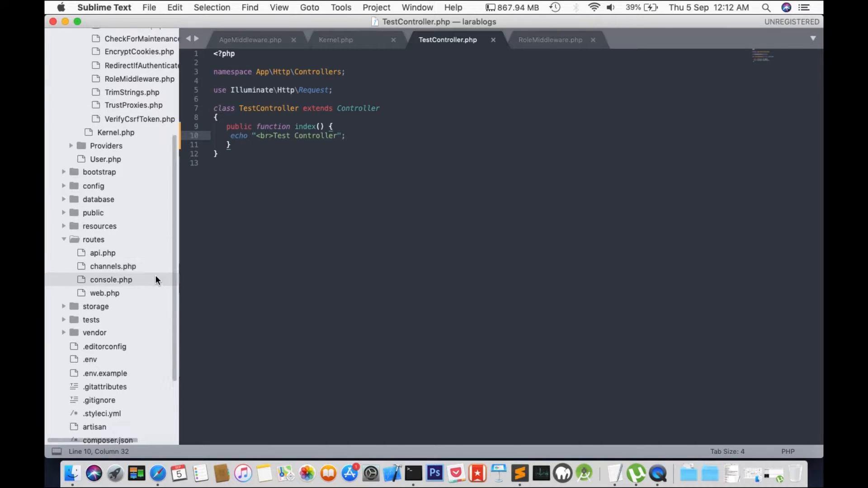
click(104, 293)
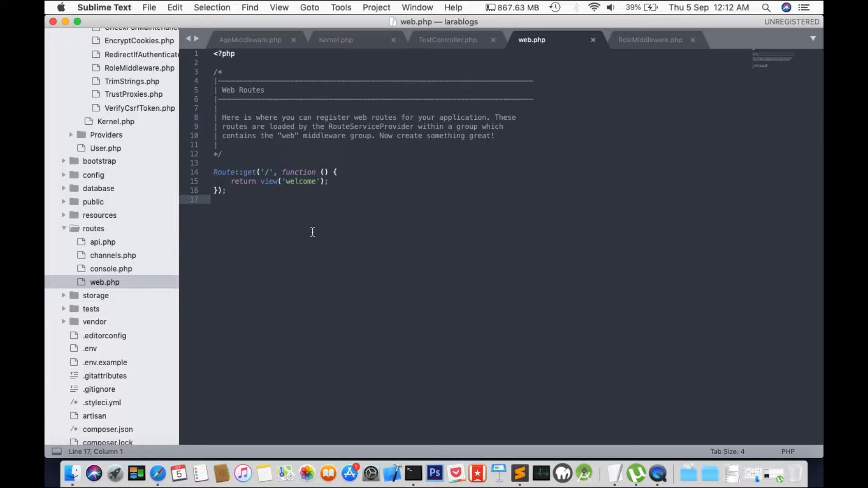
Step: Start a Route::get('role') with 'middleware' => 'Role:editor' in web.php
text(R)
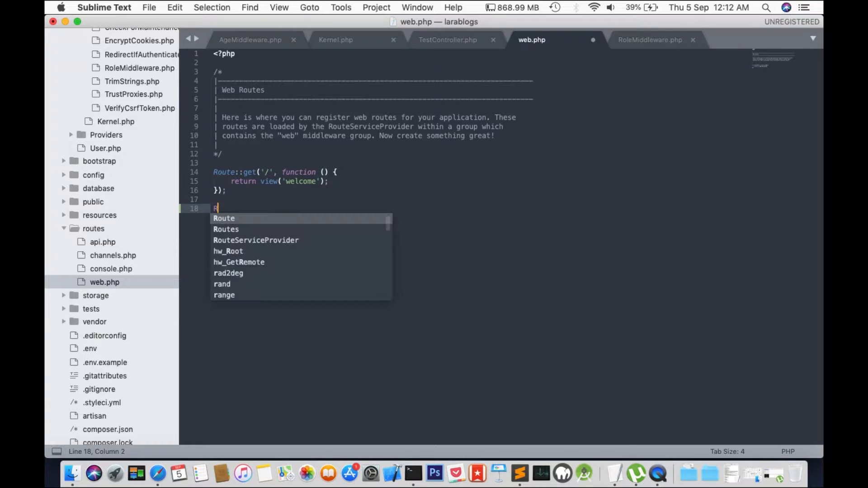
text(oute)
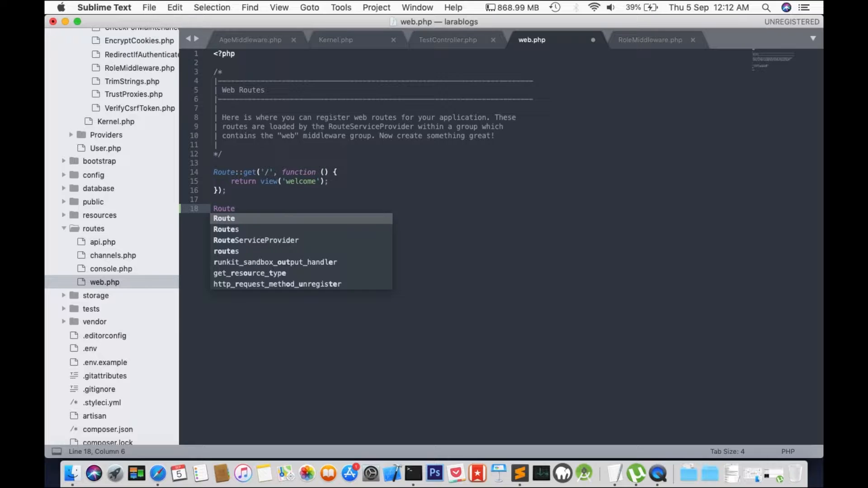
text(::get()
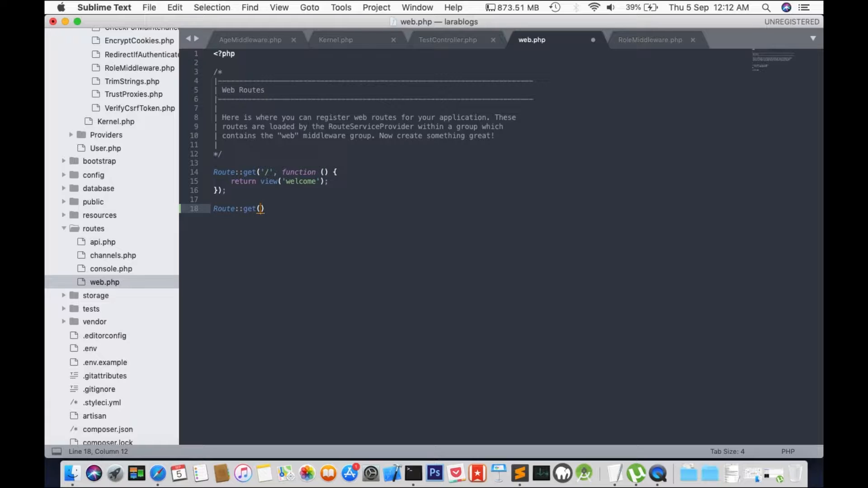
text('ro)
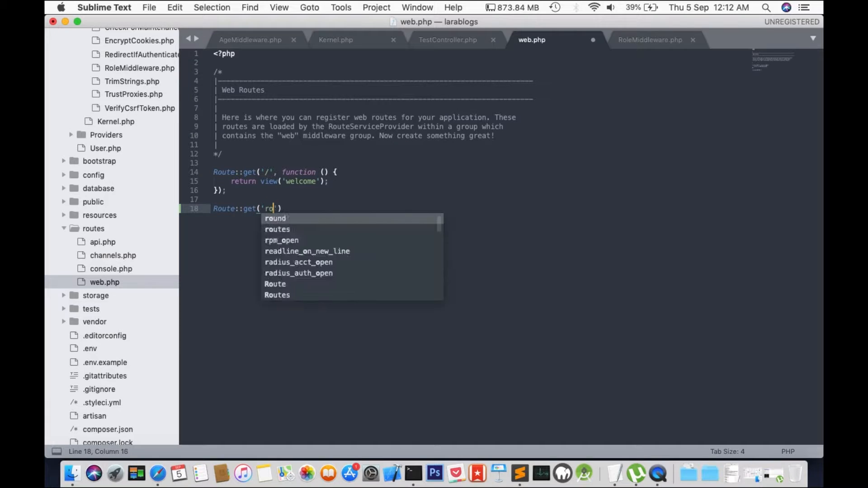
text(le)
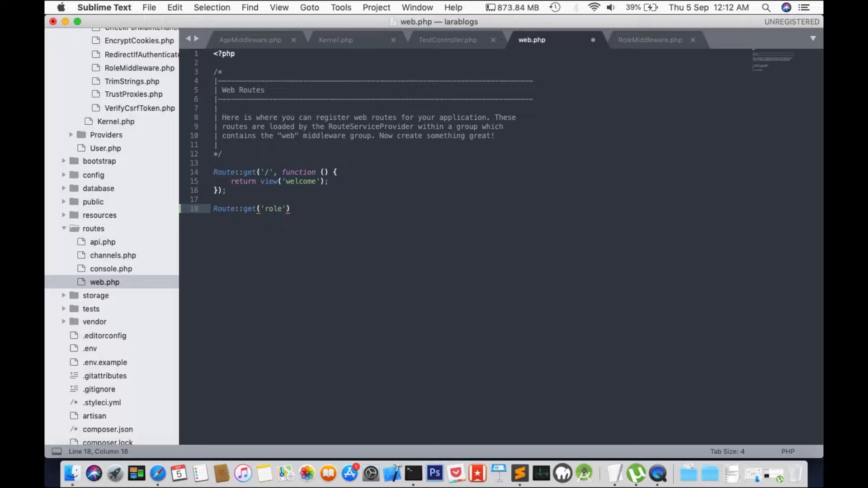
text(,[])
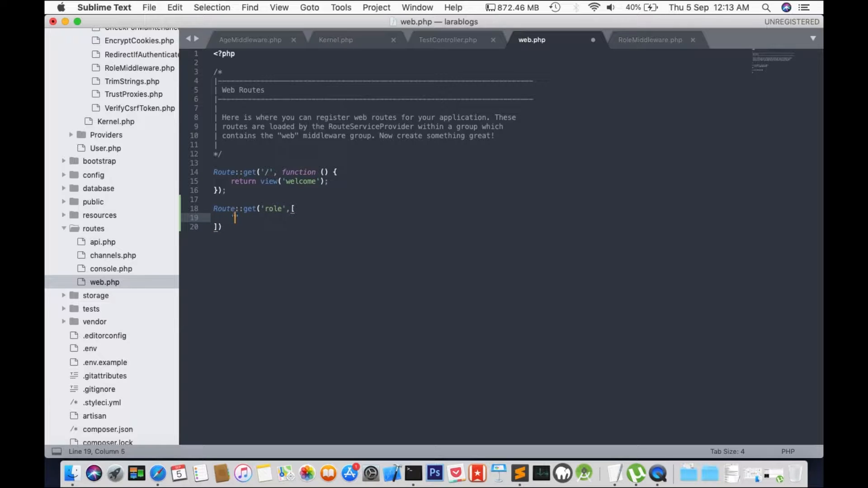
text('middleware')
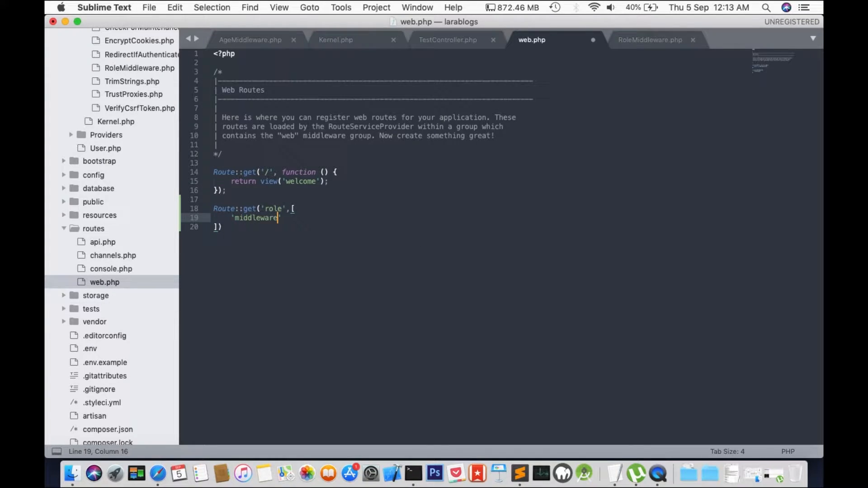
text(=)
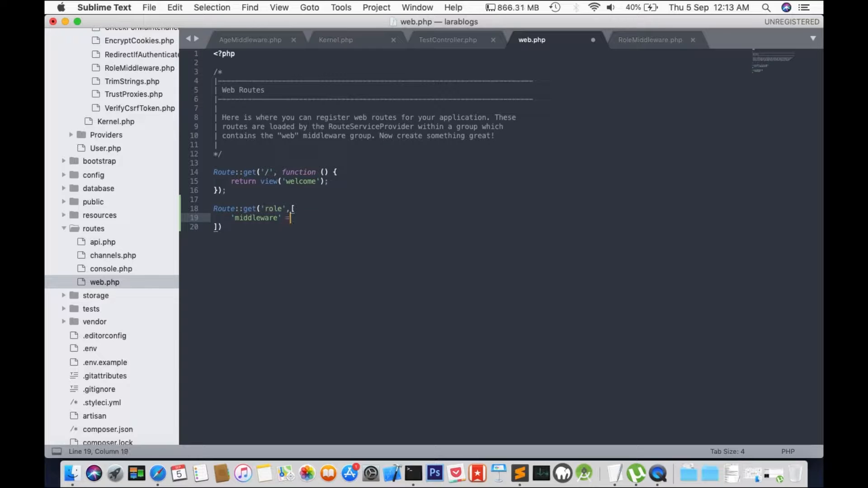
text(> '')
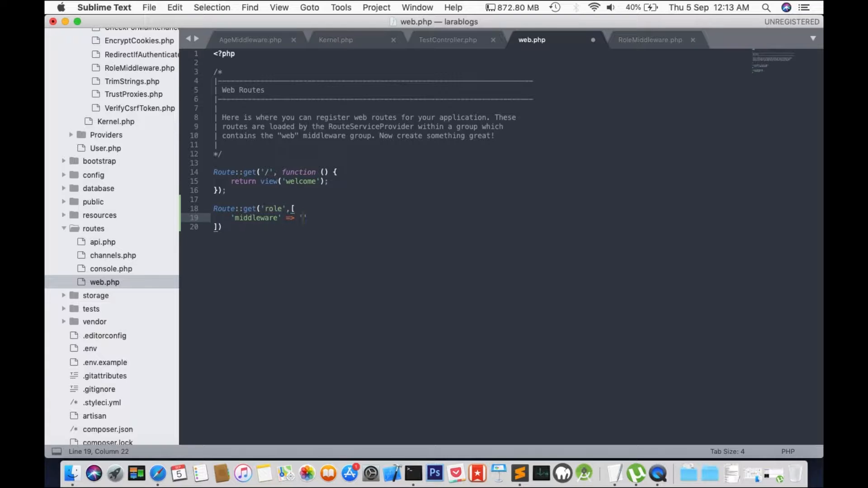
text(R)
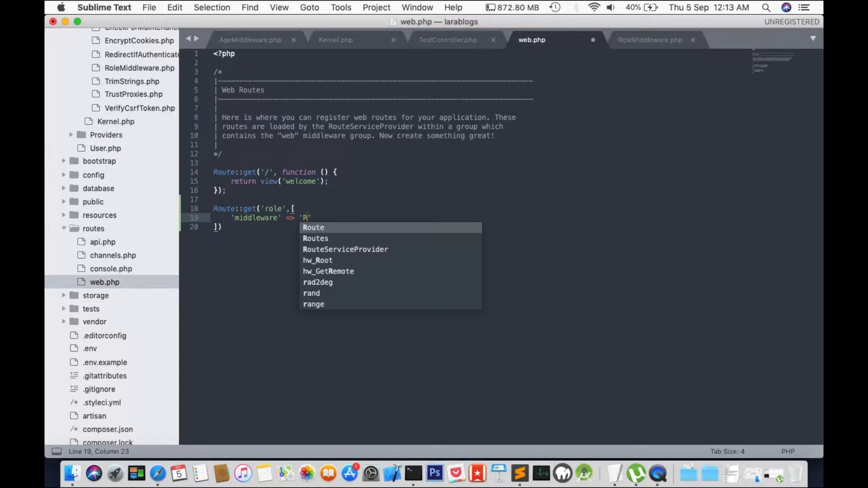
text(ole:)
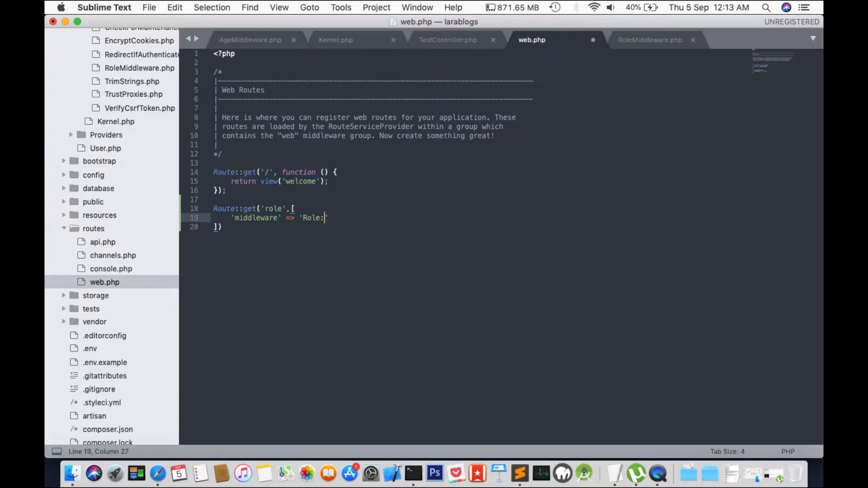
text(editor',)
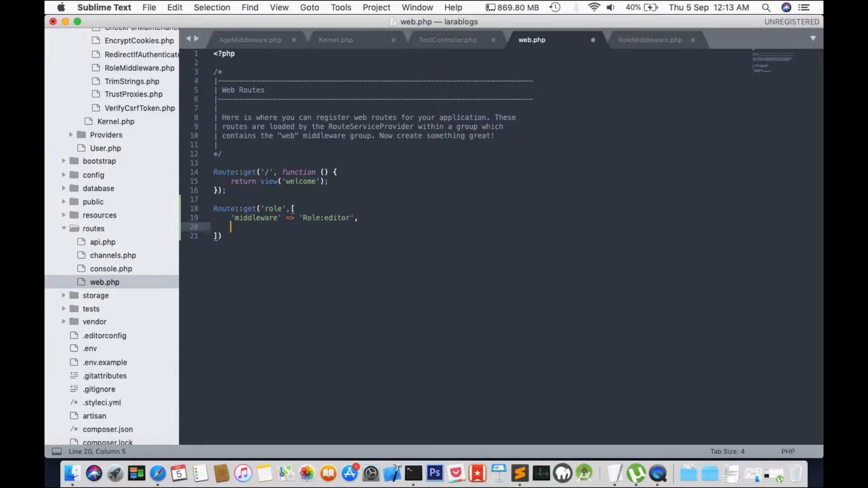
text(')
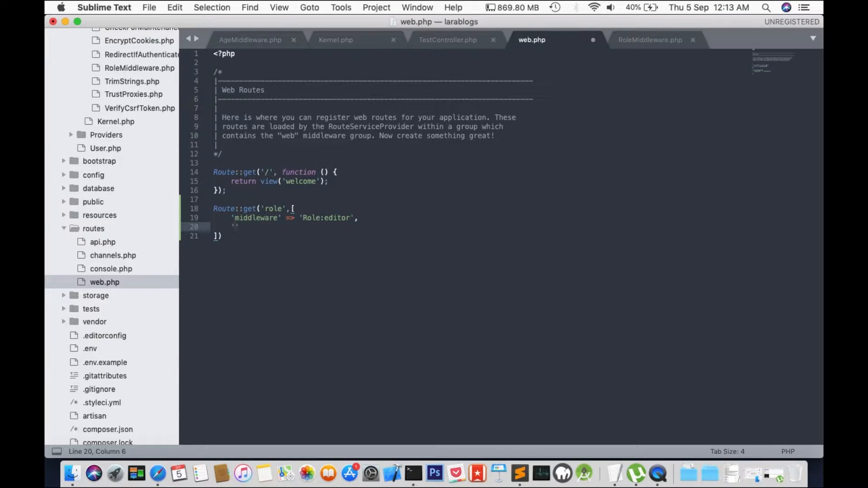
Step: Finish the route with 'uses' => 'TestController@index' and save web.php
text('uses')
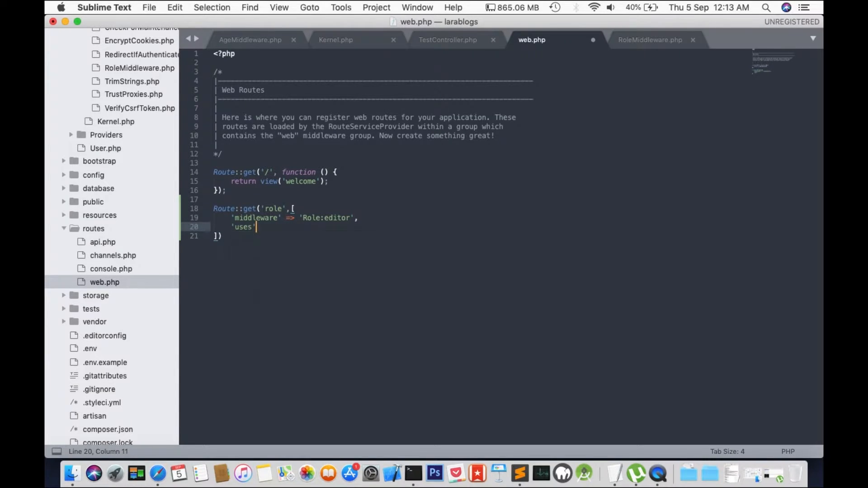
text(=> ')
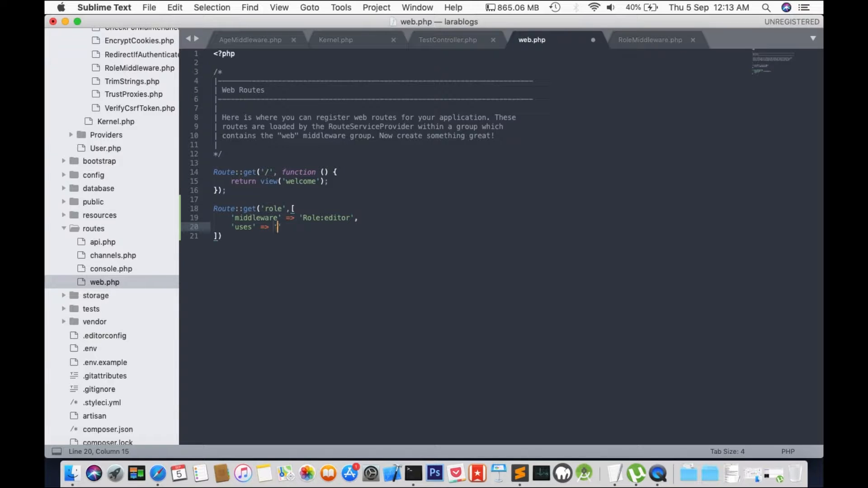
text(TestController)
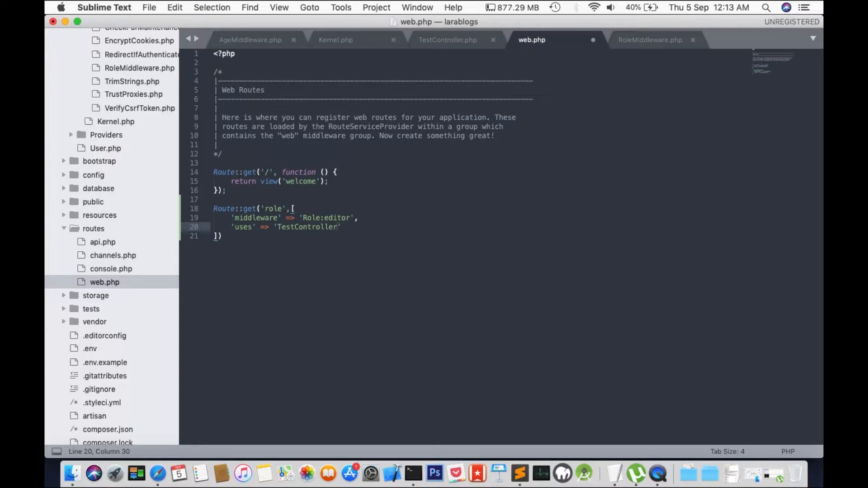
text(@index)
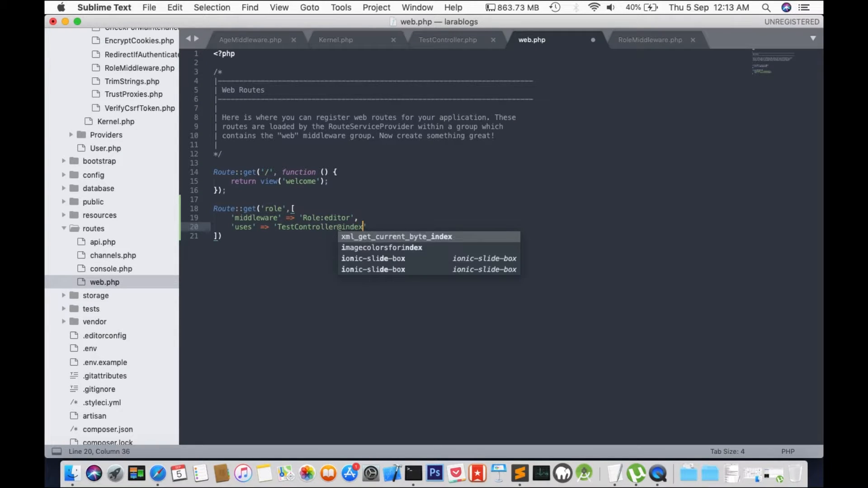
text(,)
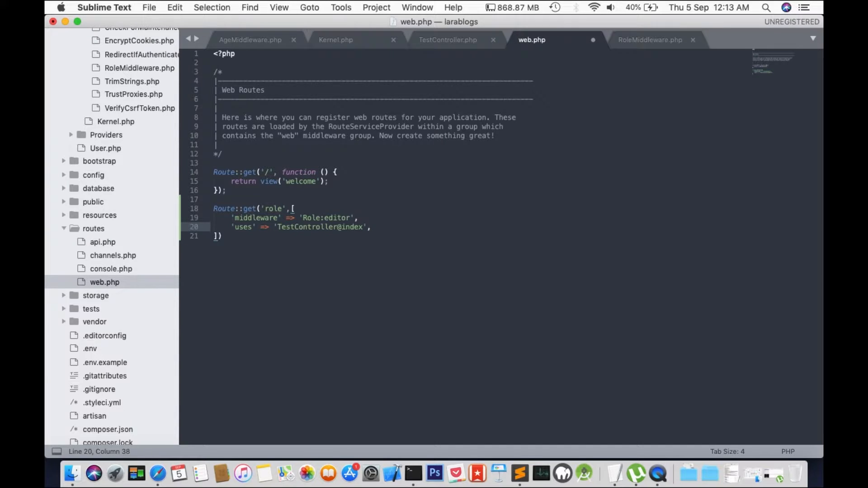
key(cmd+s)
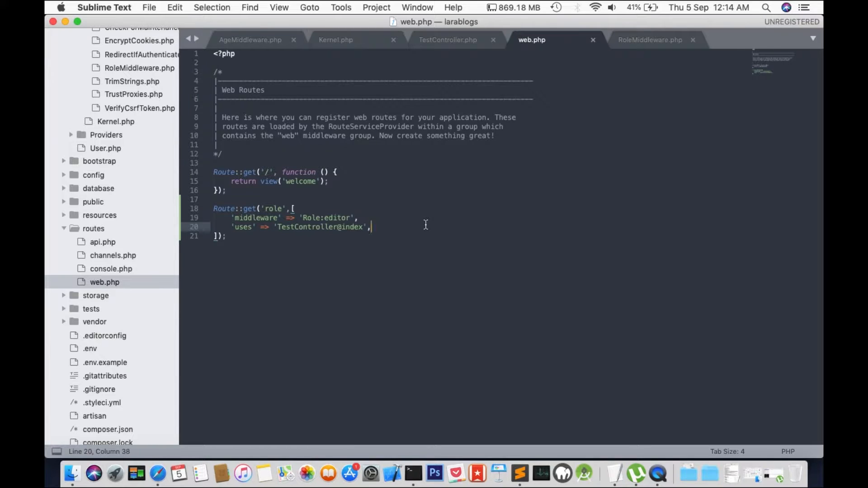
mouse_move(624, 271)
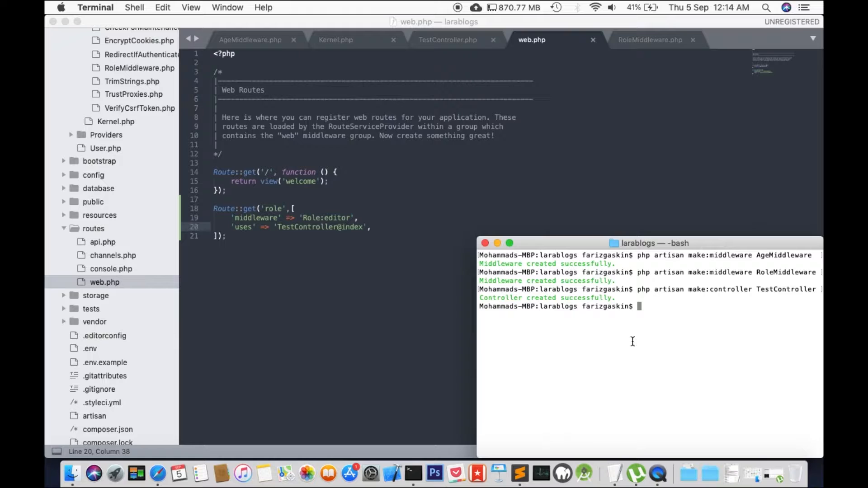
Step: Launch the larablogs development server with php artisan serve
text(php artisan serve)
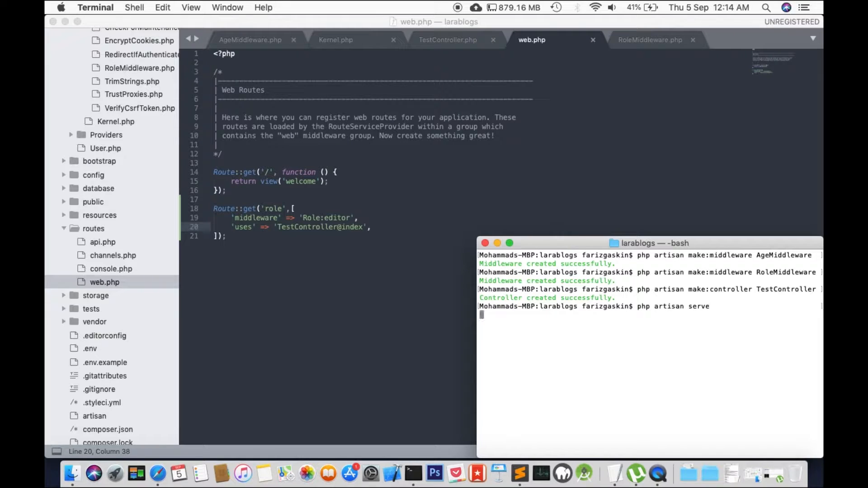
key(Return)
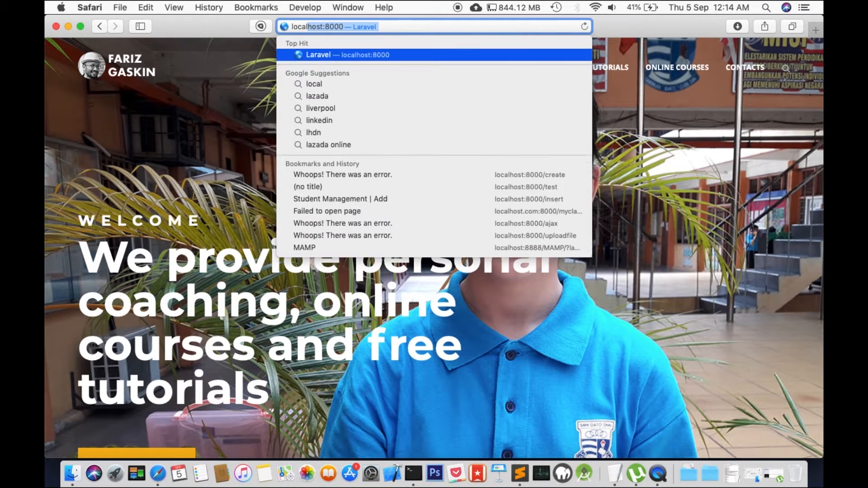
Step: Open the Laravel welcome page at localhost:8000, then request /role
click(284, 27)
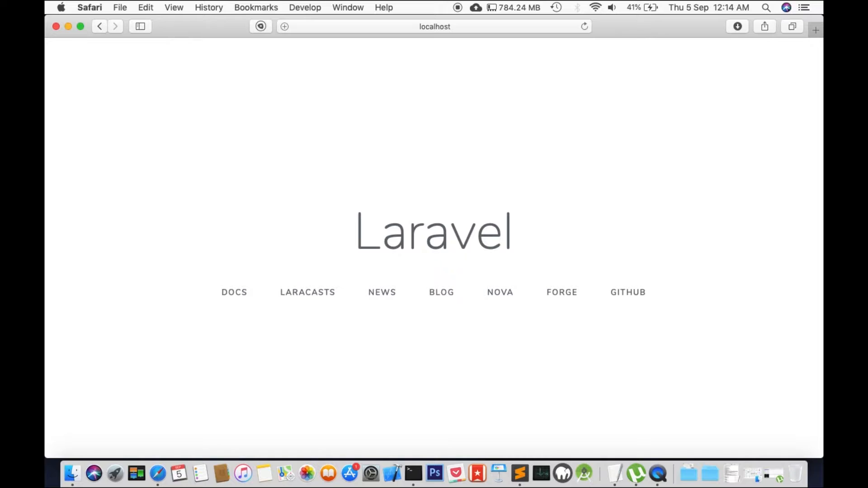
click(434, 26)
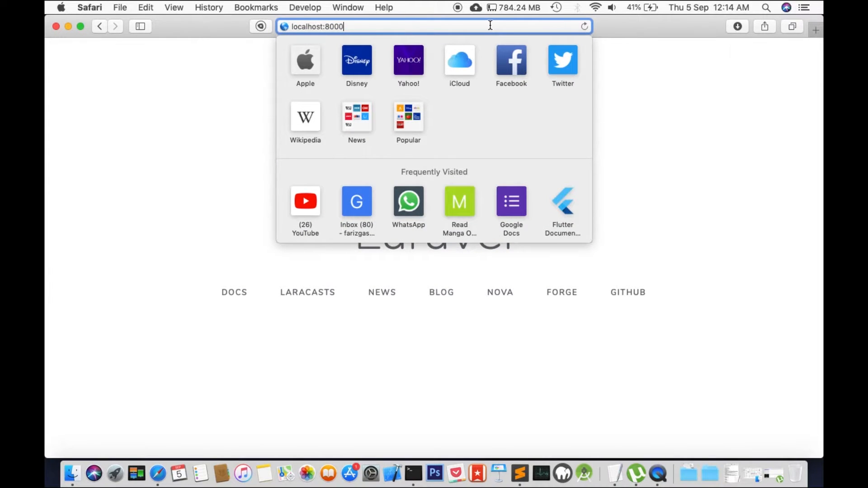
text(/)
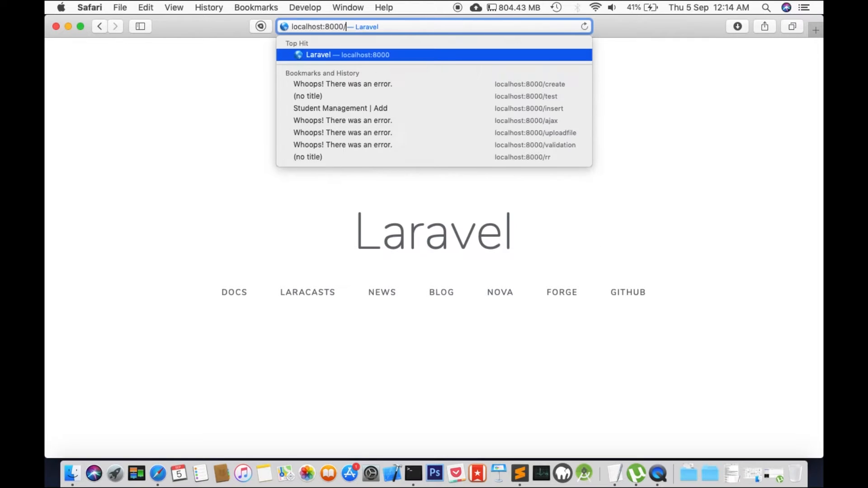
text(role)
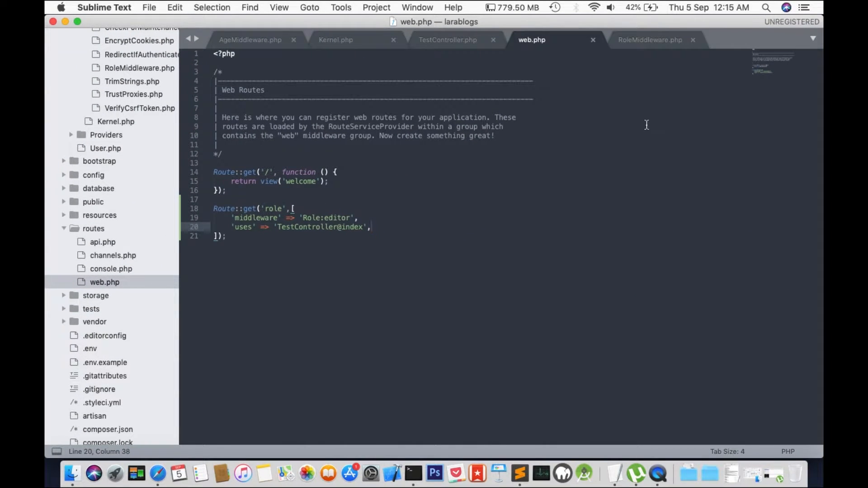
Step: In RoleMiddleware.php, add ', $role' after $next in the handle signature
click(650, 39)
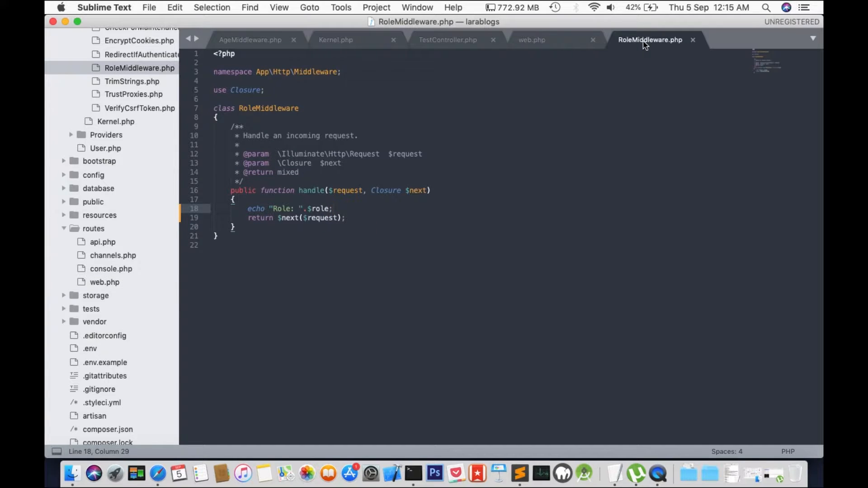
text(, $role)
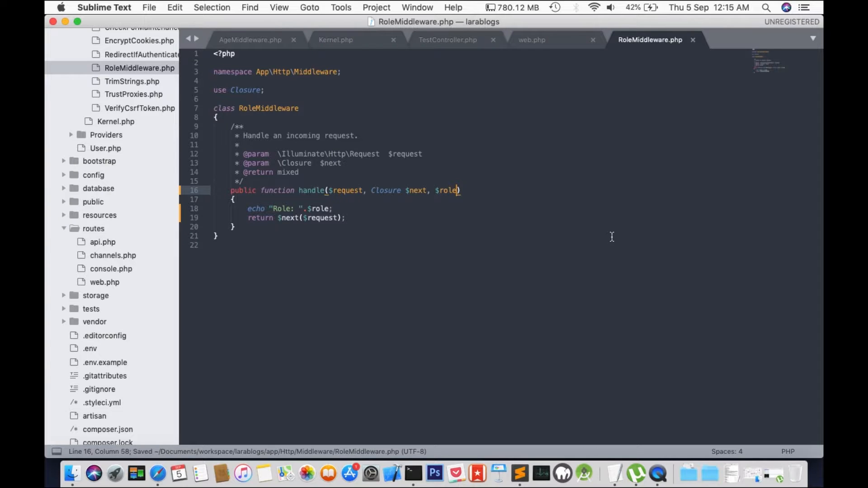
mouse_move(457, 249)
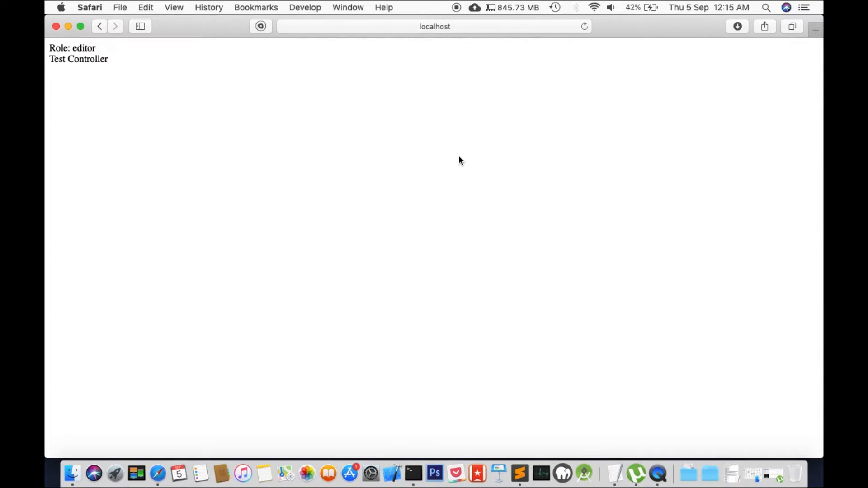
mouse_move(115, 82)
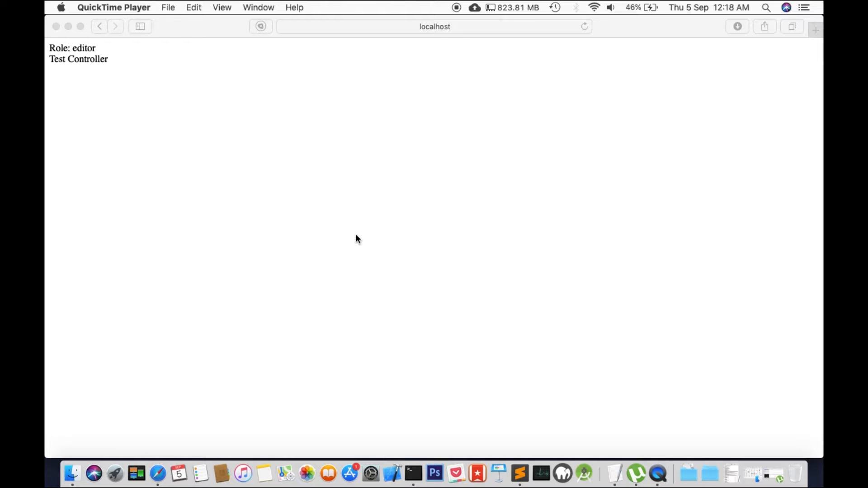
mouse_move(342, 273)
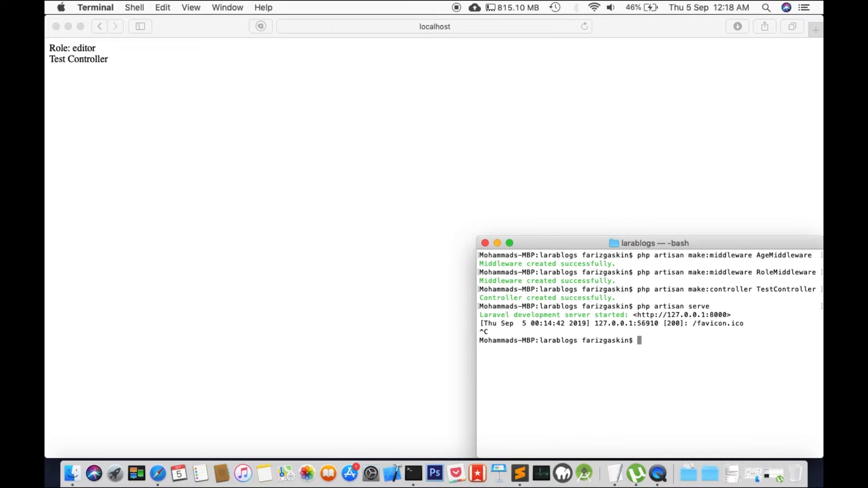
Step: Run php artisan make:middleware TerminateMiddleware to generate the middleware class
text(php)
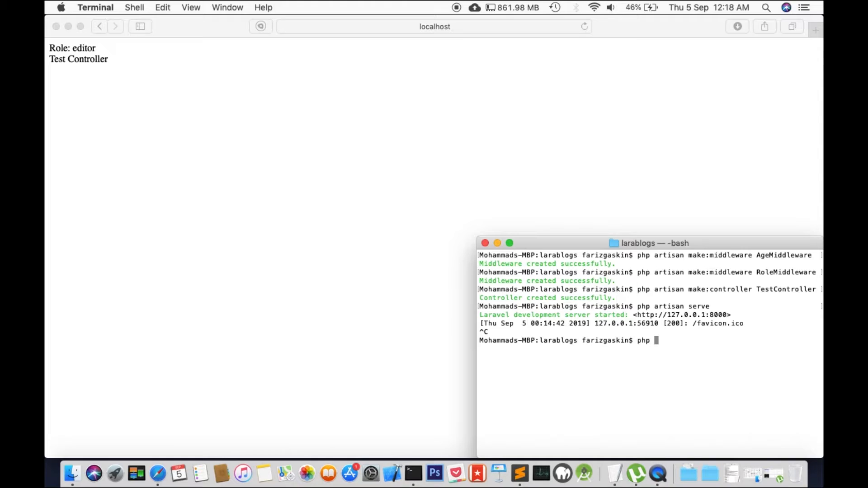
text(artisan)
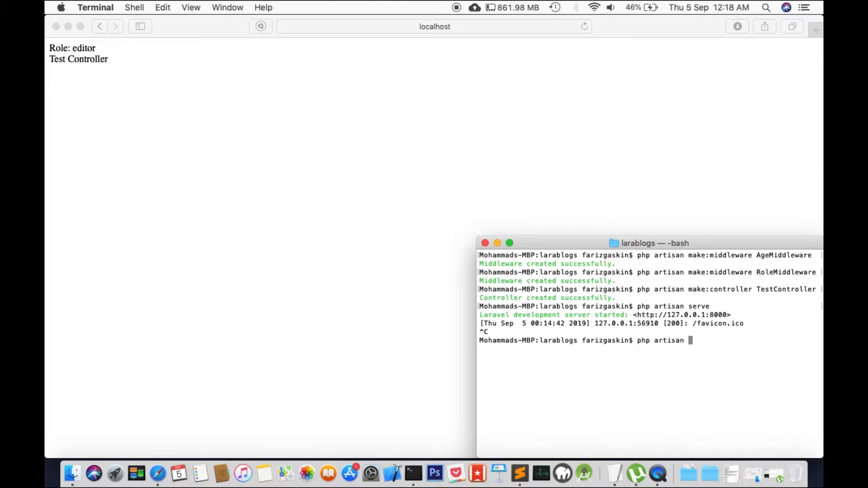
text(make:middleware T)
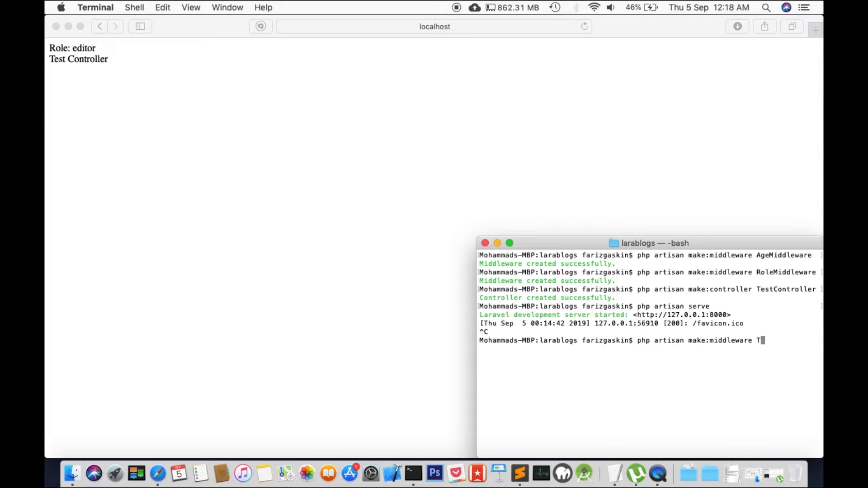
text(erminateMiddleware)
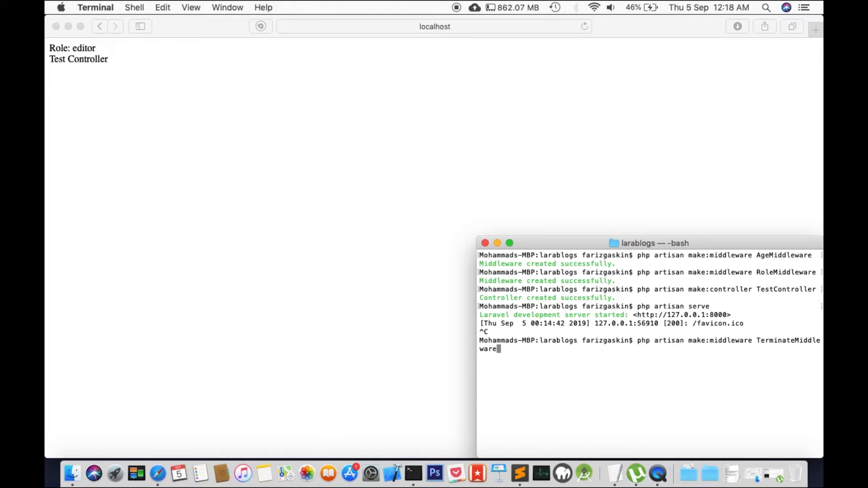
key(Return)
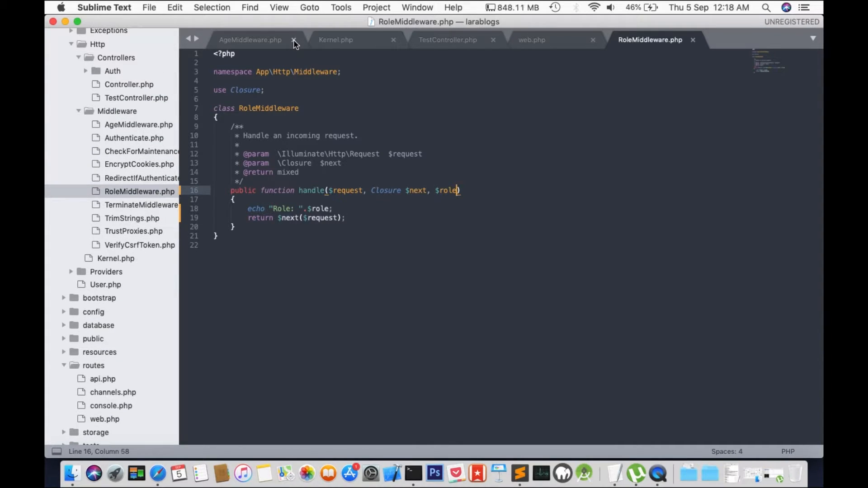
Step: Make TerminateMiddleware's handle echo 'Executing statements of handle method of TerminateMiddleware'
click(293, 40)
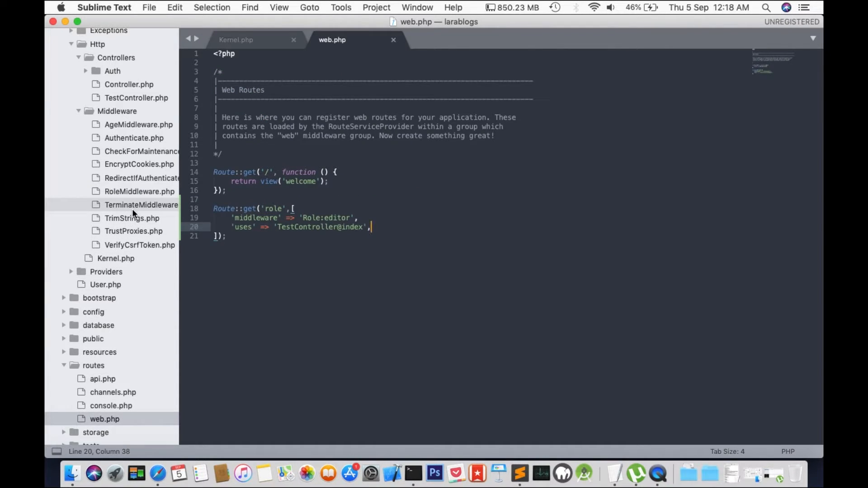
click(142, 205)
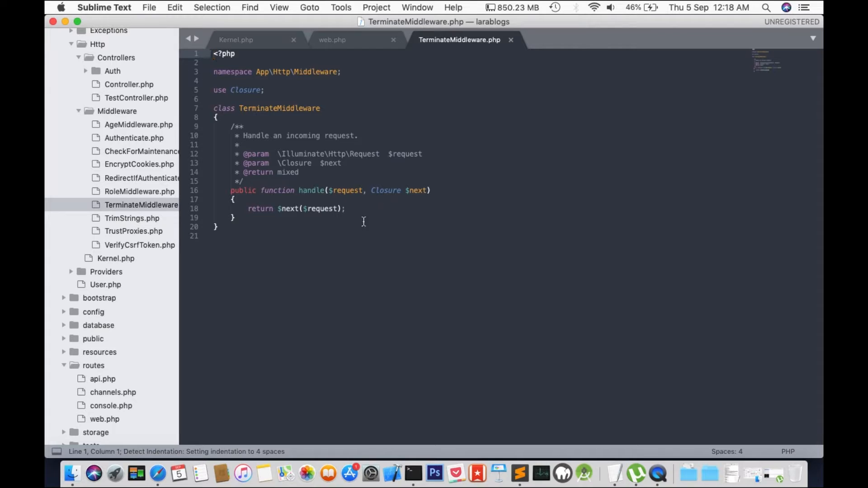
mouse_move(293, 235)
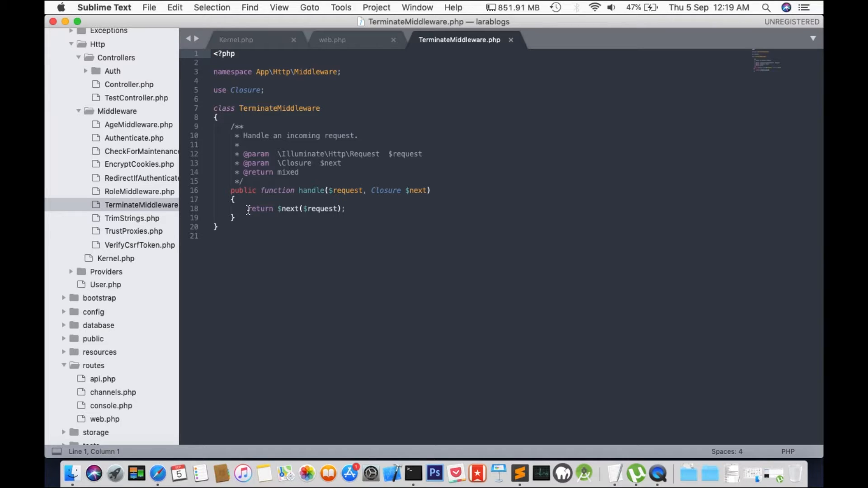
key(enter)
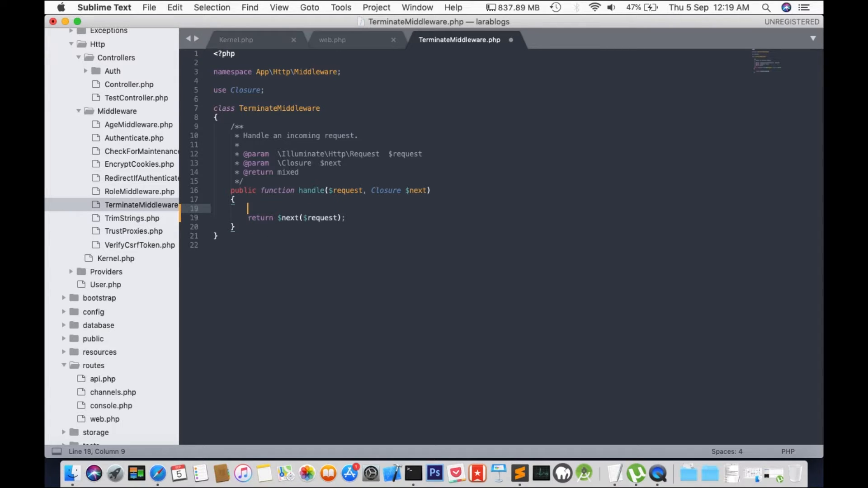
text(echo)
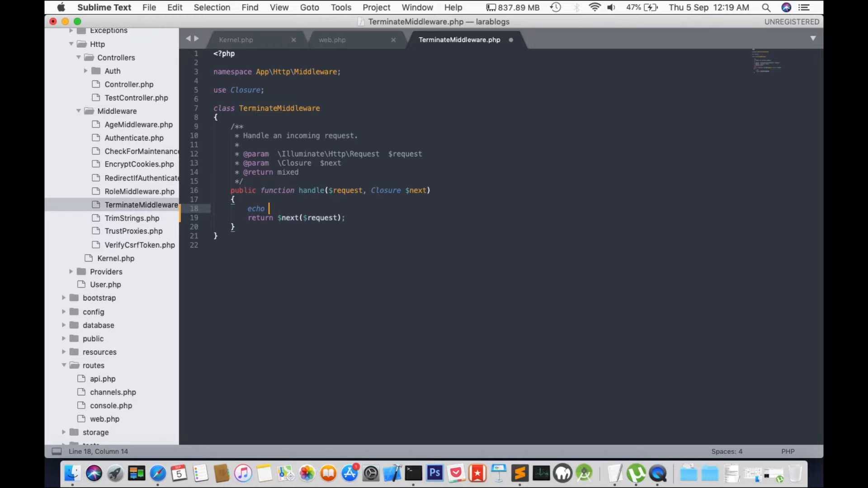
text("Executing)
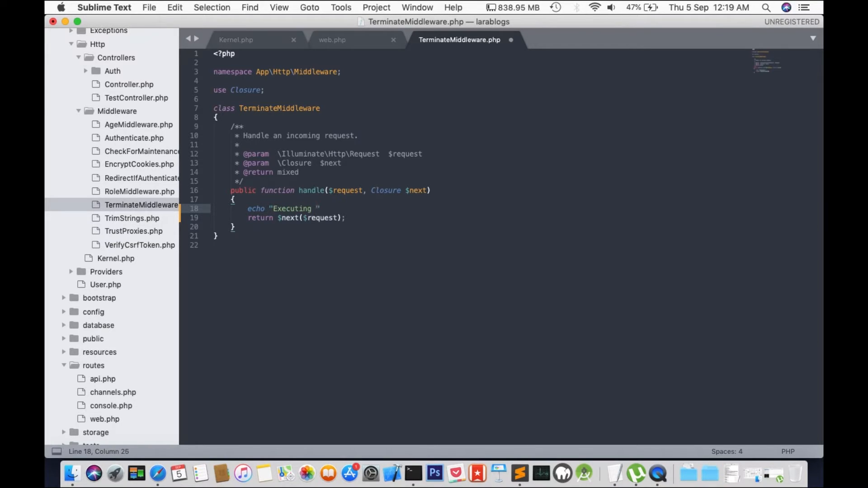
text(statements of handle method of TerminateMiddleware)
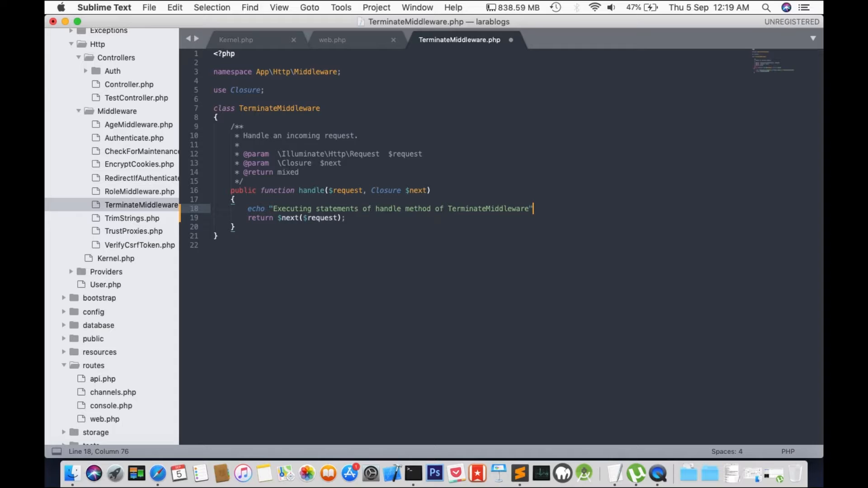
text(;)
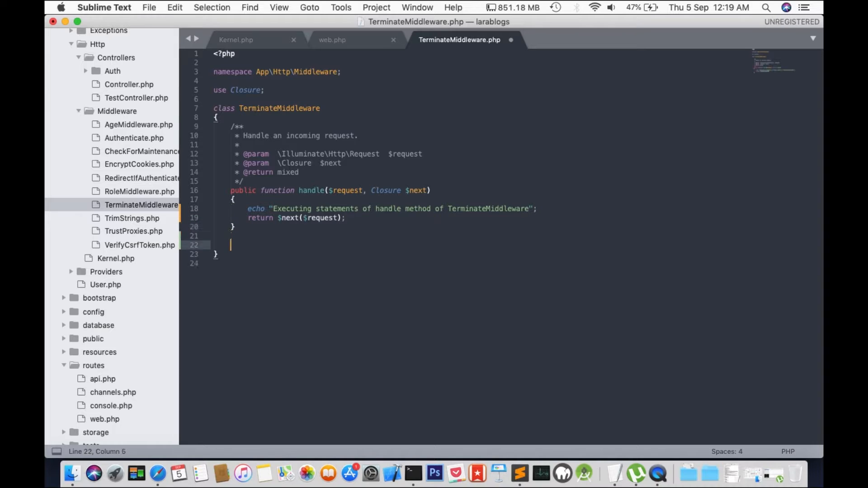
Step: Declare a public terminate($request, $response) method in TerminateMiddleware
text(public)
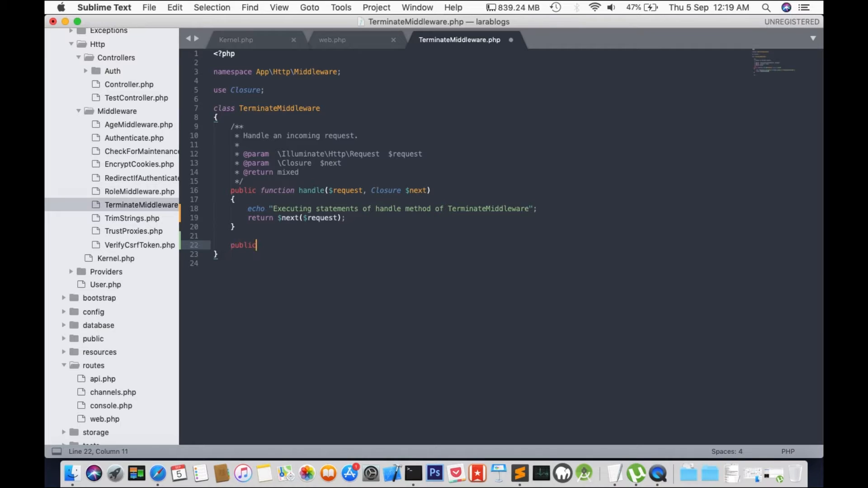
text(f)
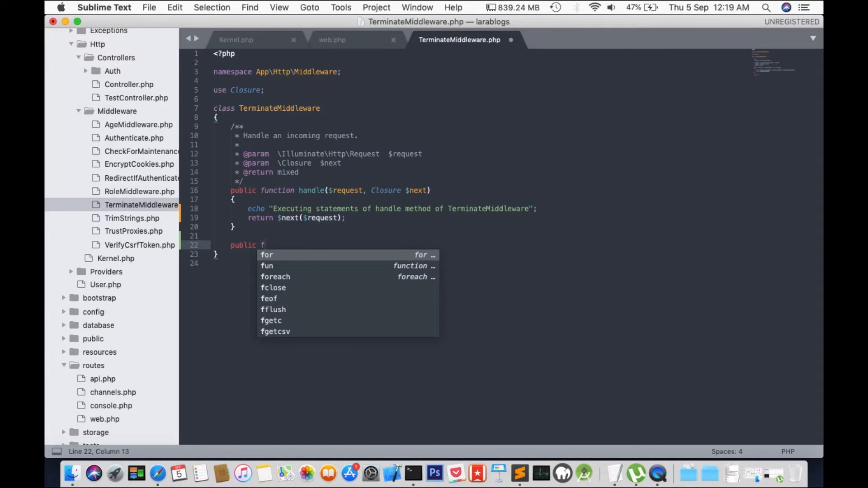
text(un)
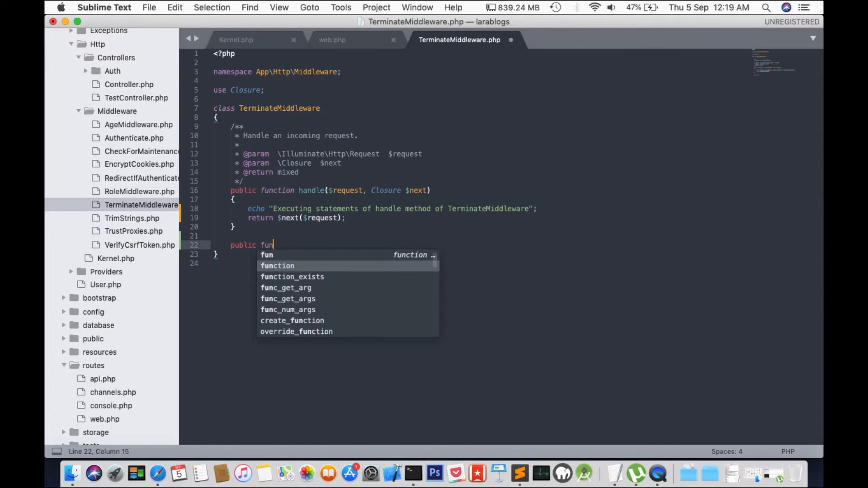
text(ction ter)
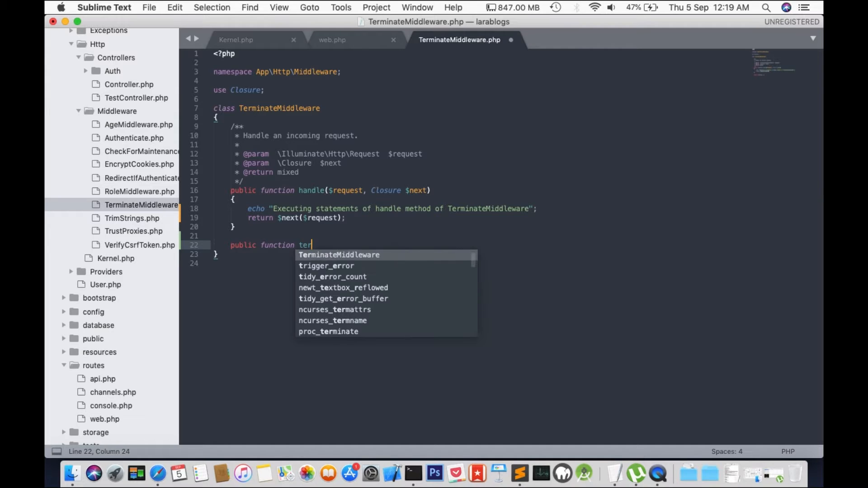
text(minate)
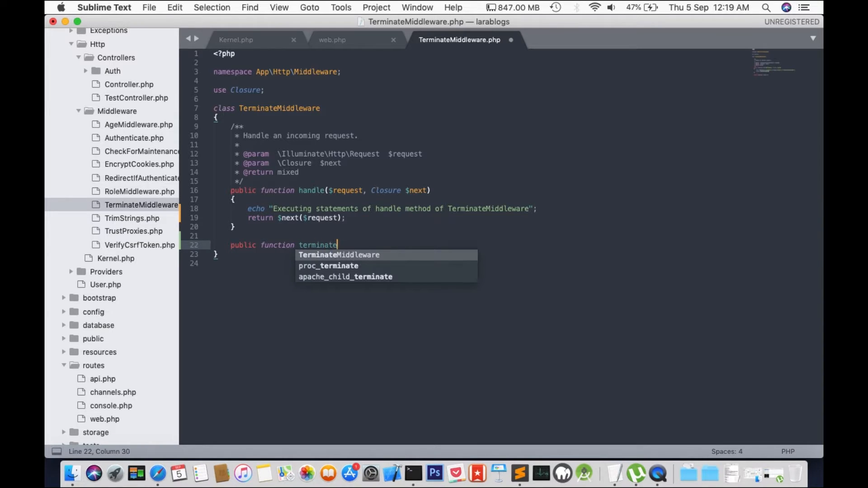
text(()
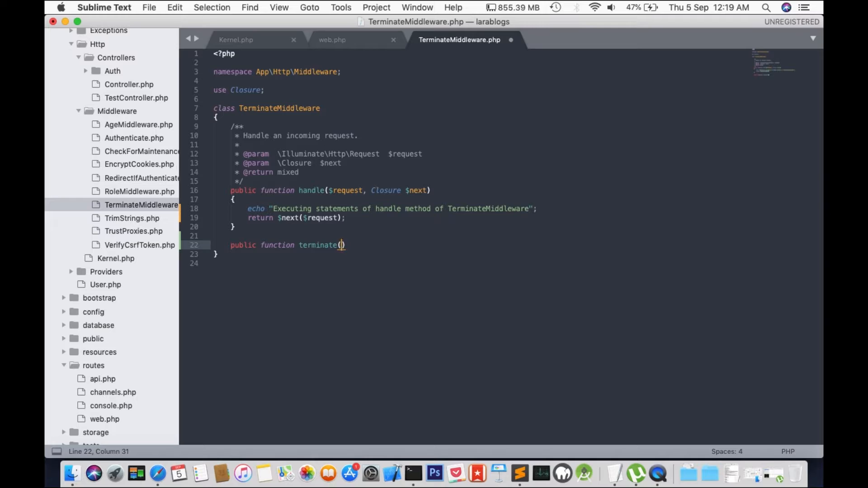
text($)
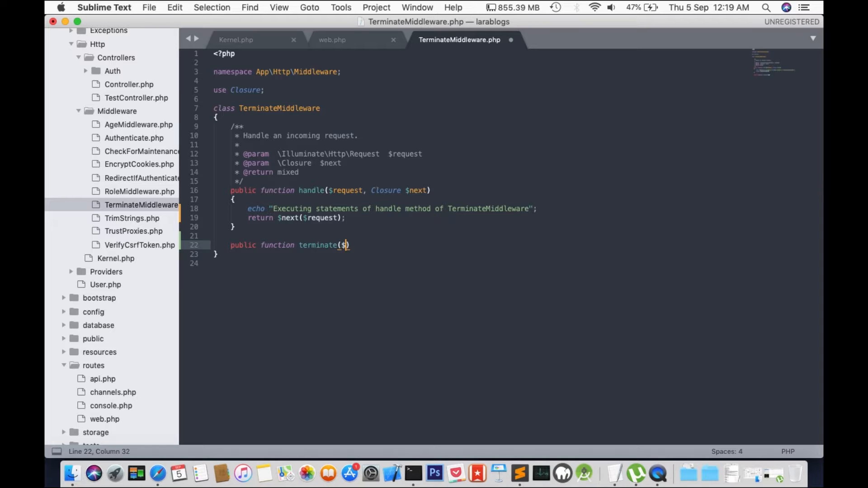
text(re)
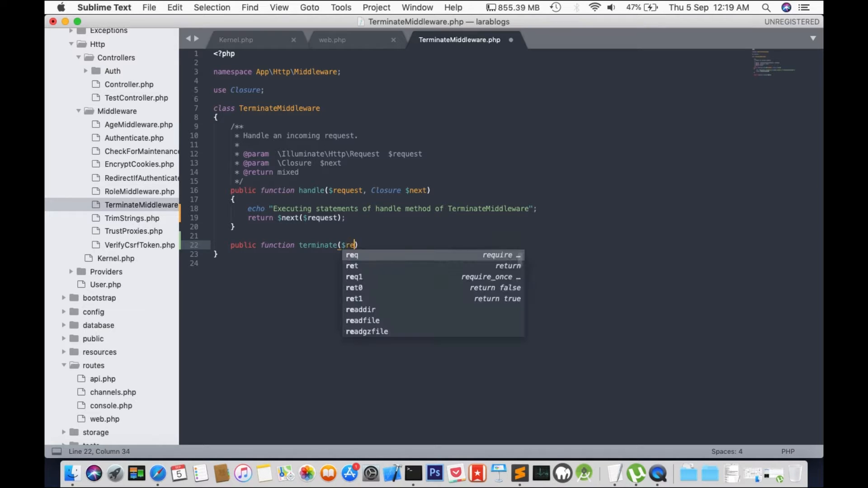
text(quest)
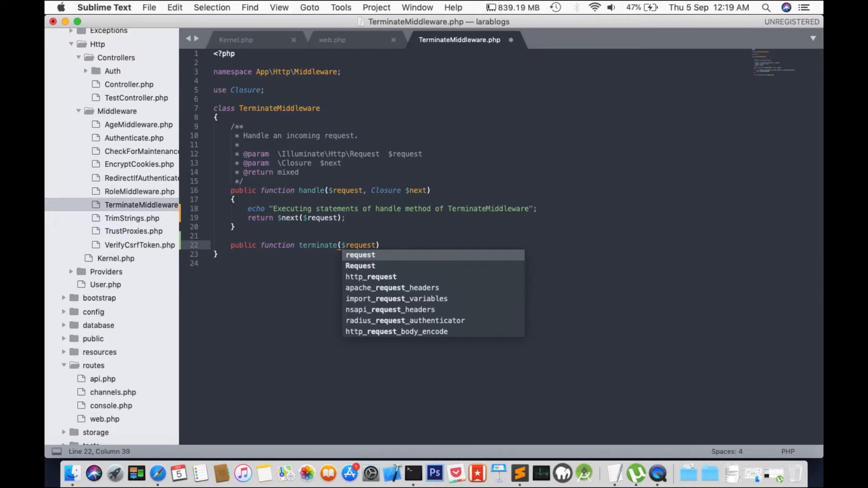
text(, $respons)
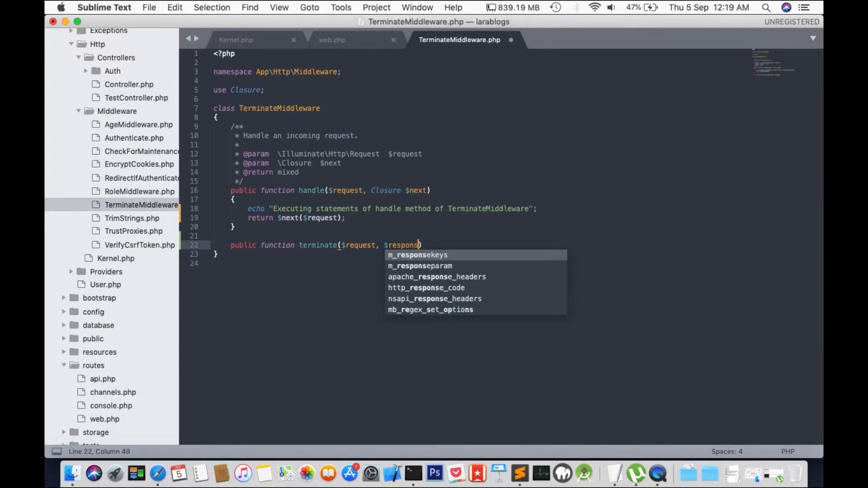
text(e))
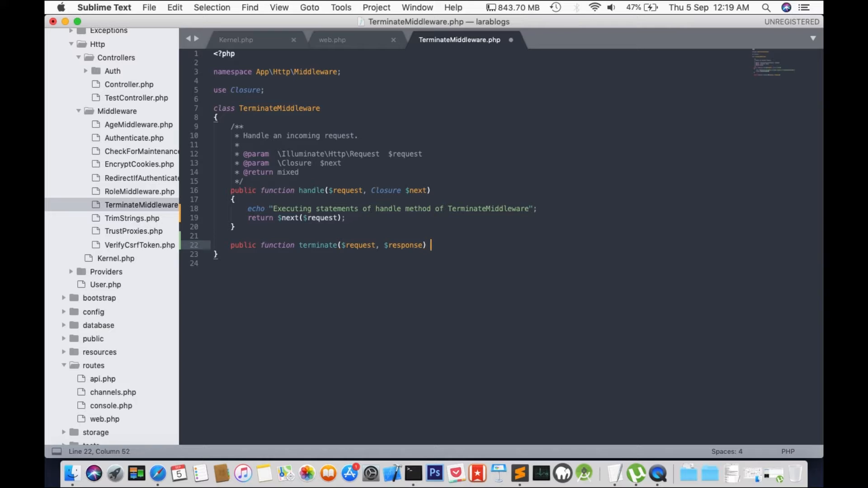
text({)
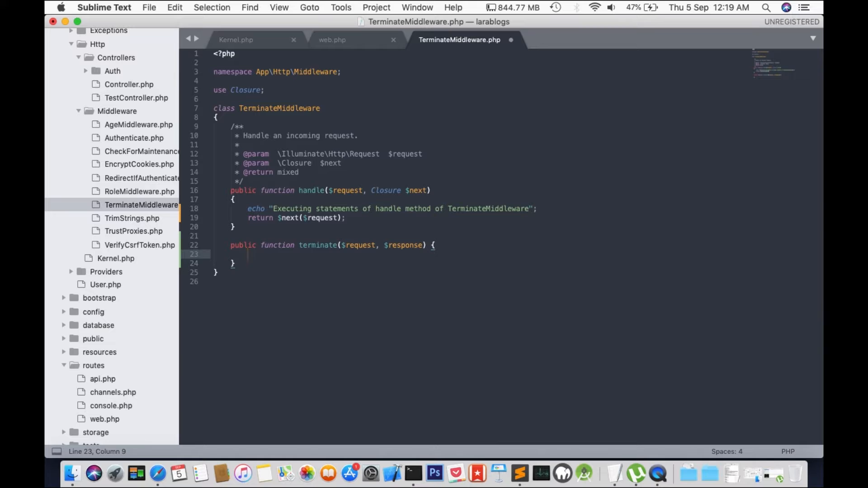
Step: Echo '<br>Executing statements of terminate method of TerminateMiddleware' in terminate, and save
text(echo "")
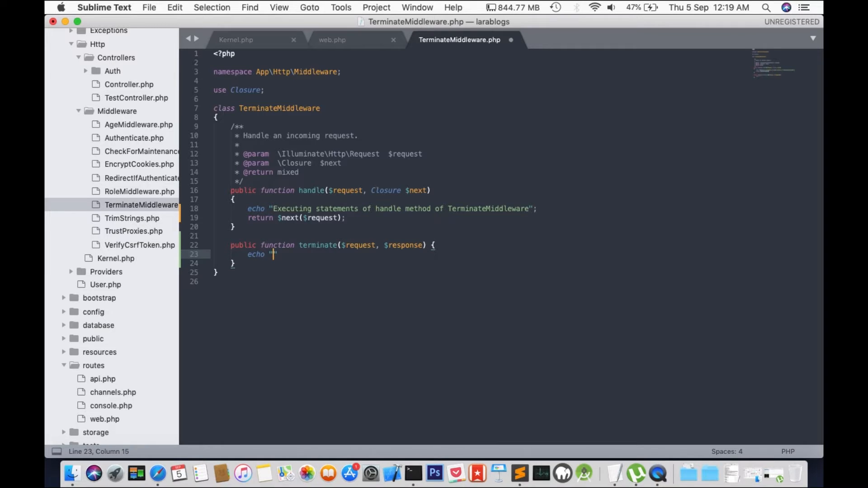
text(<b)
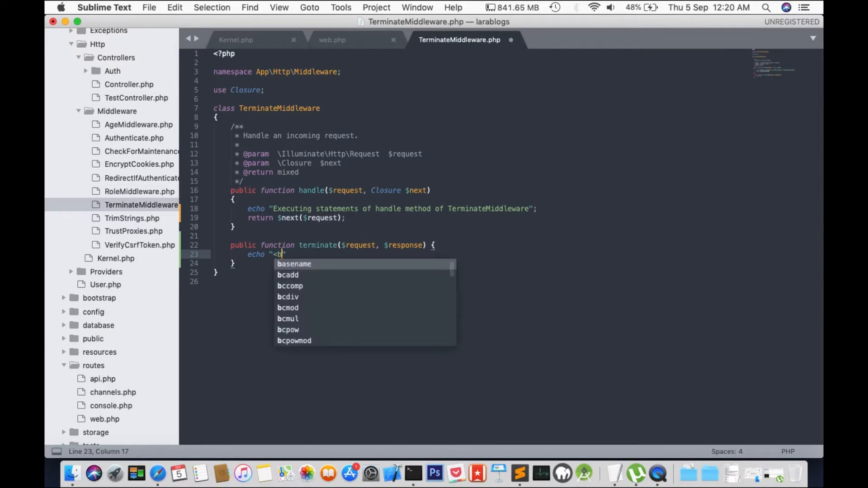
text(r>Executing)
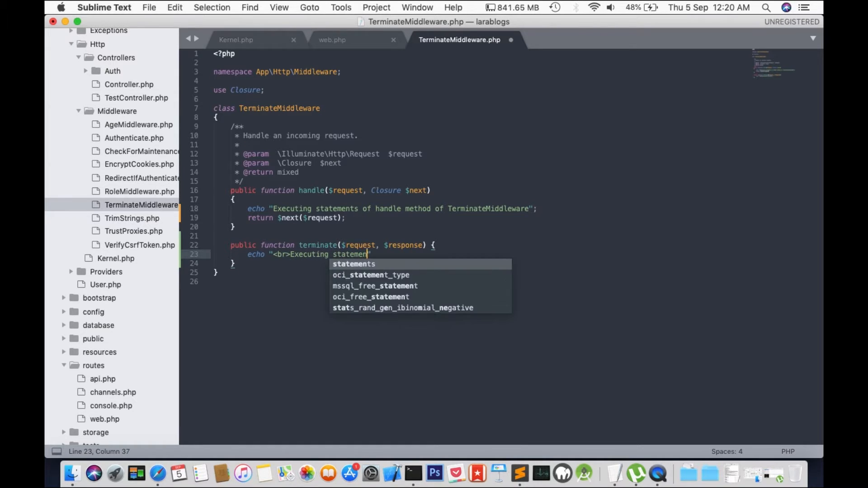
text(statements of)
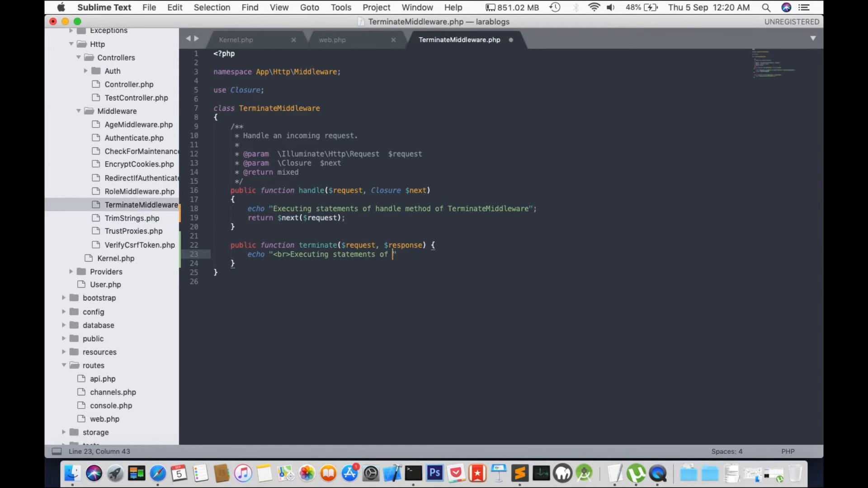
text(terminate method of TerminateM)
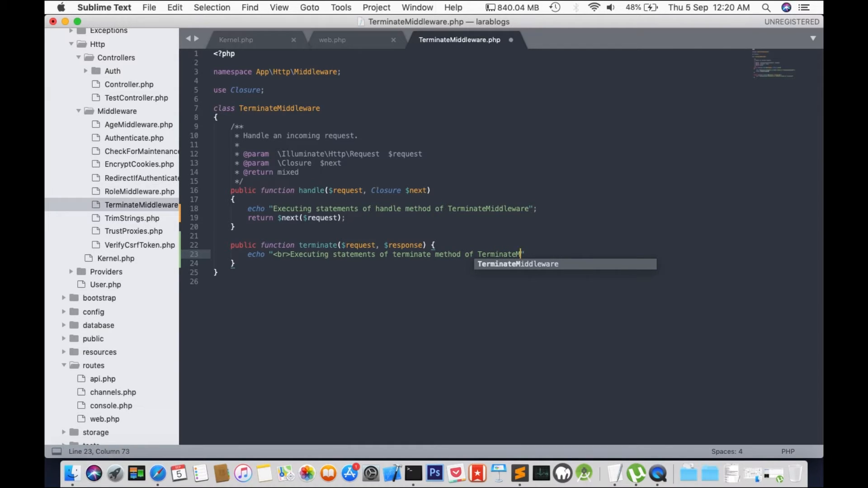
key(Tab)
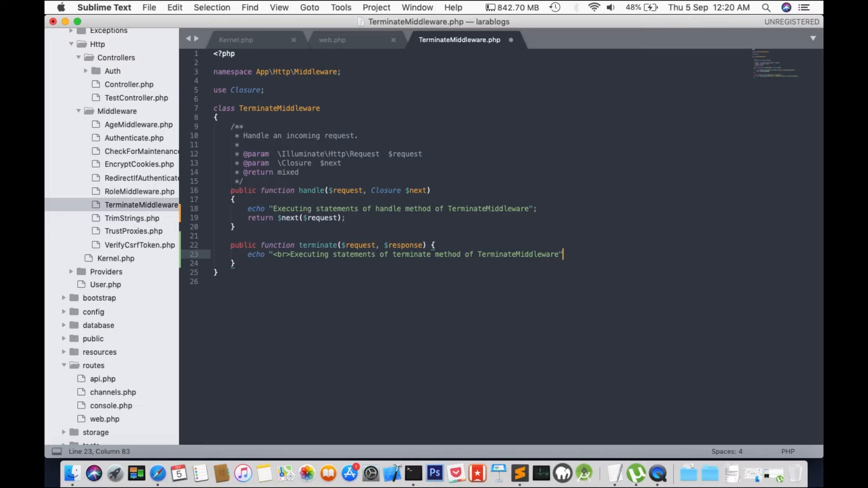
text(;)
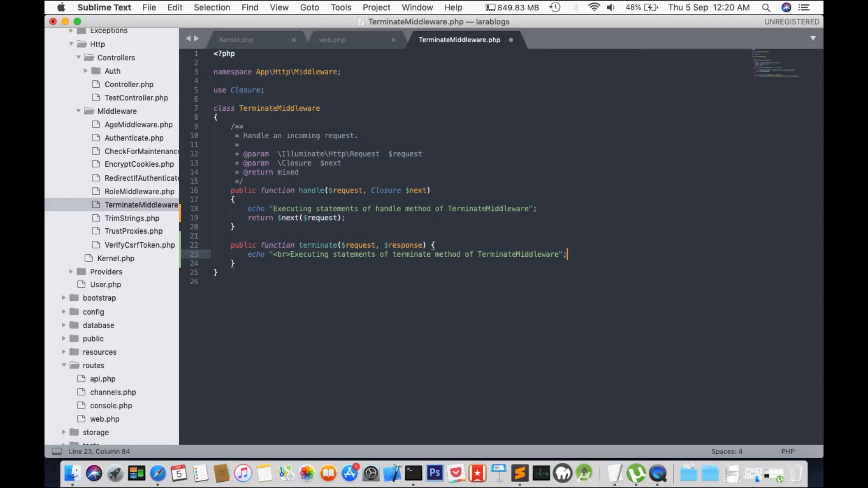
key(cmd+s)
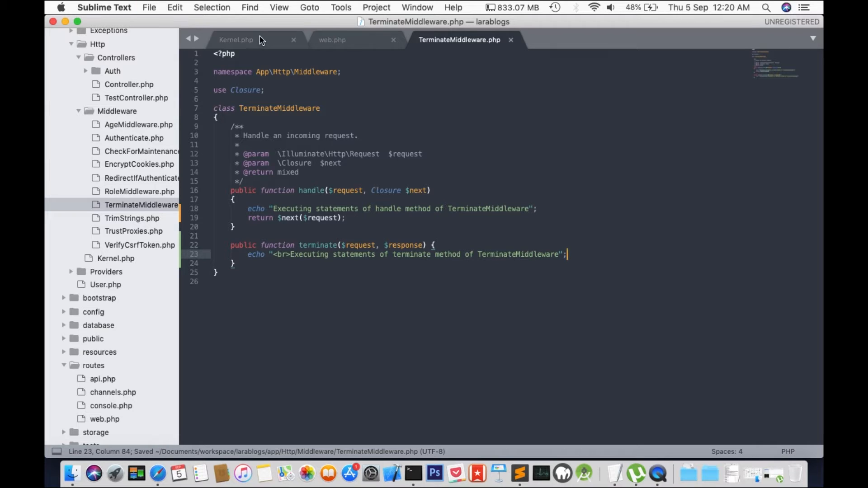
Step: In Kernel.php, paste the Role entry and rename it to terminate, pointing at TerminateMiddleware
click(236, 39)
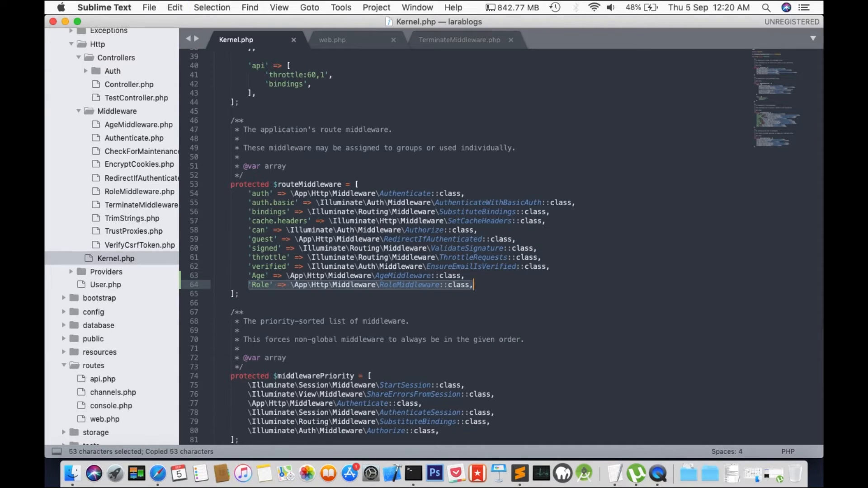
key(cmd+v)
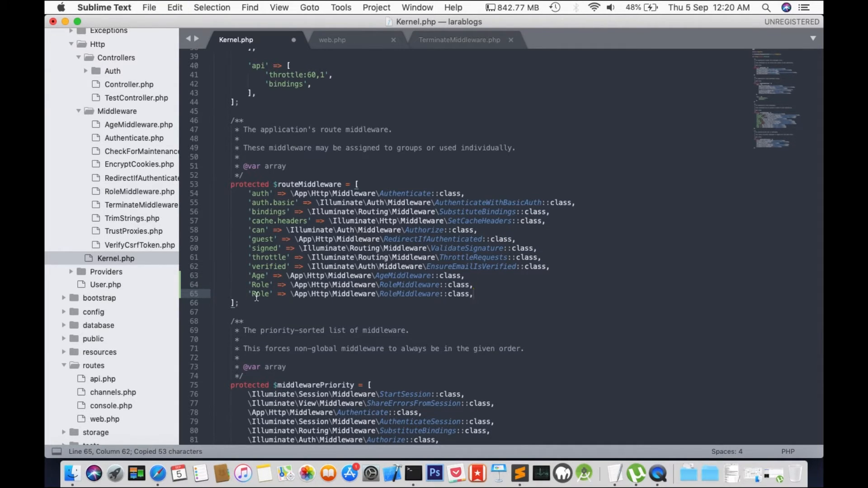
double_click(260, 294)
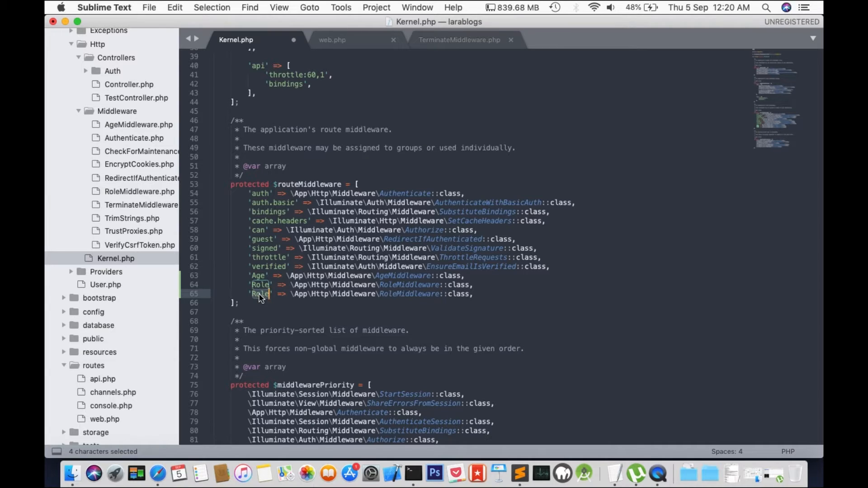
text(terminate)
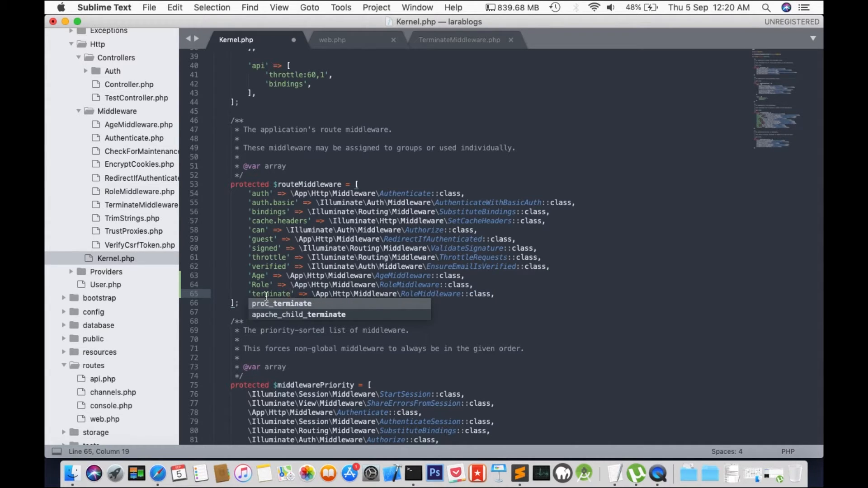
mouse_move(427, 294)
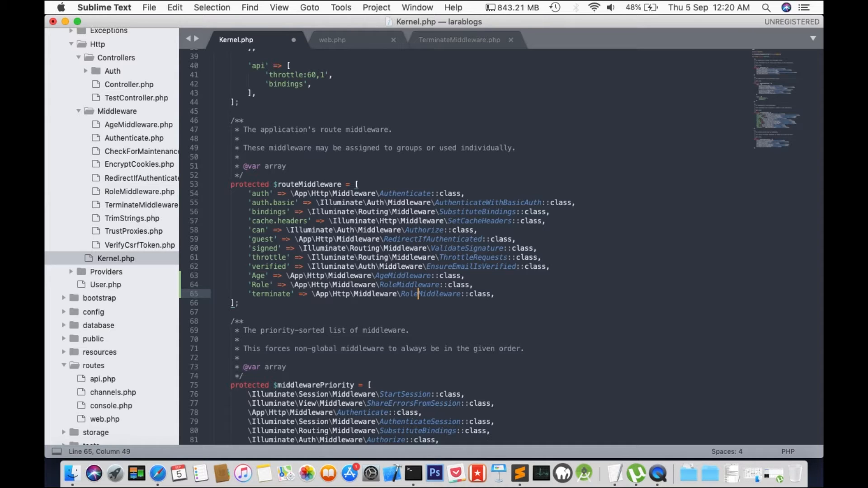
double_click(407, 294)
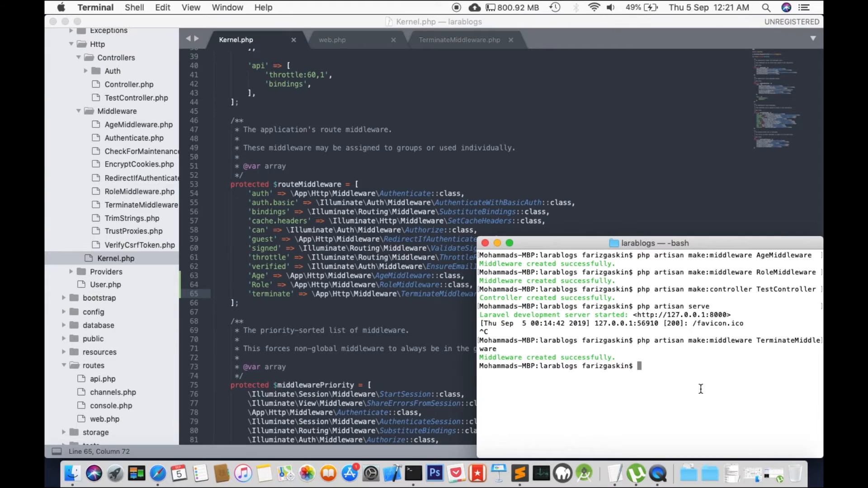
Step: Run php artisan make:controller ABCController in Terminal
text(php artisan ma)
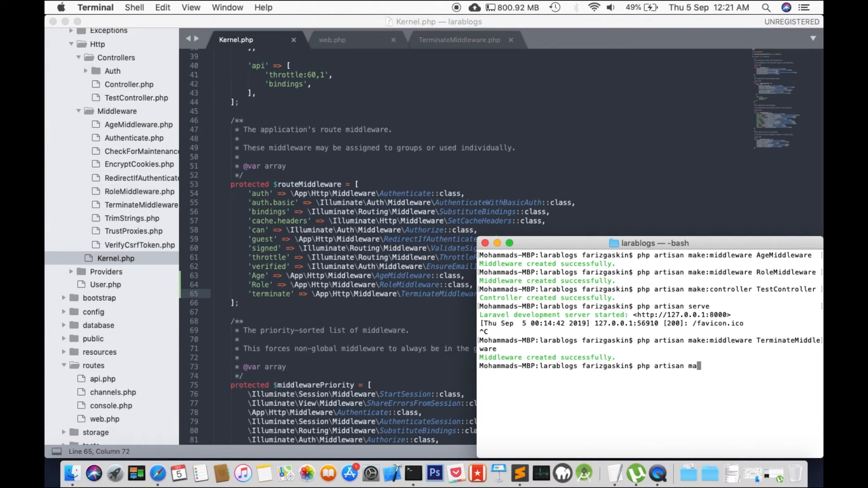
text(ke:)
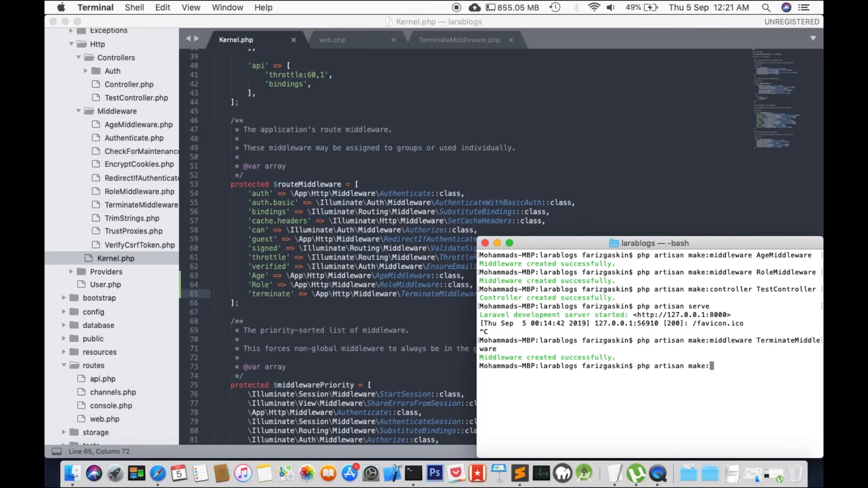
text(controll)
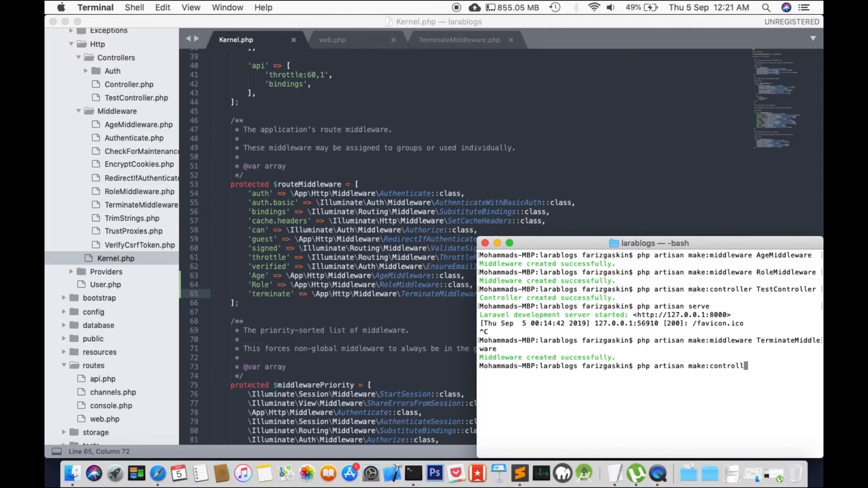
text(ABCC)
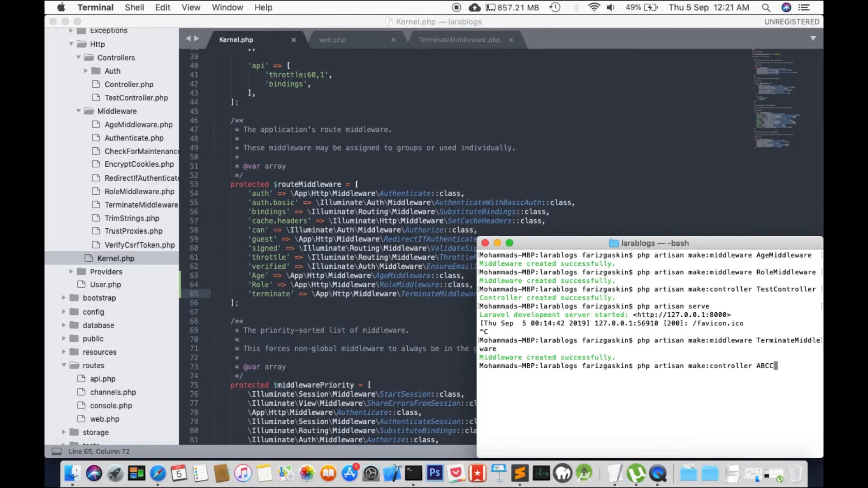
text(ontroller)
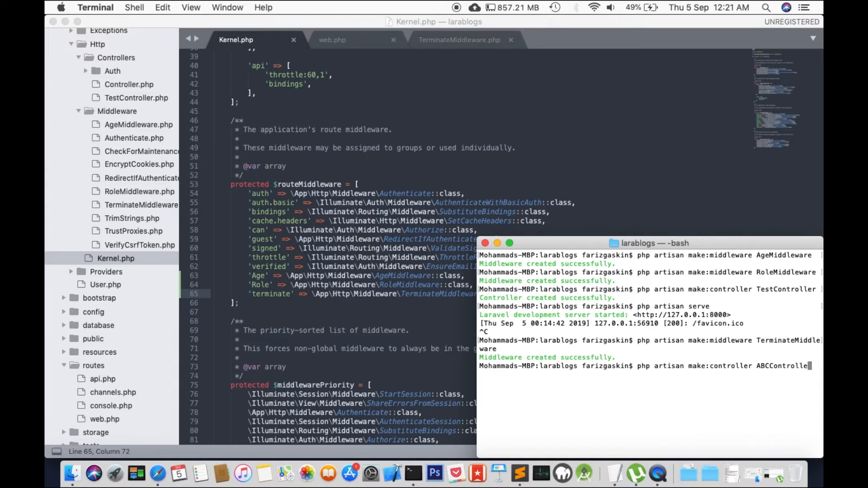
key(enter)
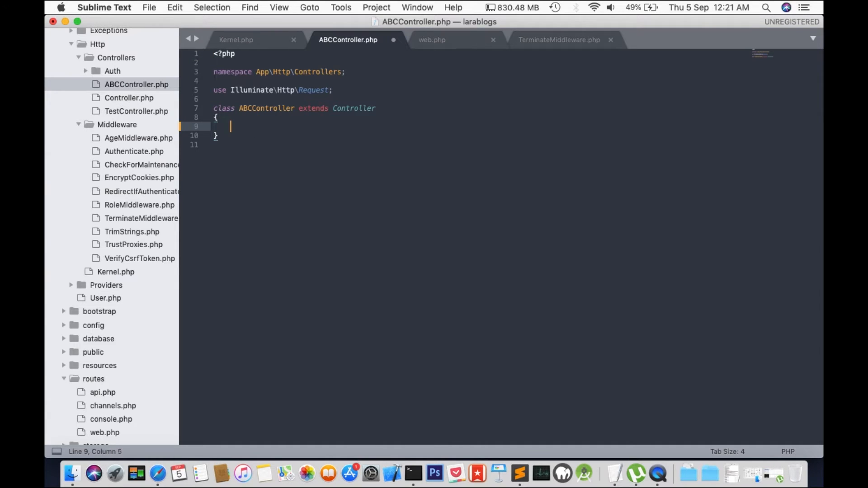
Step: Write public function index() echoing '<br>ABC Controller' in ABCController.php and save
text(p)
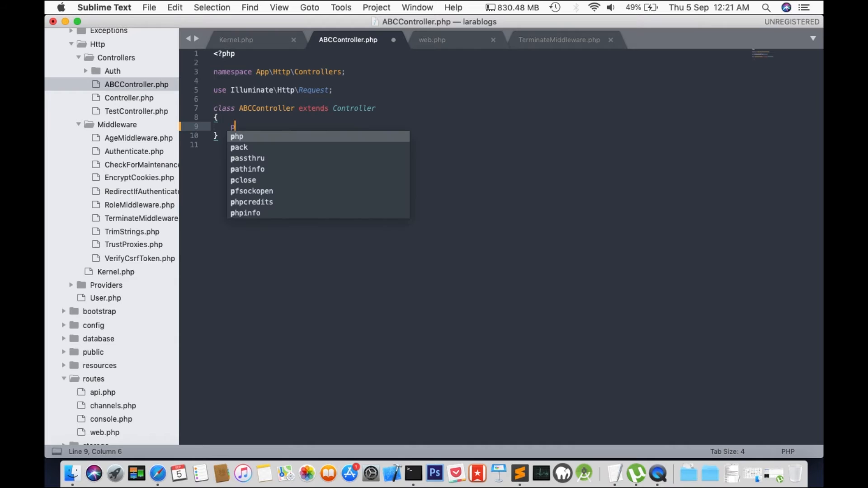
text(ubl)
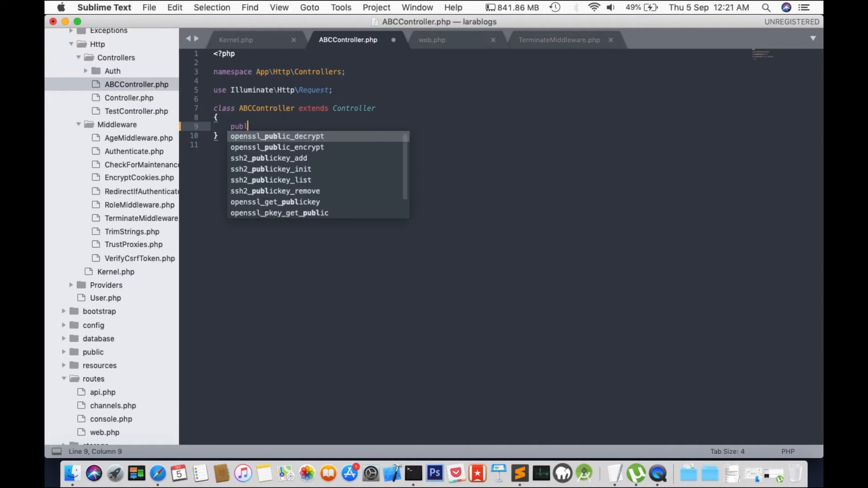
text(ic)
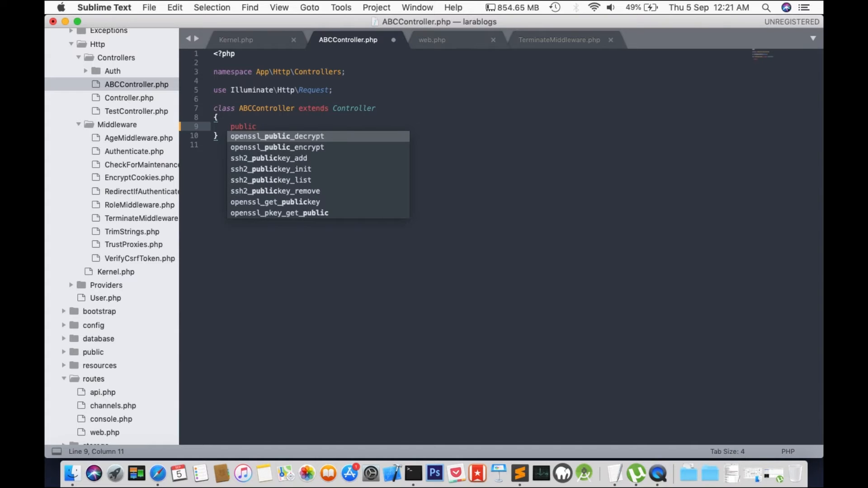
text(func)
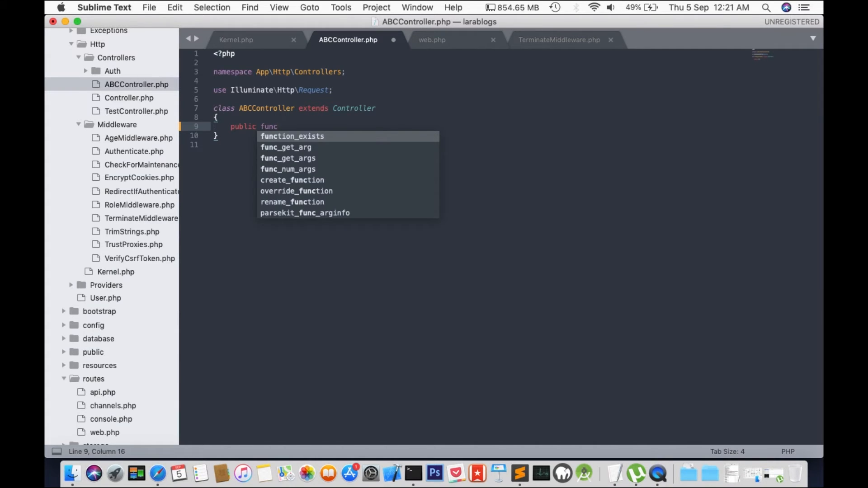
text(tion)
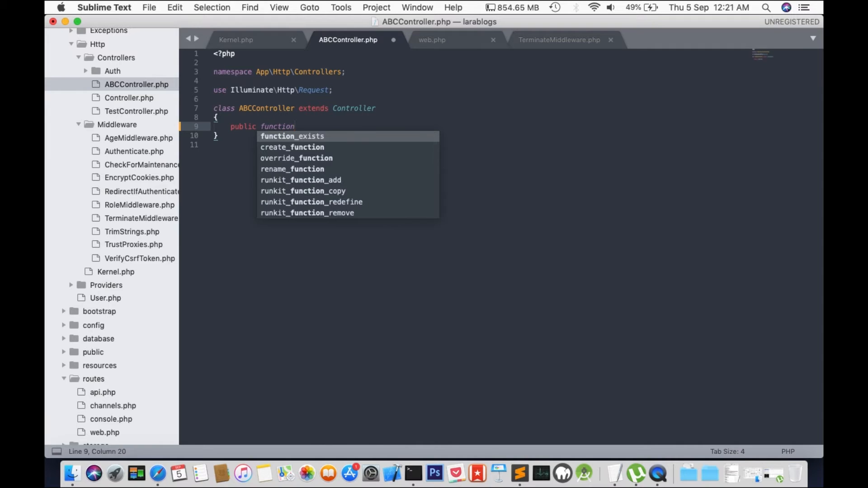
text(index()
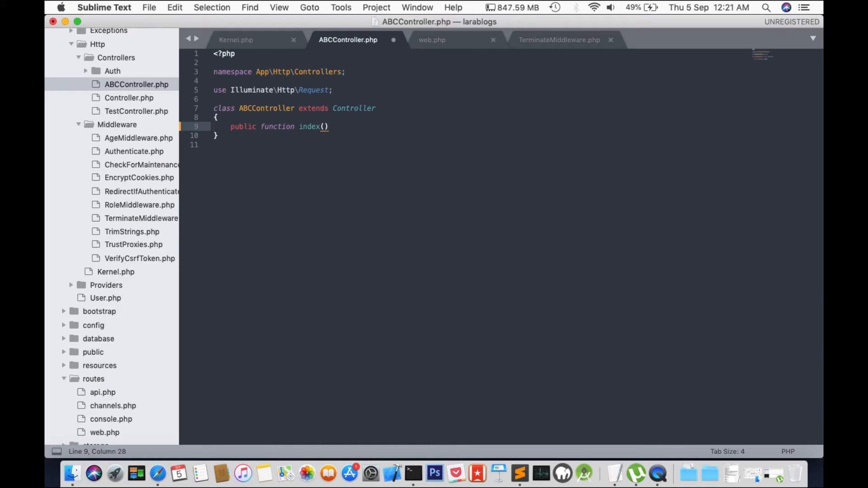
text({)
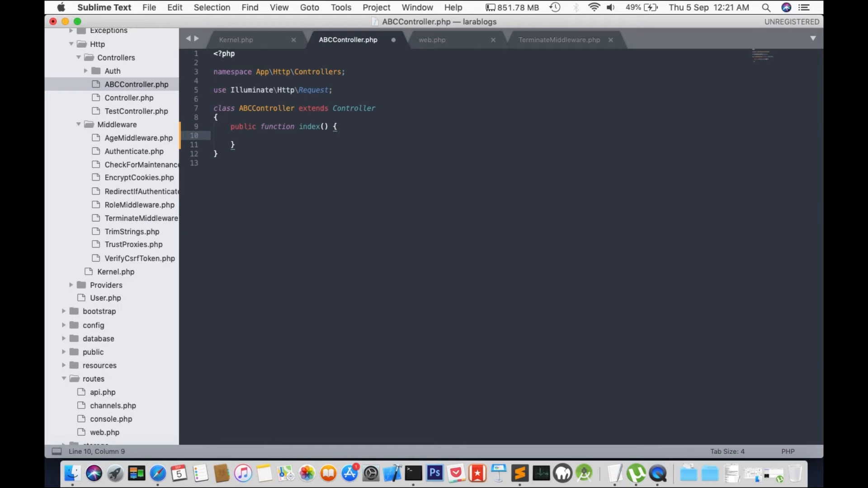
text(echo)
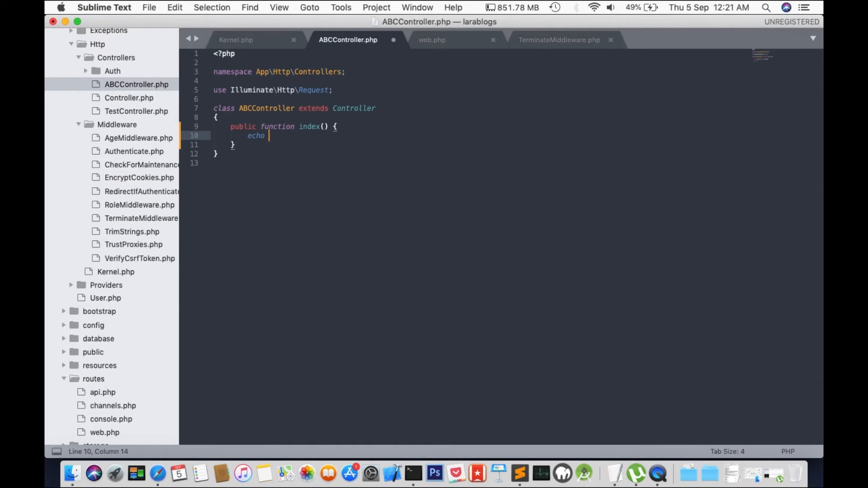
text("")
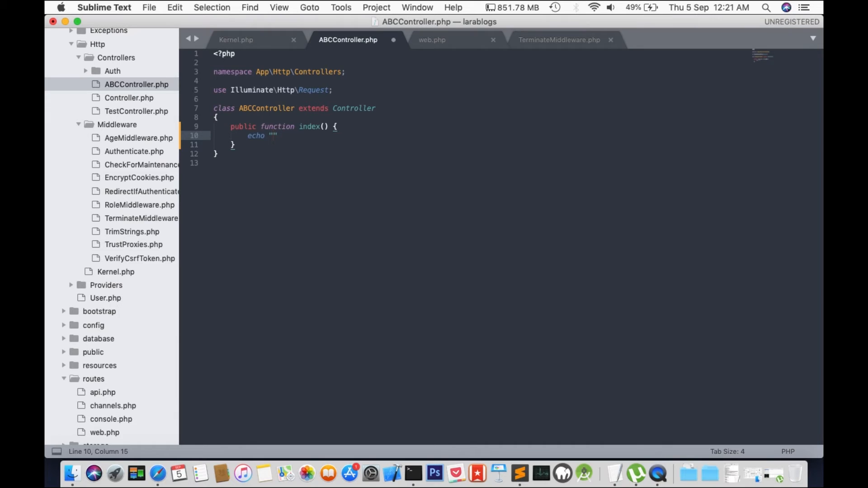
text(<br>ABC Controller)
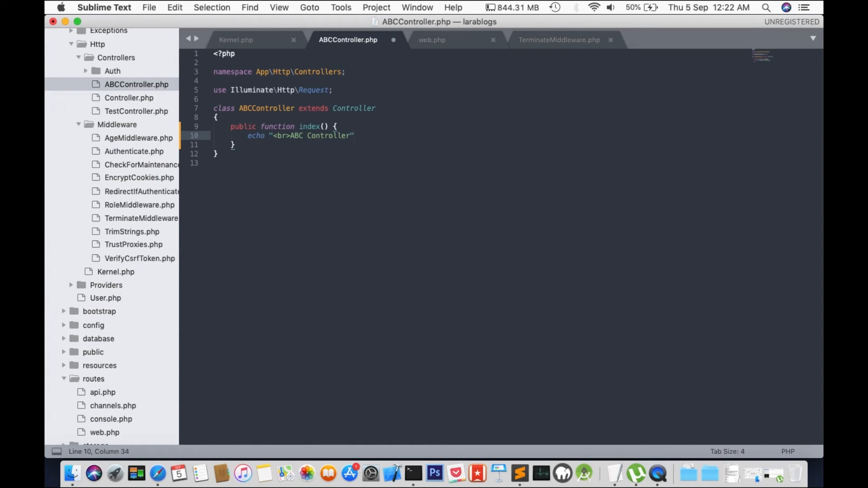
text(;)
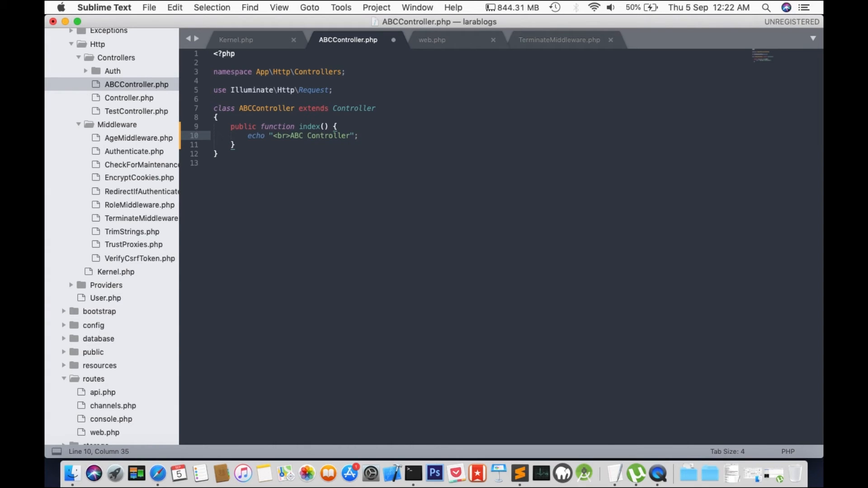
key(cmd+s)
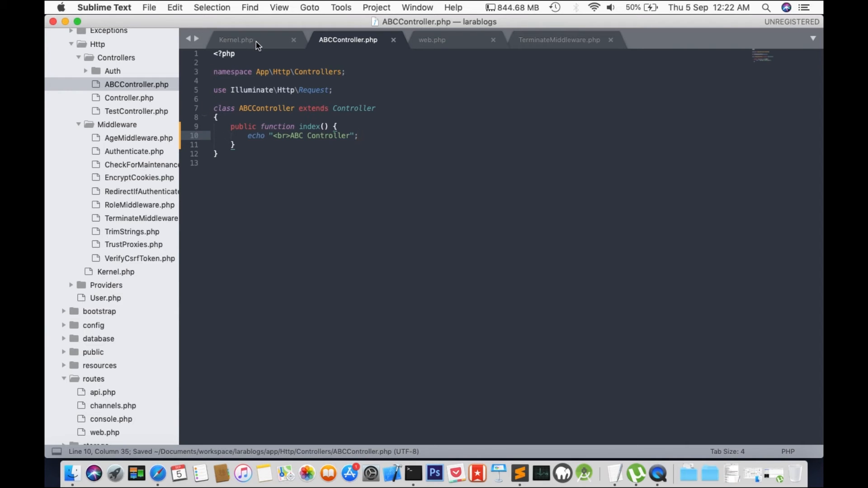
Step: Paste a copy of the role route into web.php and rename it terminate
click(236, 39)
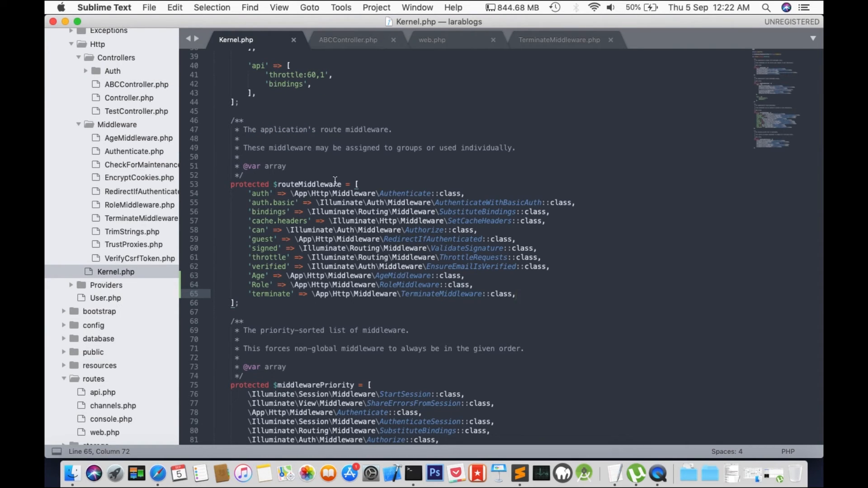
click(431, 39)
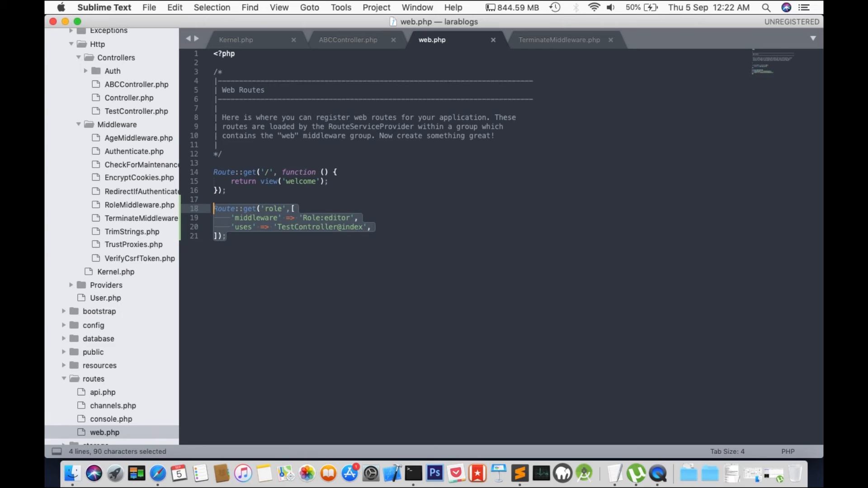
key(cmd+v)
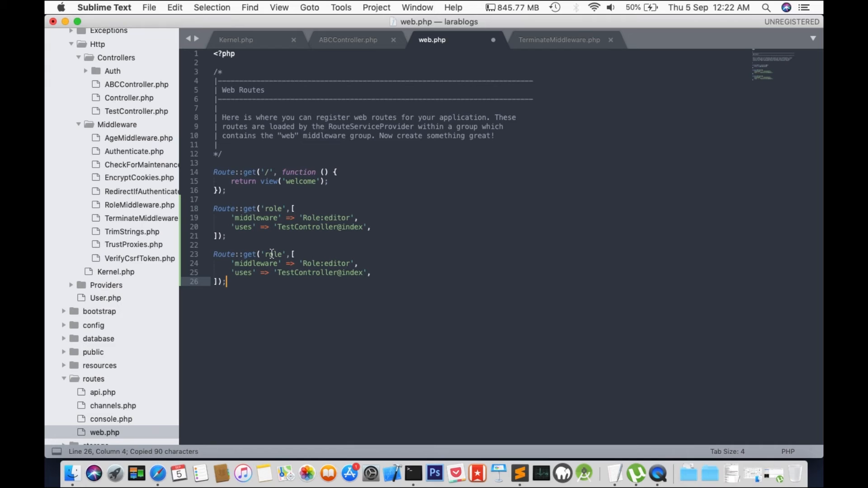
double_click(272, 254)
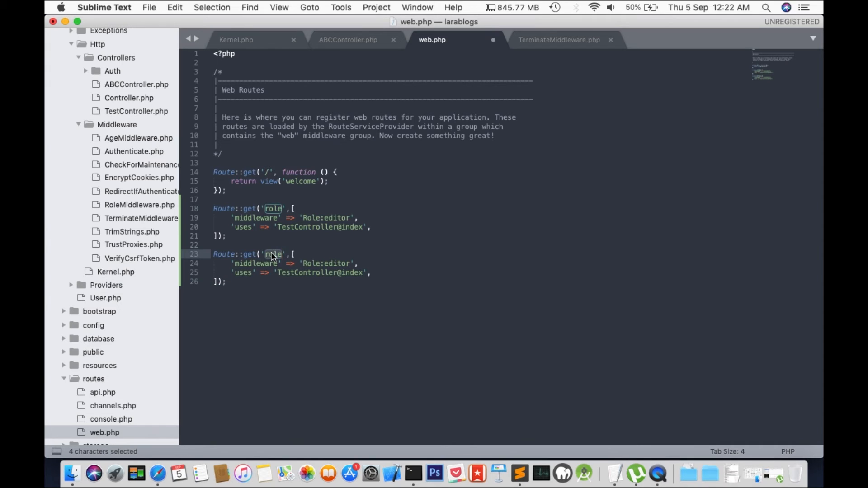
text(terma)
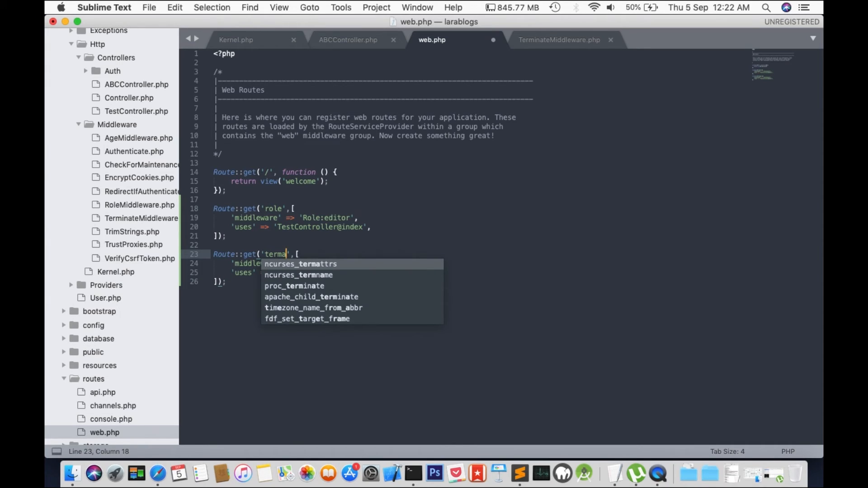
text(inate)
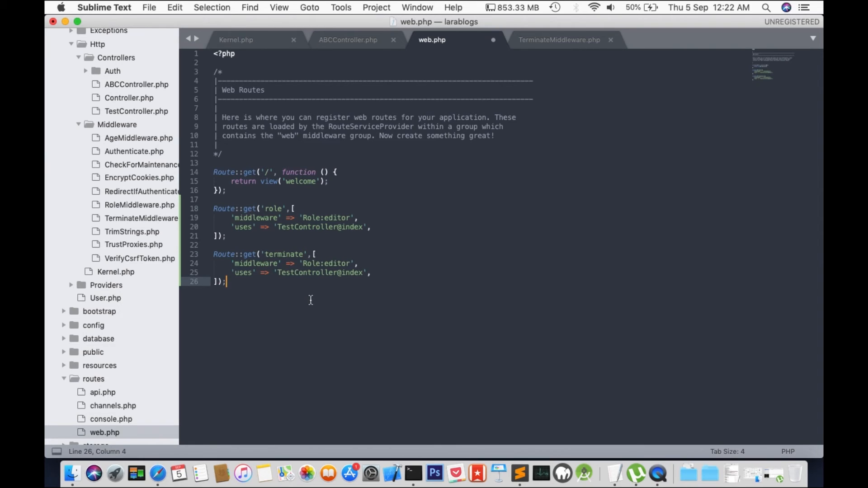
mouse_move(302, 264)
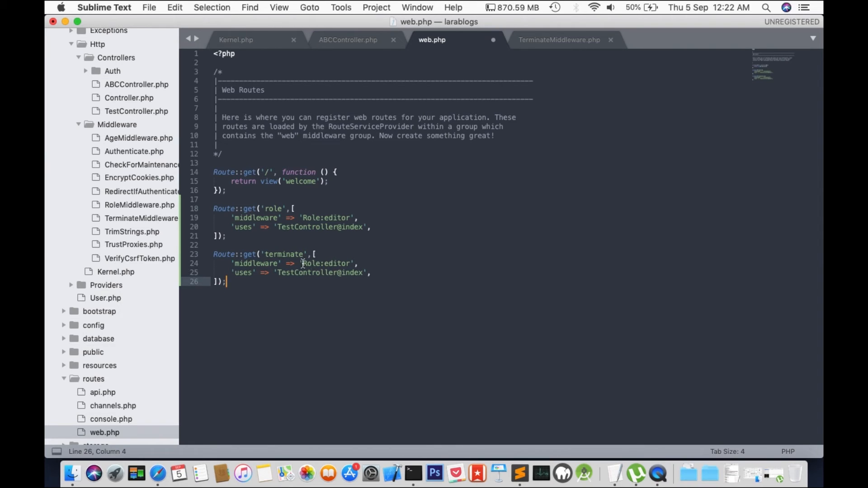
Step: Set the new route's middleware to 'terminate' and controller to ABCController@index, then save
double_click(326, 264)
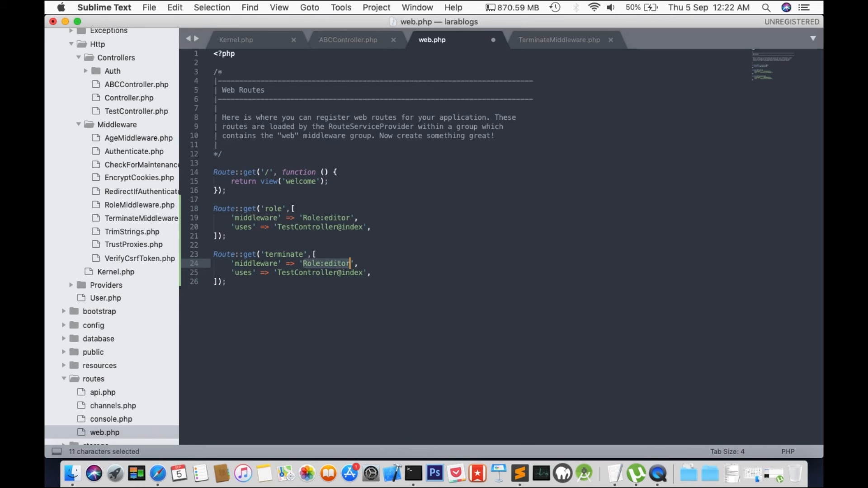
text(terminate)
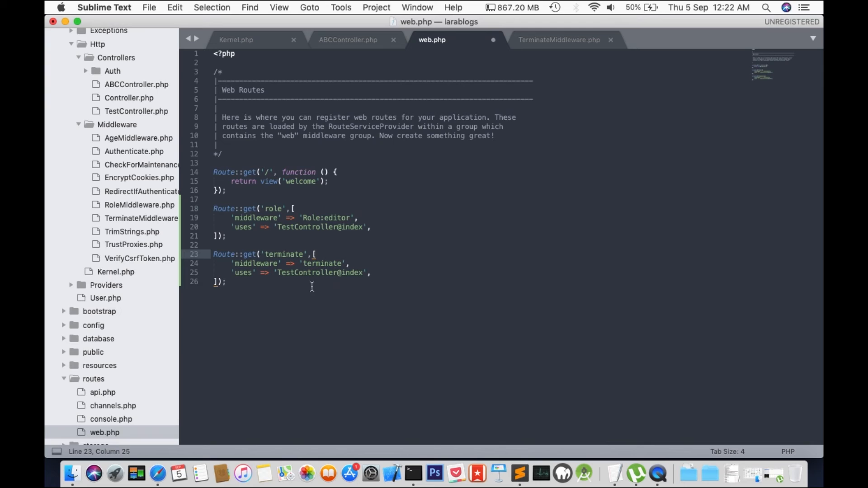
click(290, 272)
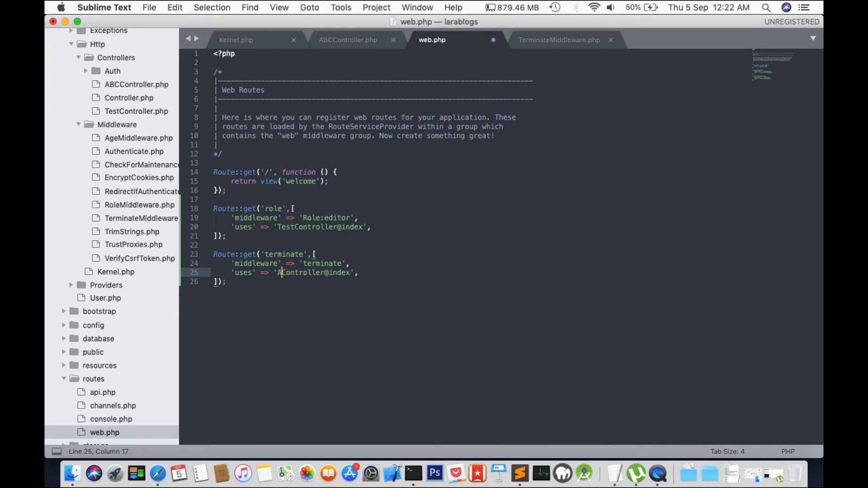
text(BC)
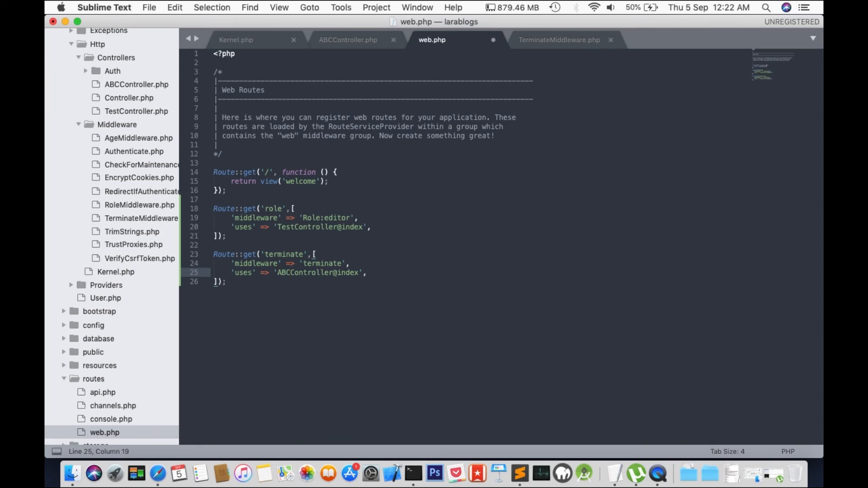
key(cmd+s)
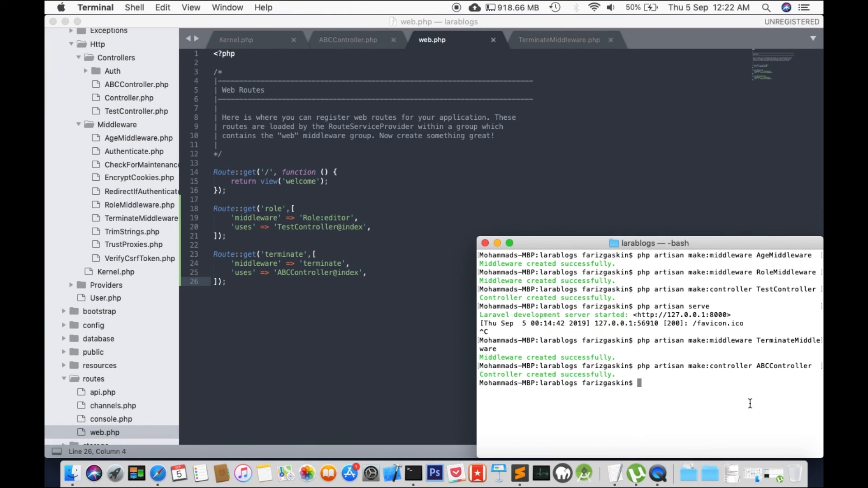
Step: Start a php artisan command in the larablogs project folder in Terminal
text(php ar)
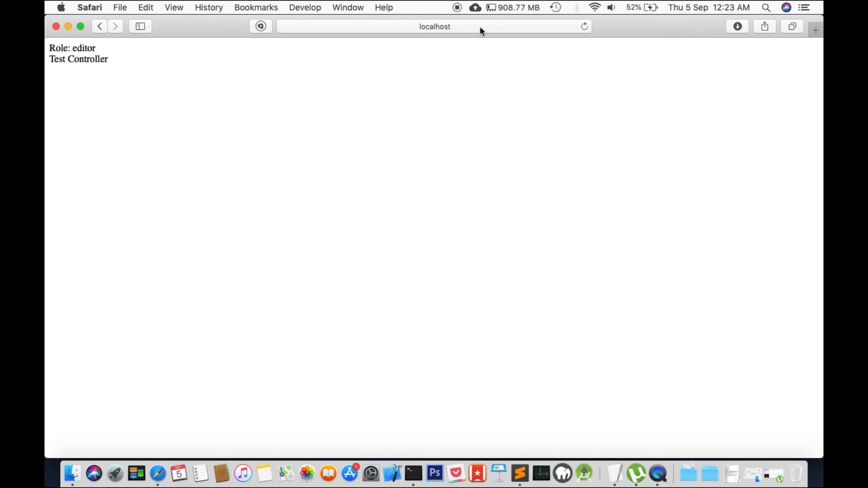
Step: Visit localhost:8000/terminate to see the handle, ABC Controller and terminate messages
click(435, 26)
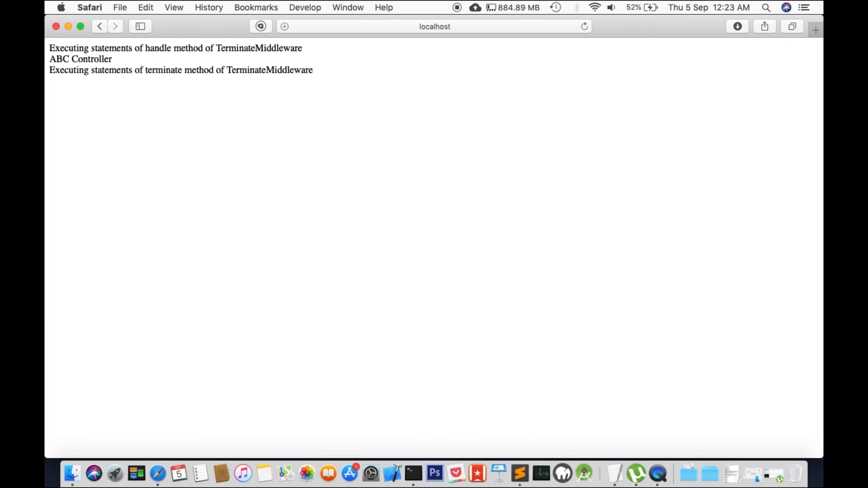
mouse_move(469, 74)
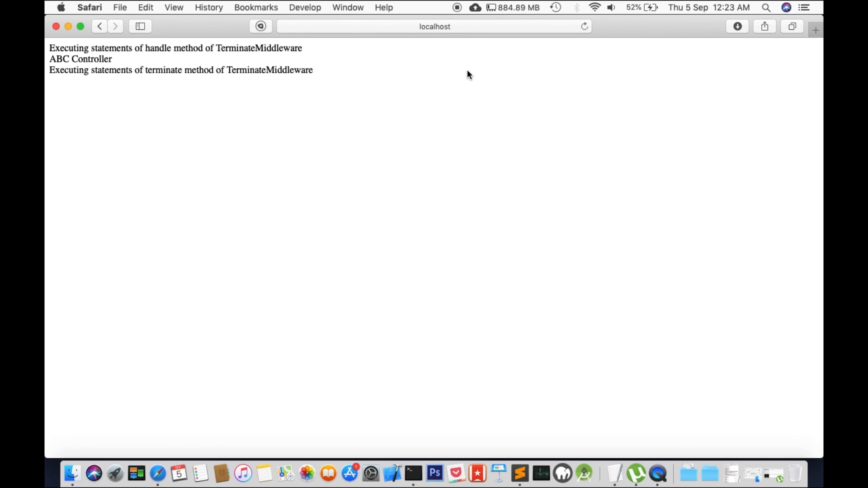
mouse_move(609, 350)
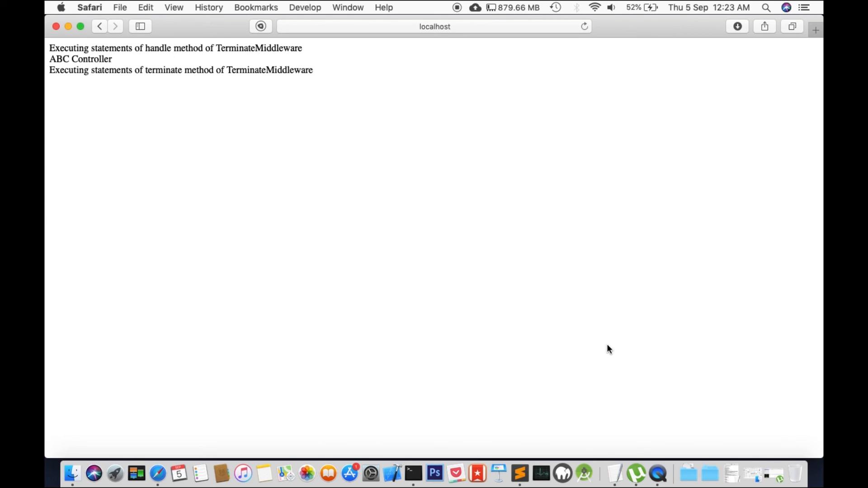